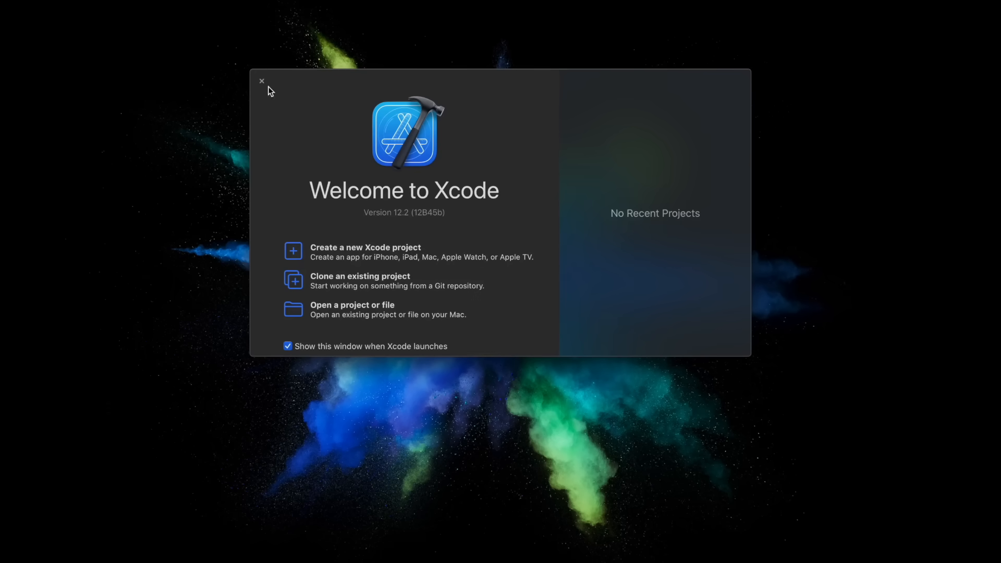
Step: Close the Xcode welcome window and launch Simulator from Xcode's developer tools
click(261, 82)
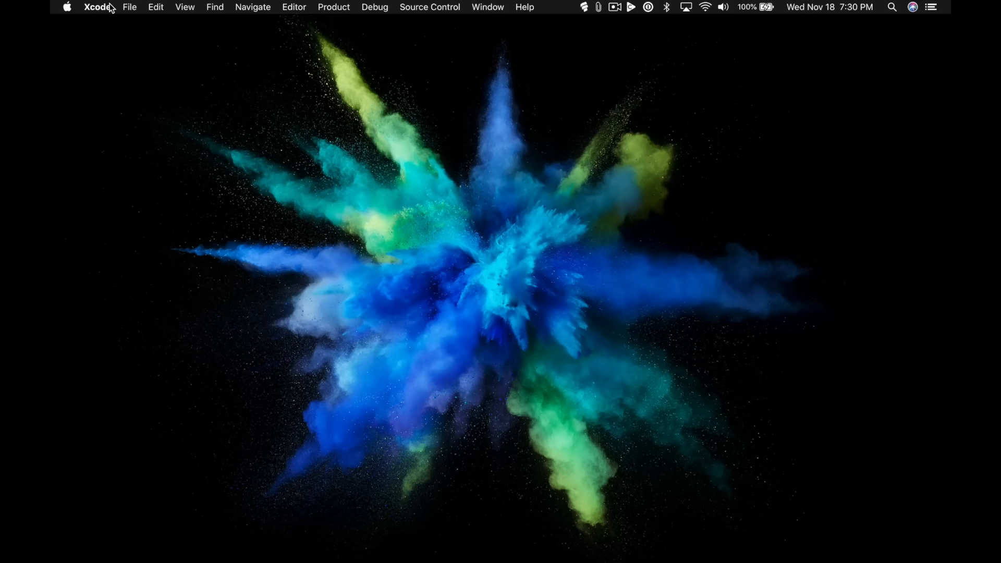
click(97, 7)
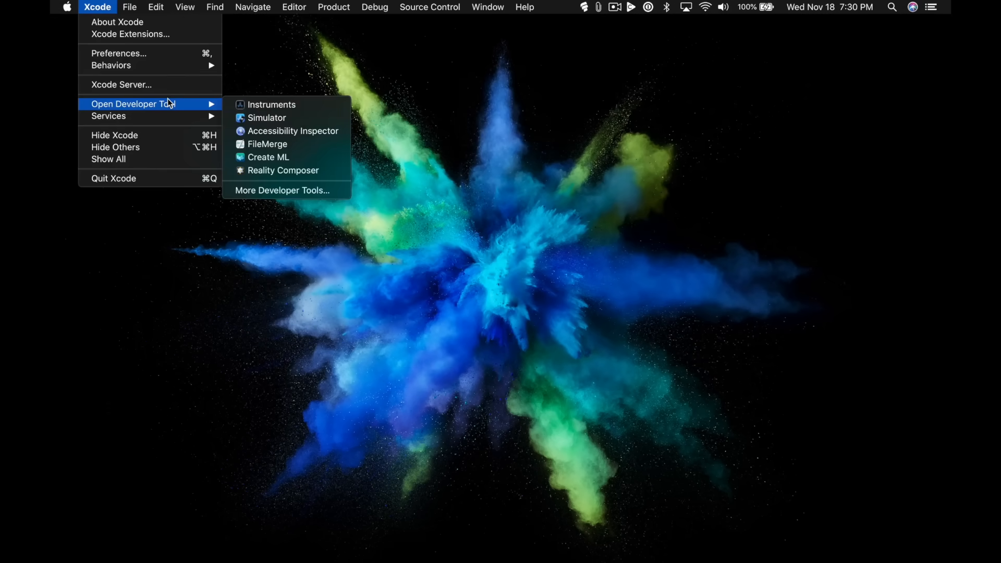
mouse_move(270, 125)
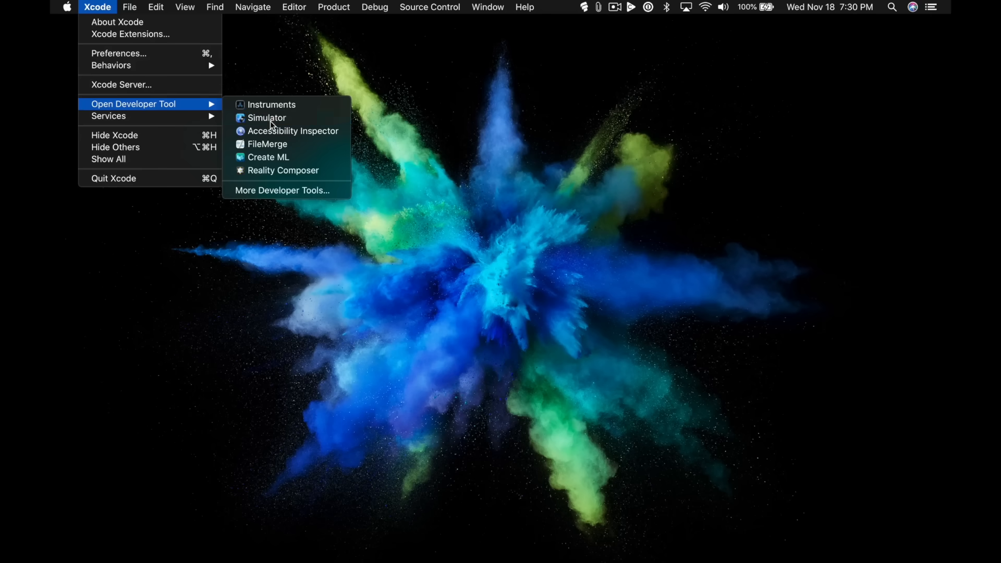
click(266, 118)
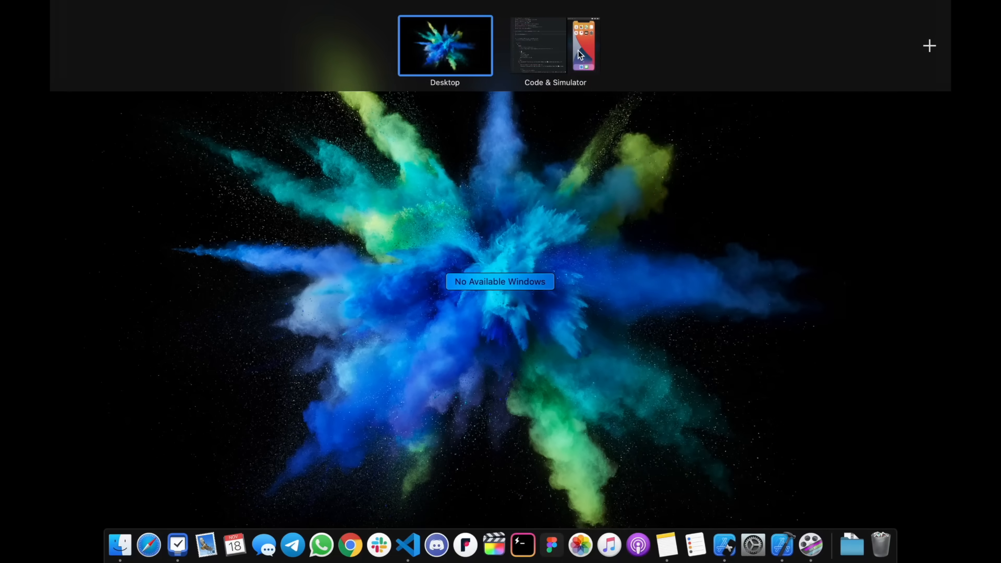
Step: In the Simulator's Safari, load localhost:3000 via the Fitness Challenge suggestion
click(554, 45)
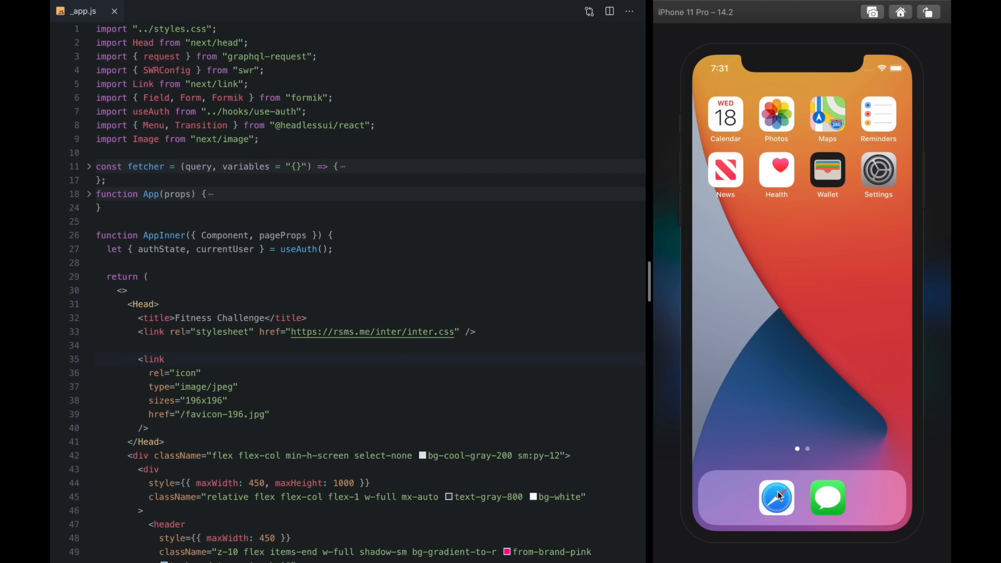
click(776, 498)
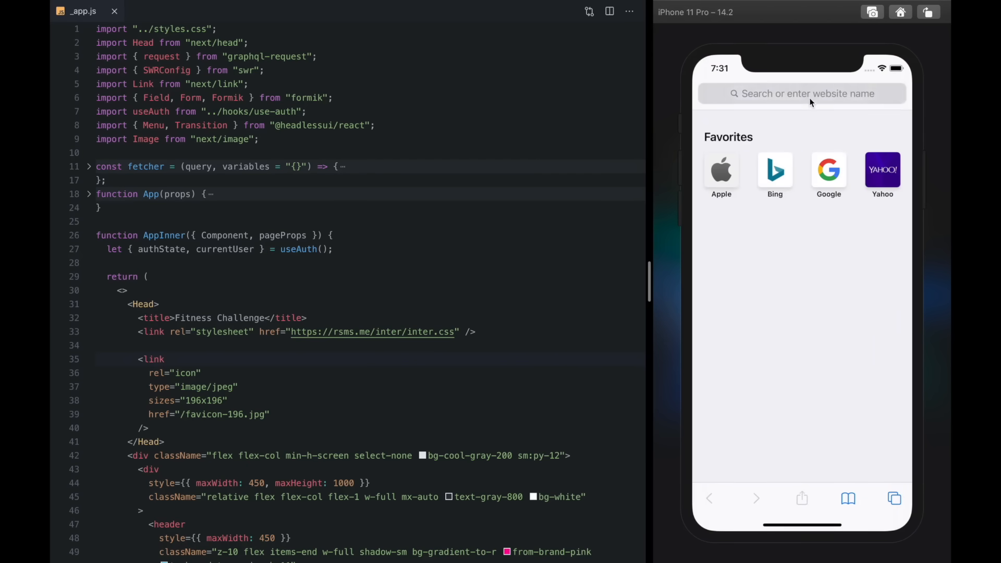
click(802, 93)
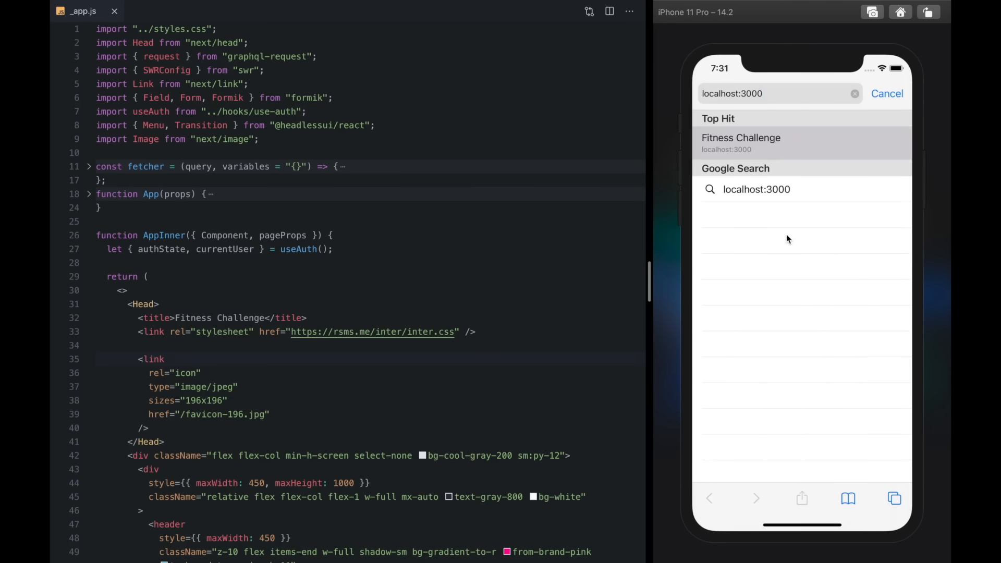
click(741, 143)
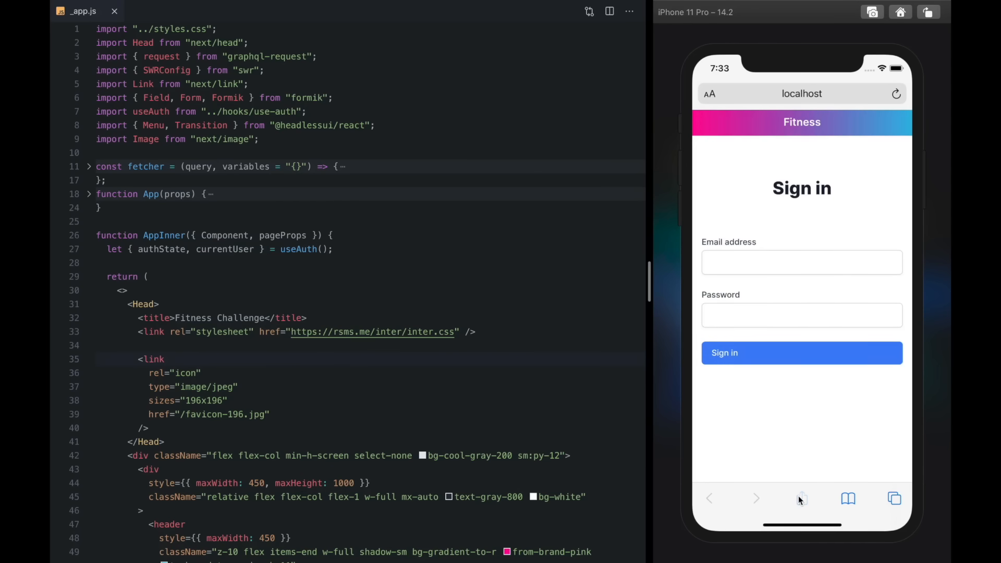
Step: Use Share > Add to Home Screen to add a Fitness Challenge shortcut
click(802, 499)
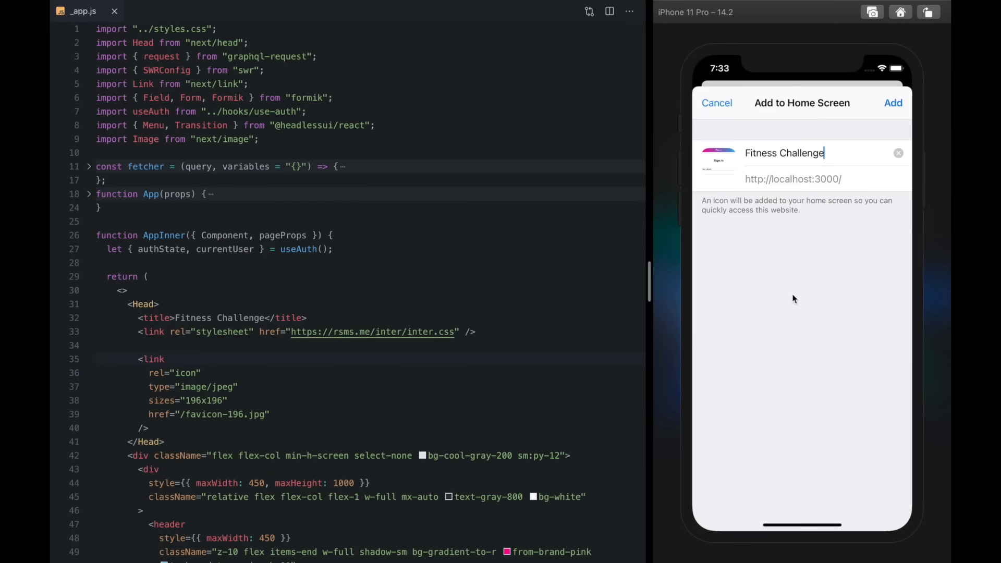
click(893, 103)
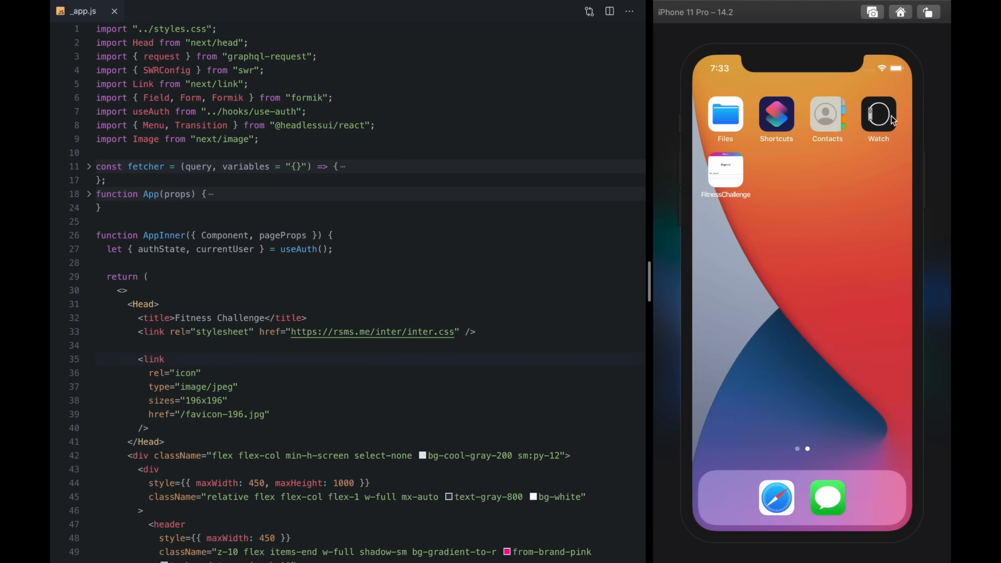
mouse_move(735, 221)
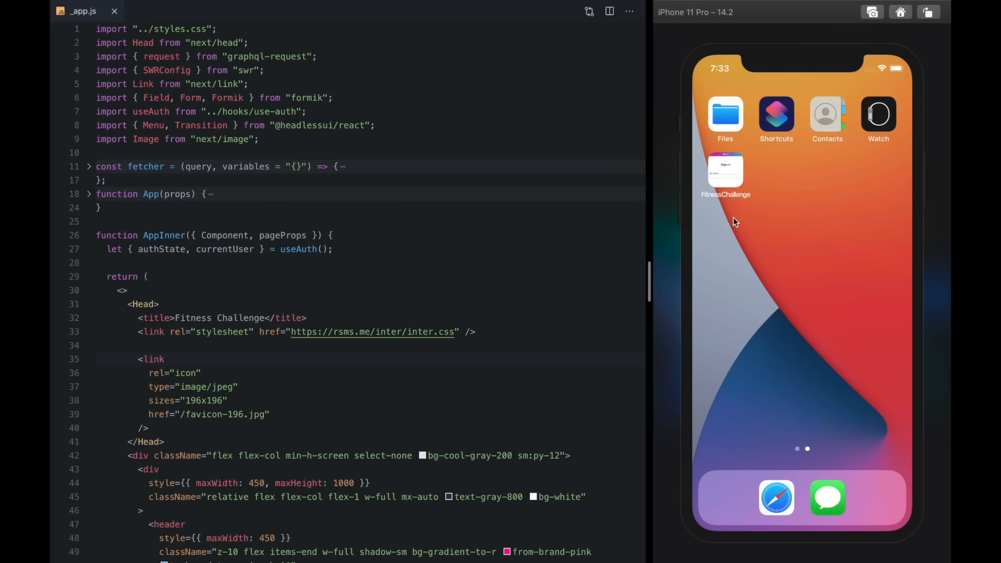
mouse_move(732, 179)
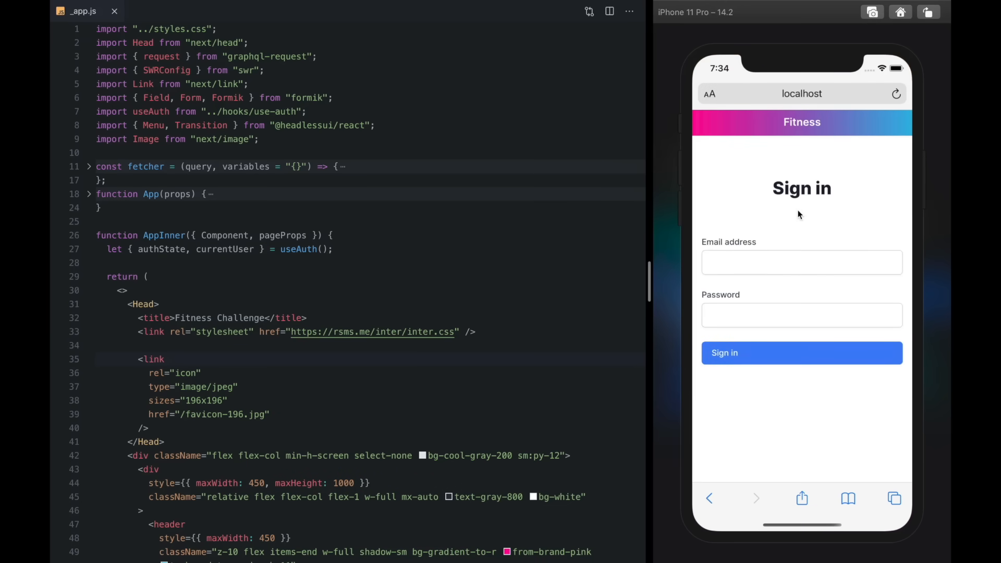
click(802, 262)
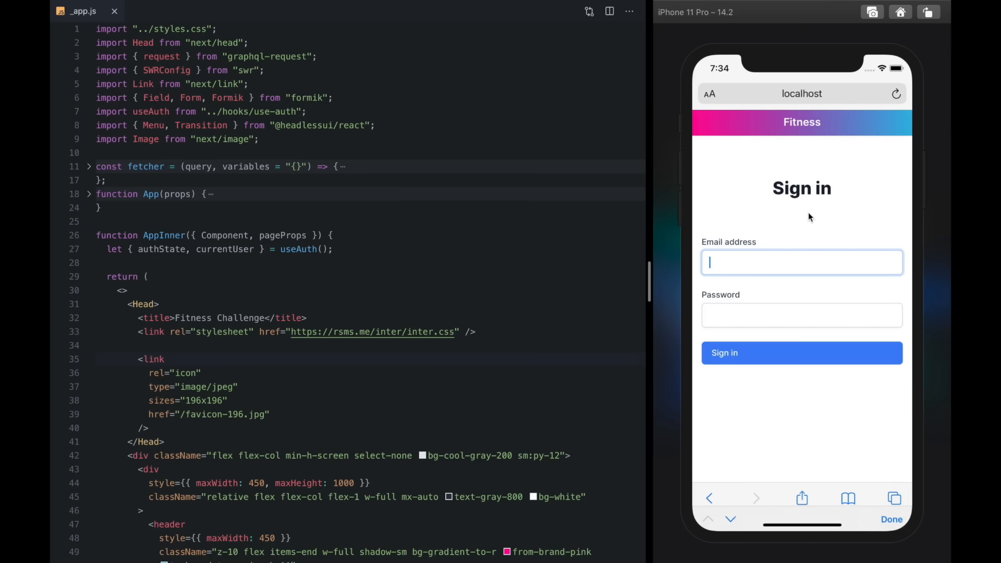
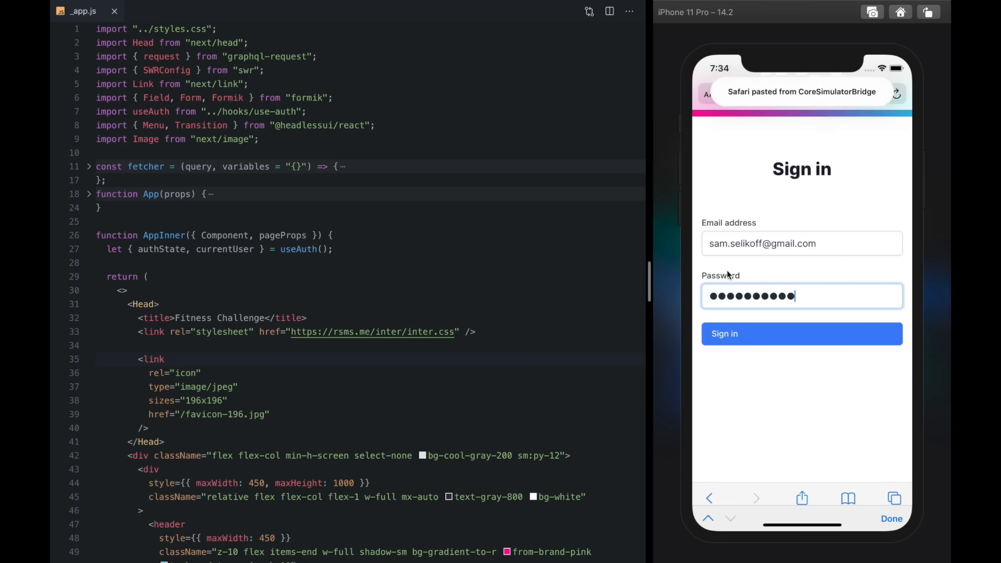
click(802, 333)
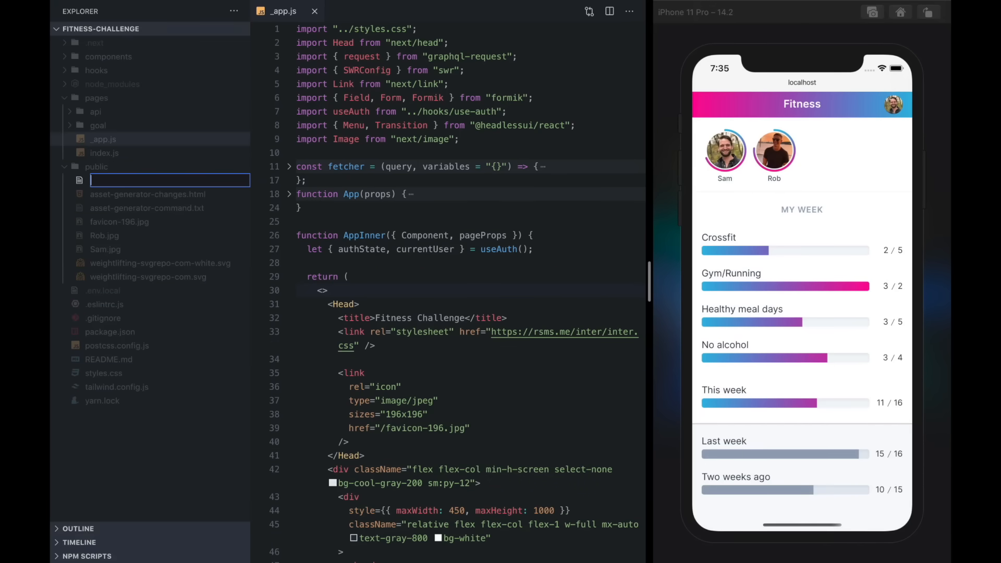
Step: Create public/site.webmanifest with display set to 'standalone'
text(site.web)
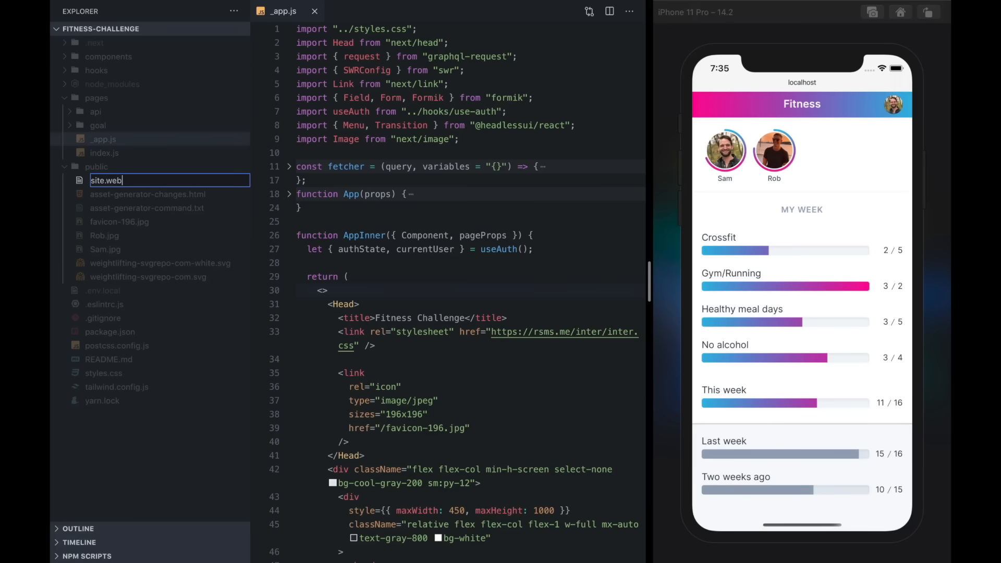
key(Enter)
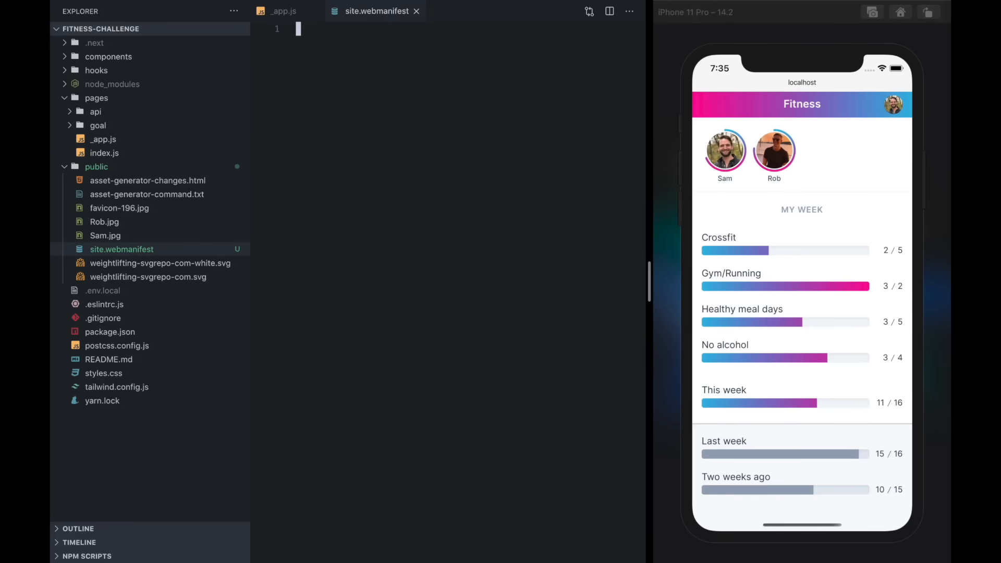
text({)
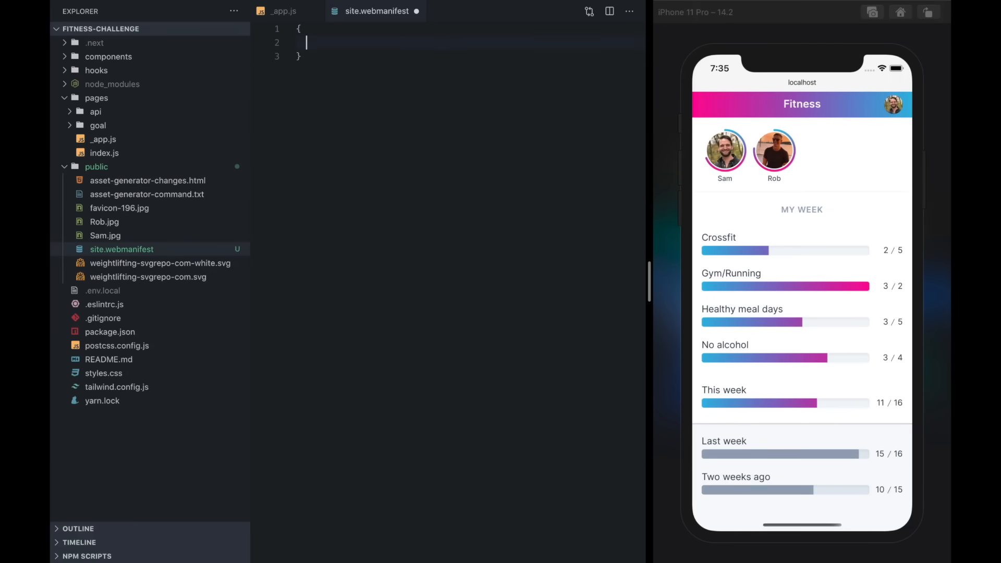
text(display: 's)
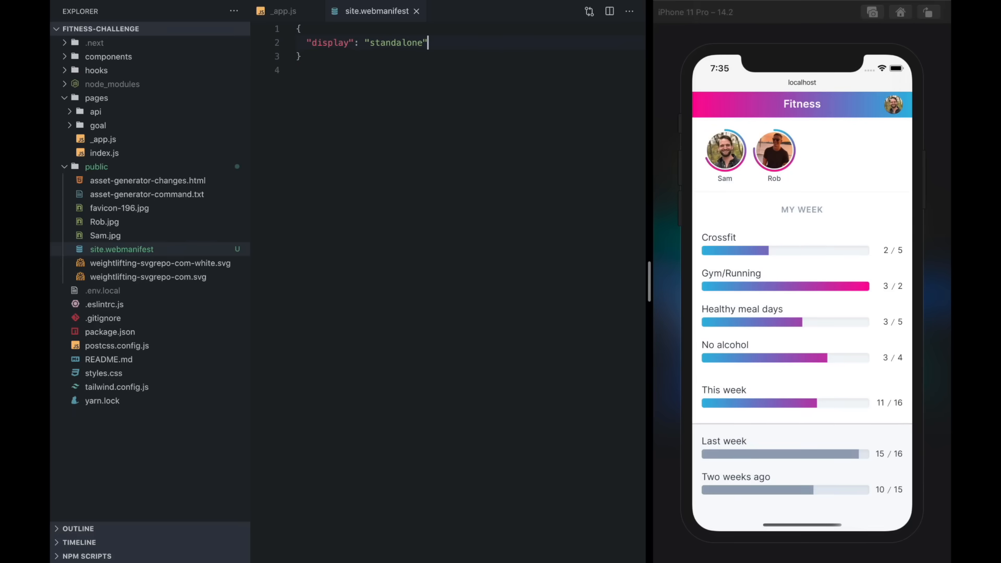
Step: Add <link rel="manifest" href="/site.webmanifest" /> after the favicon link in _app.js
click(283, 11)
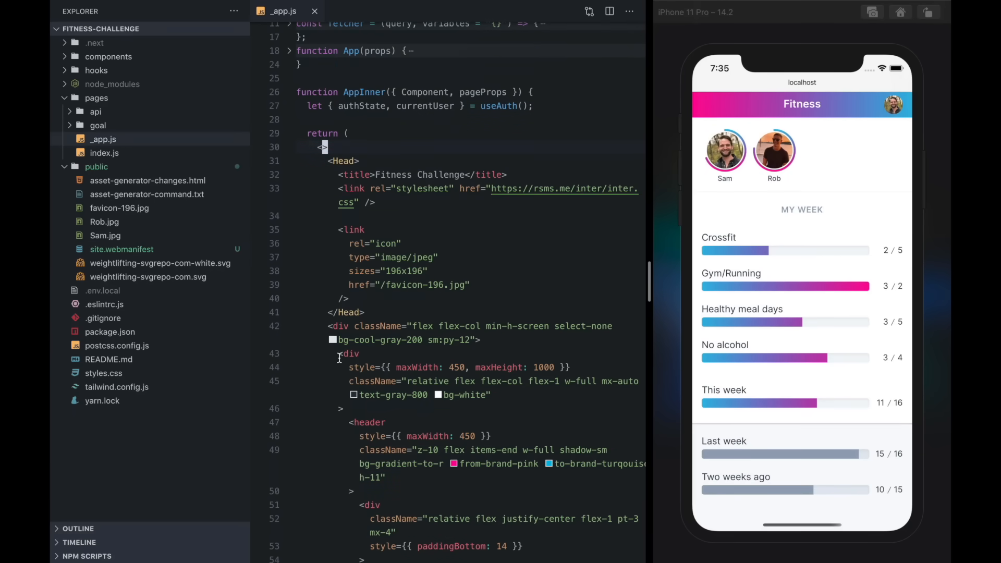
click(345, 298)
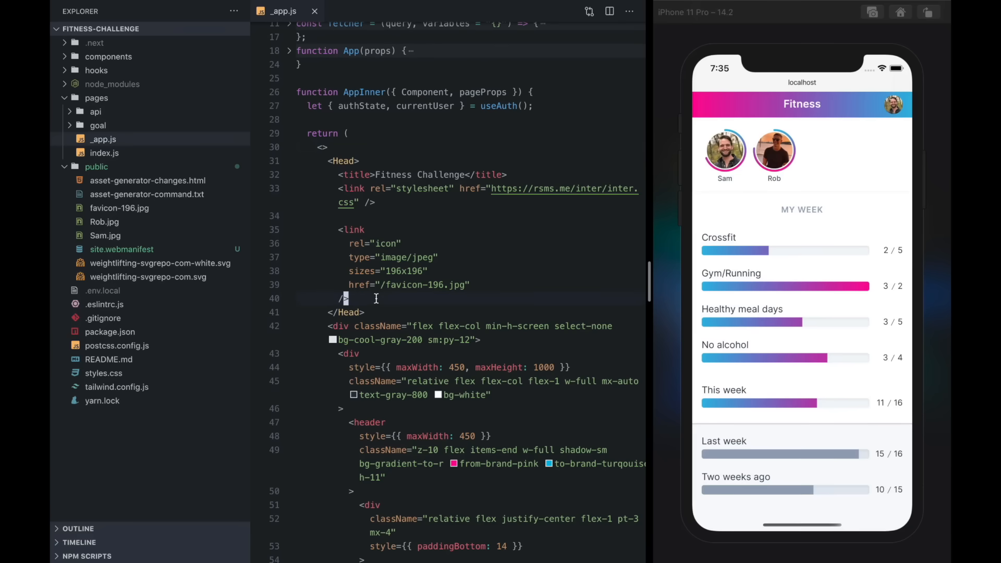
text(<link rel="manifest" href="/site.webmanifest" />)
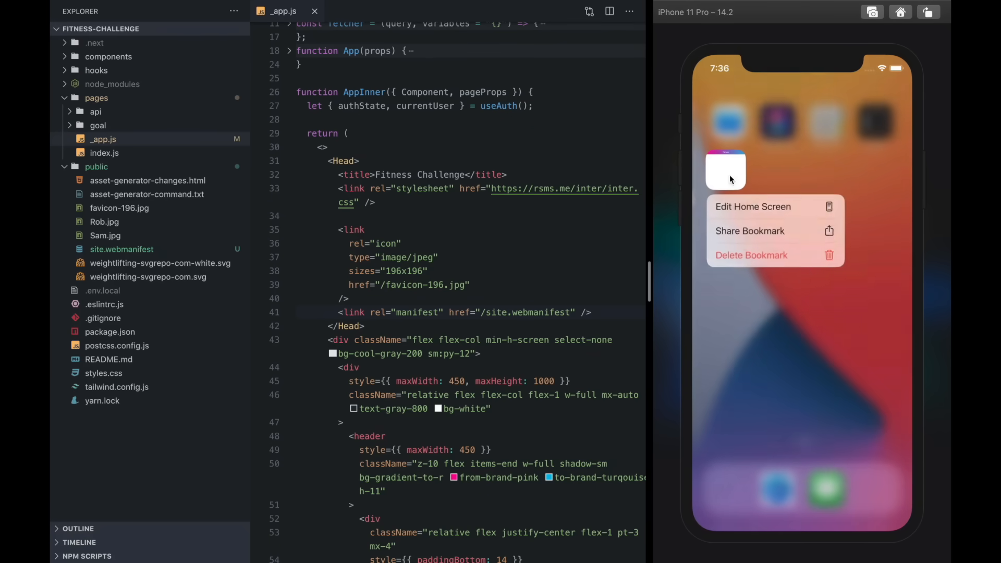
Step: Delete the old FitnessChallenge bookmark and re-add the site to the home screen
click(751, 255)
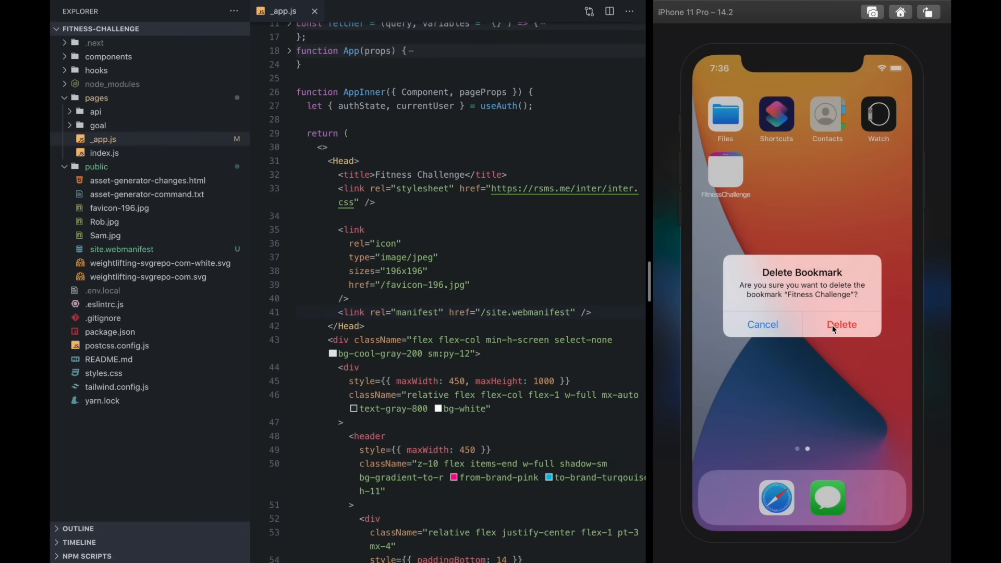
click(842, 324)
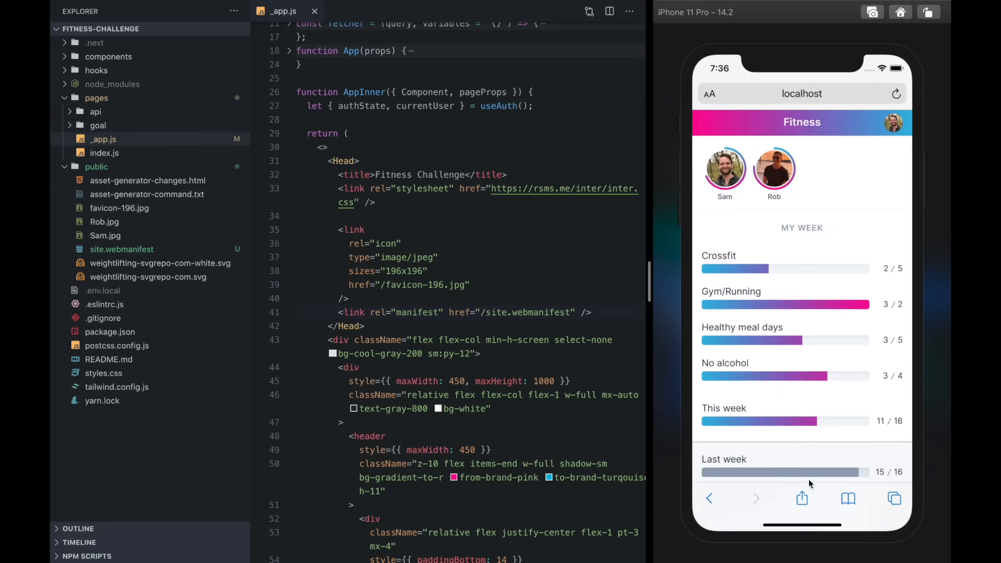
click(802, 499)
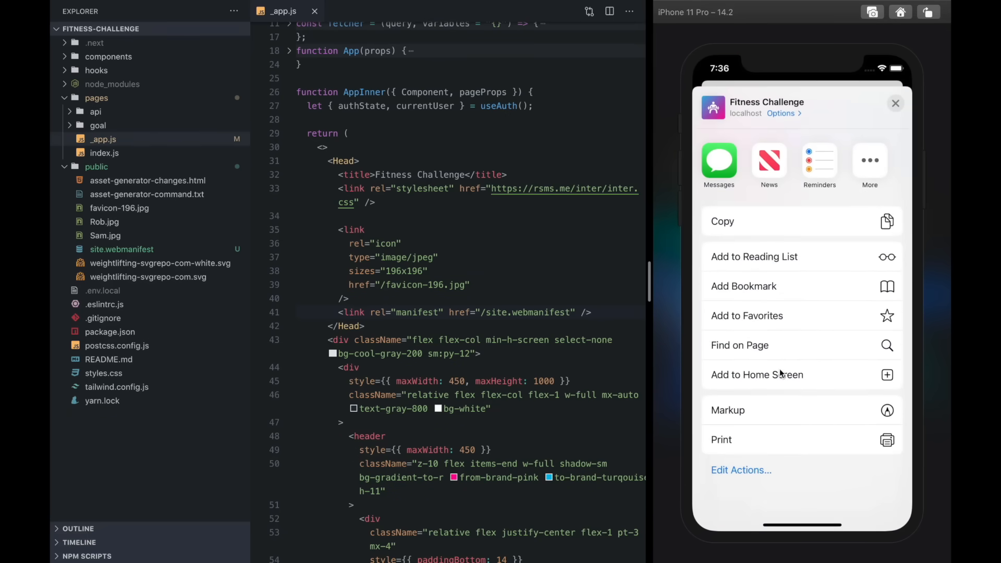
click(895, 103)
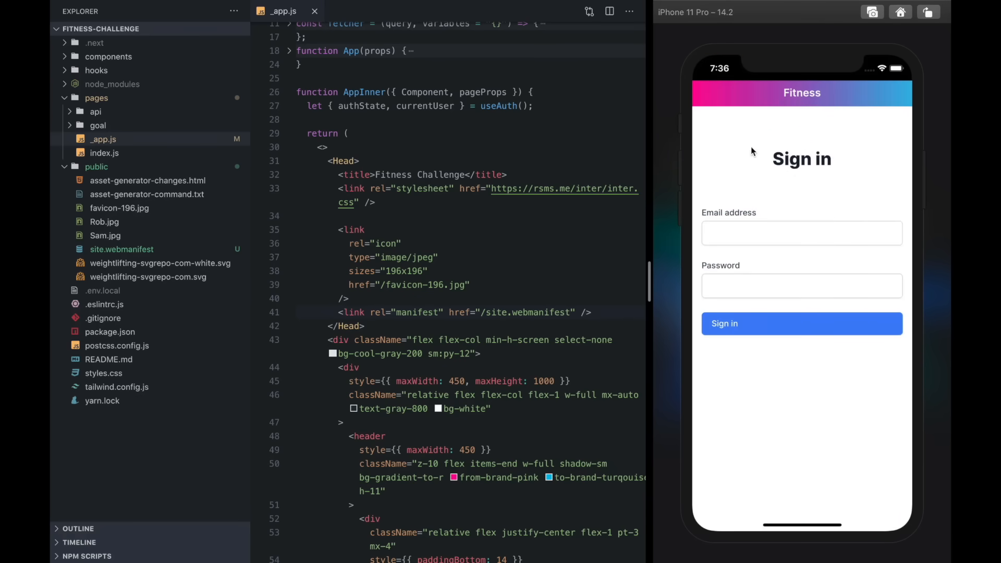
mouse_move(790, 144)
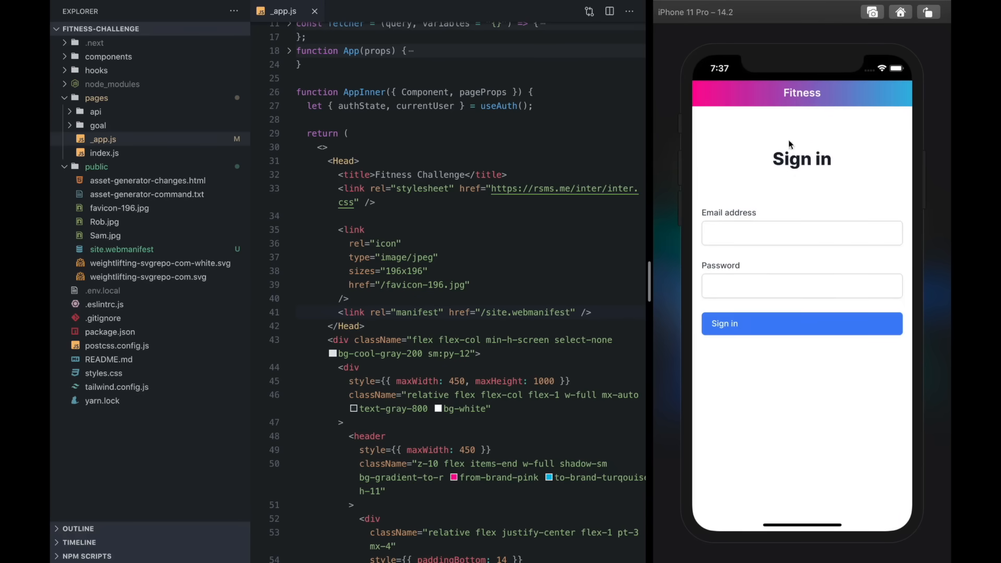
mouse_move(799, 531)
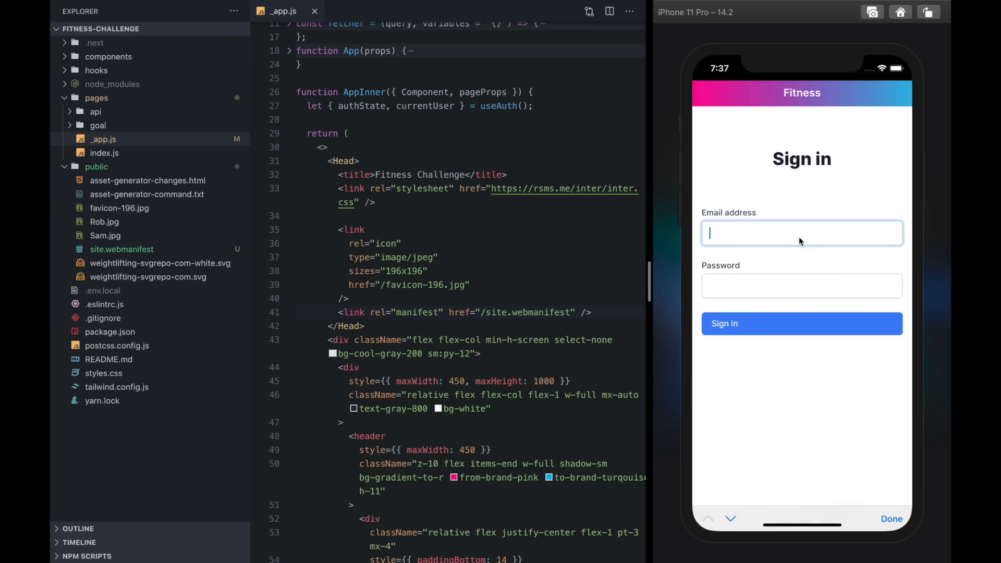
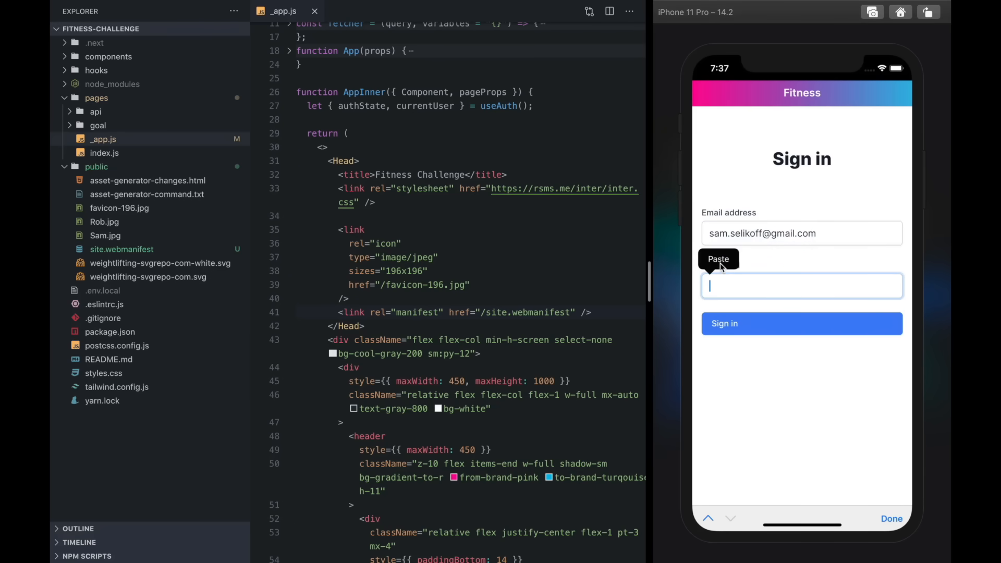
click(802, 323)
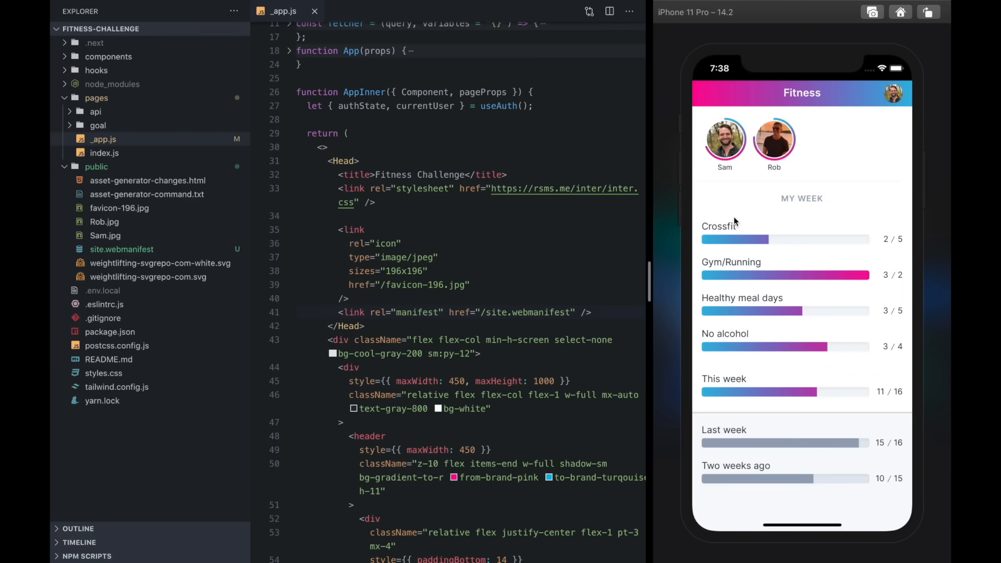
mouse_move(726, 262)
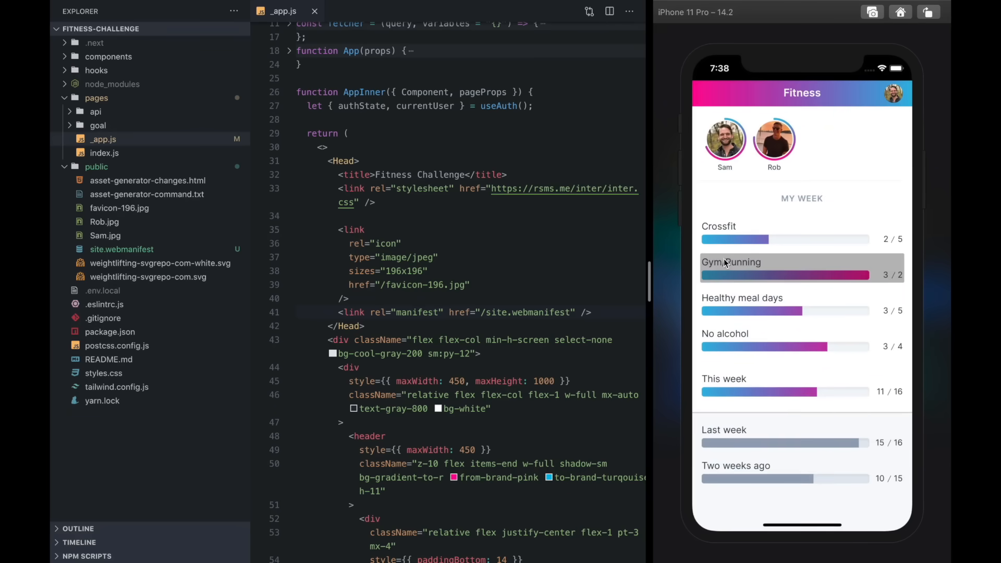
click(731, 268)
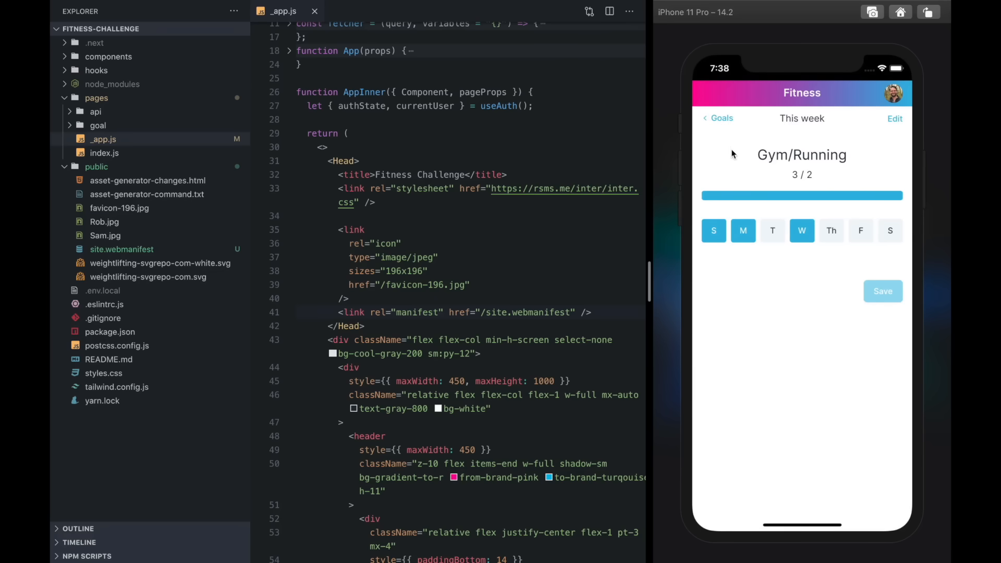
click(717, 118)
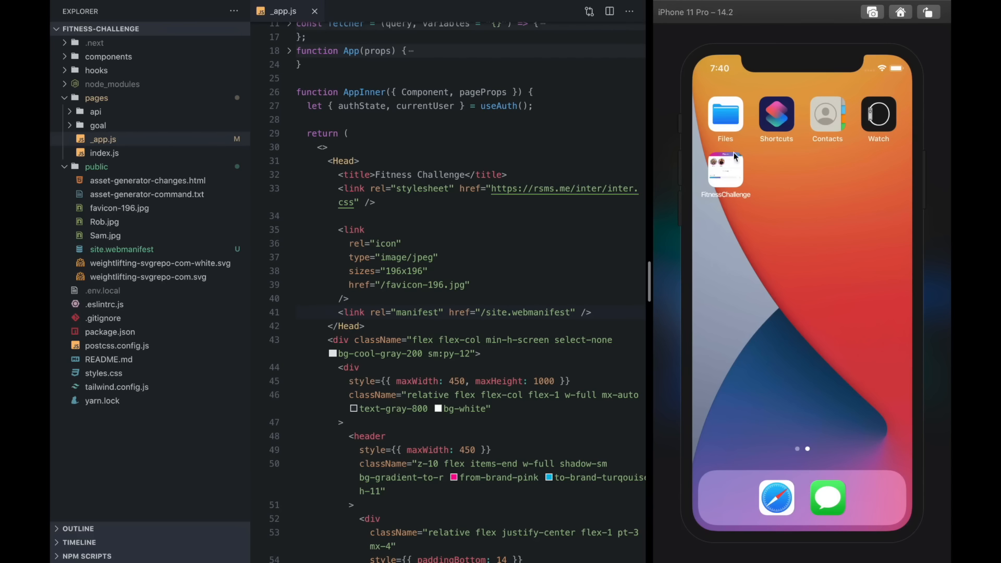
mouse_move(722, 187)
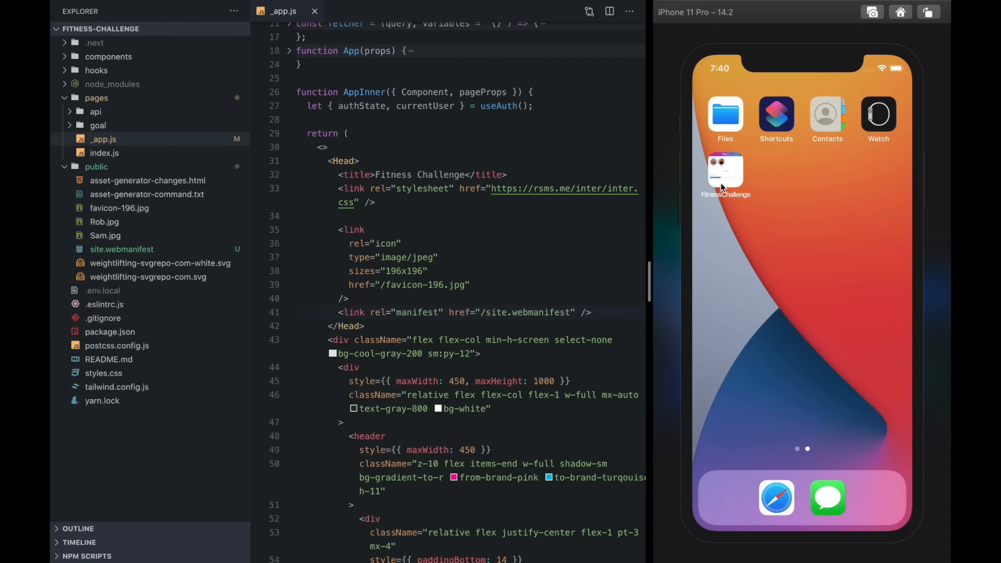
click(725, 169)
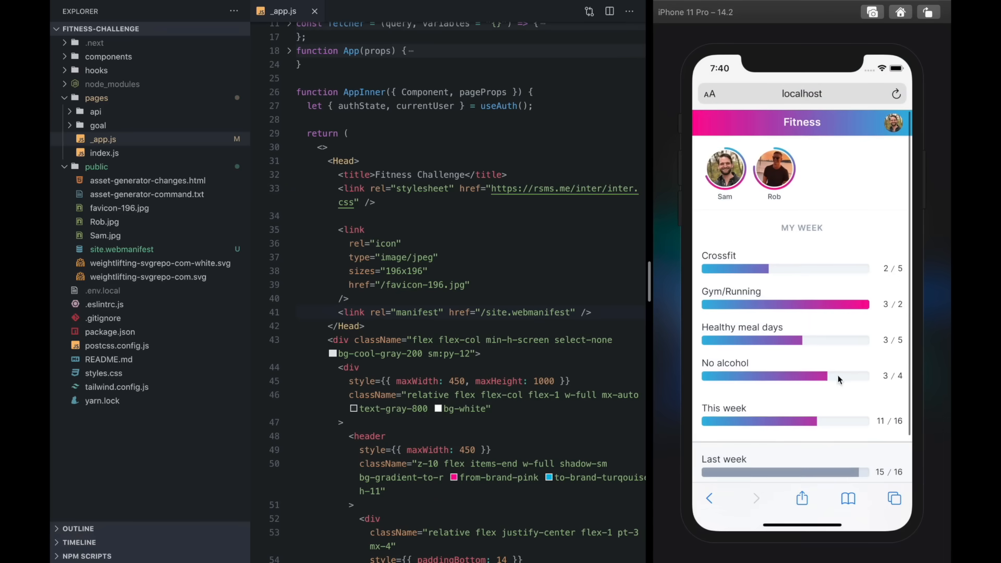
click(376, 174)
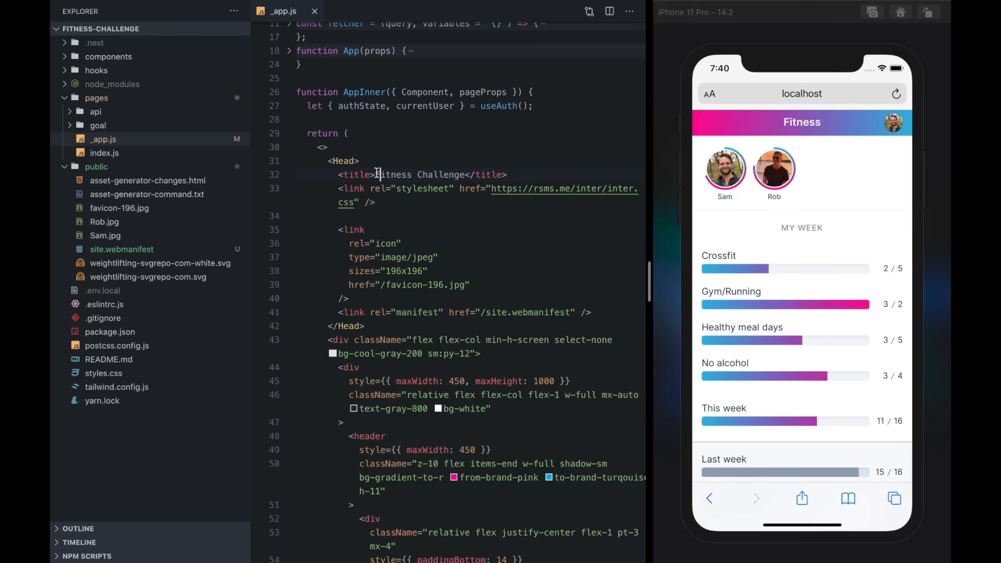
double_click(421, 174)
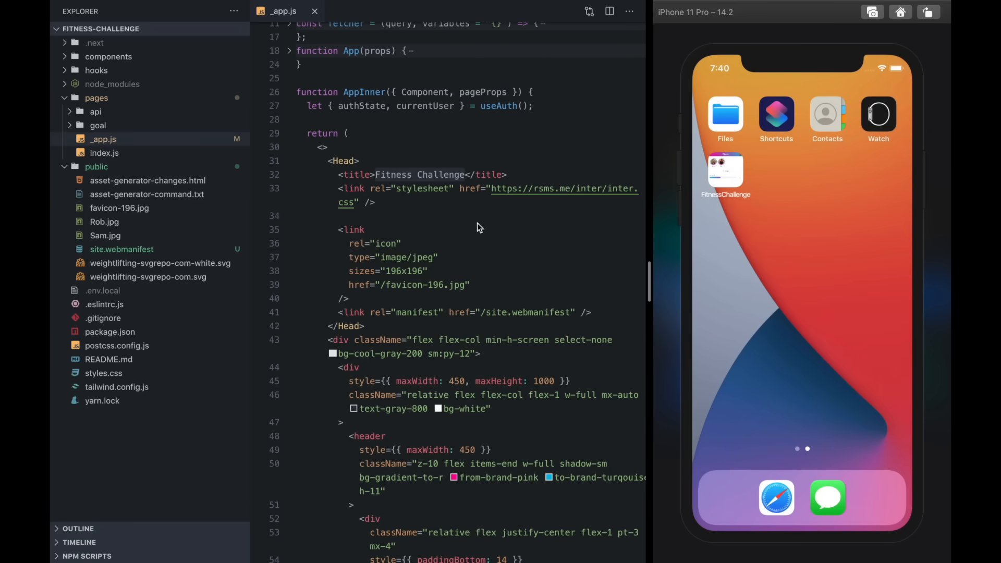
Step: Add "short_name": "Fitness" to site.webmanifest after the standalone display entry
click(122, 250)
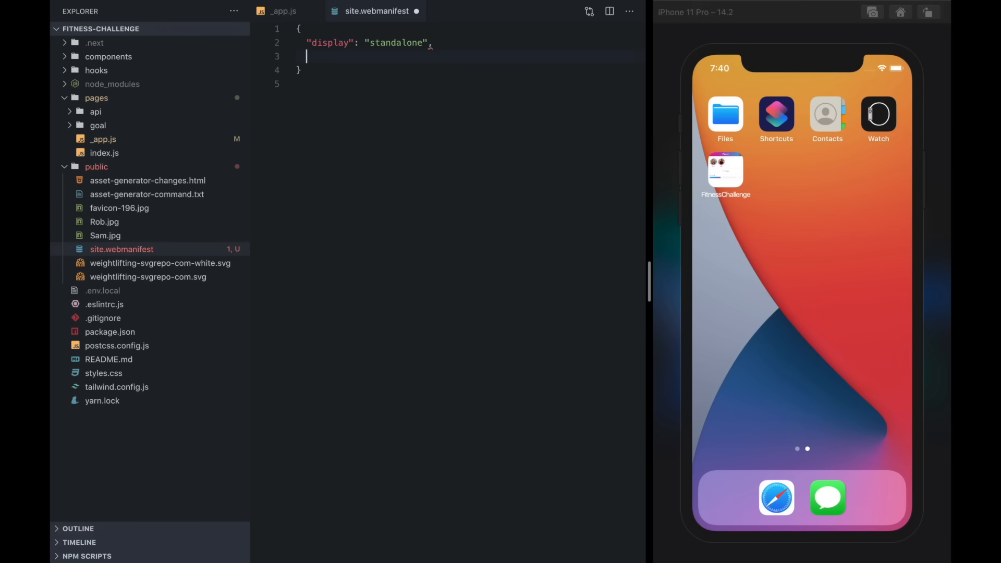
text(short_name:)
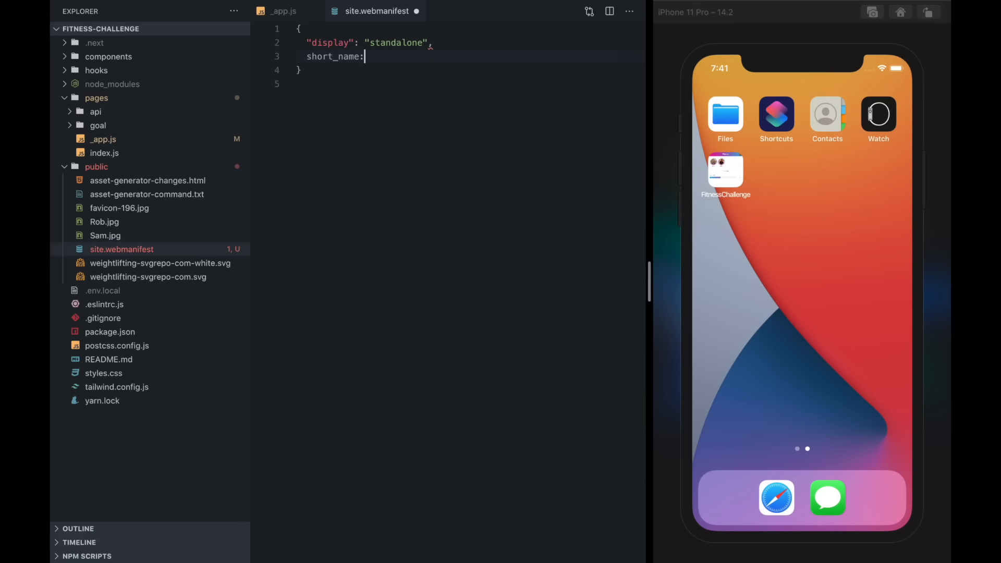
text("")
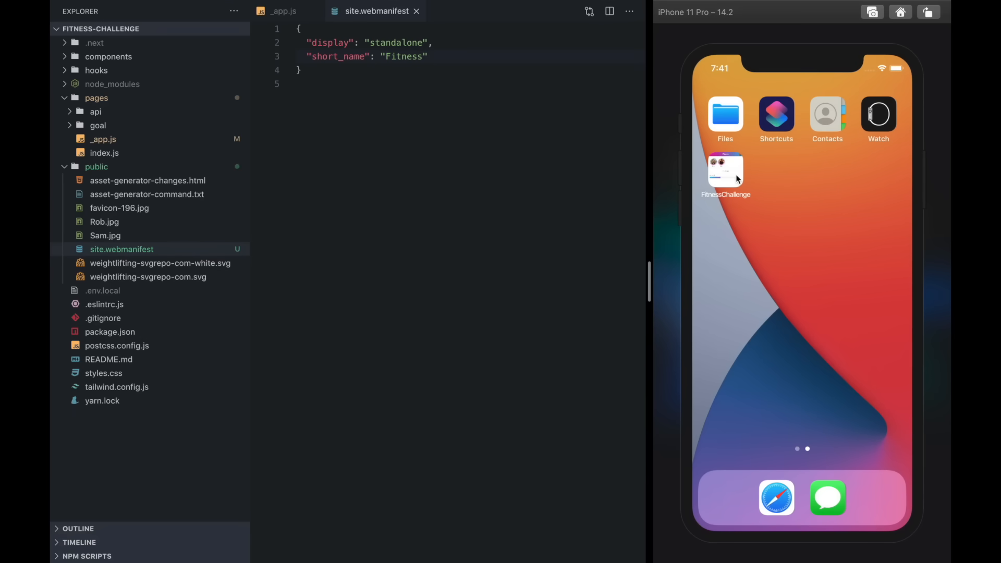
Step: Delete the FitnessChallenge bookmark and re-add the site from Safari, now labelled Fitness
click(725, 173)
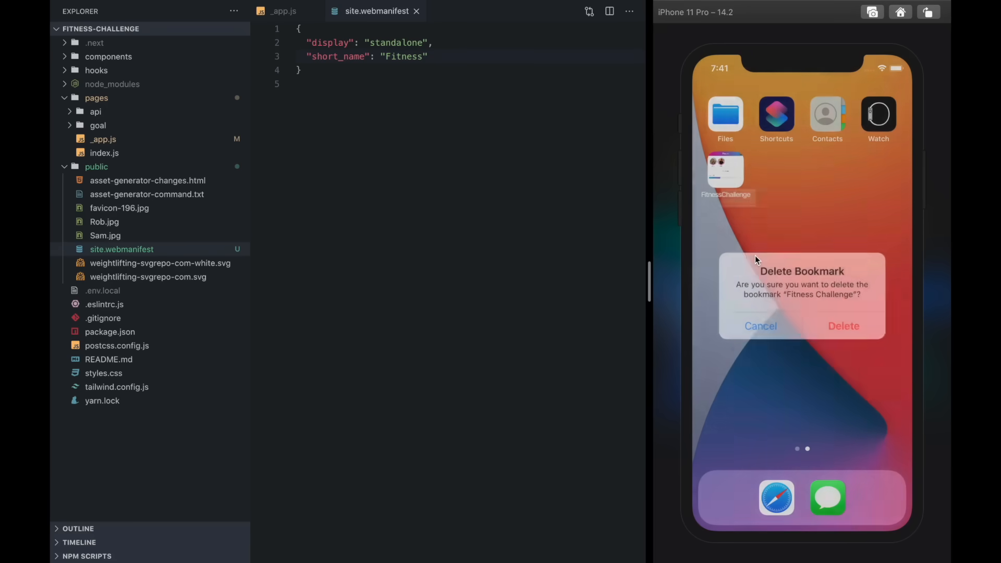
click(843, 325)
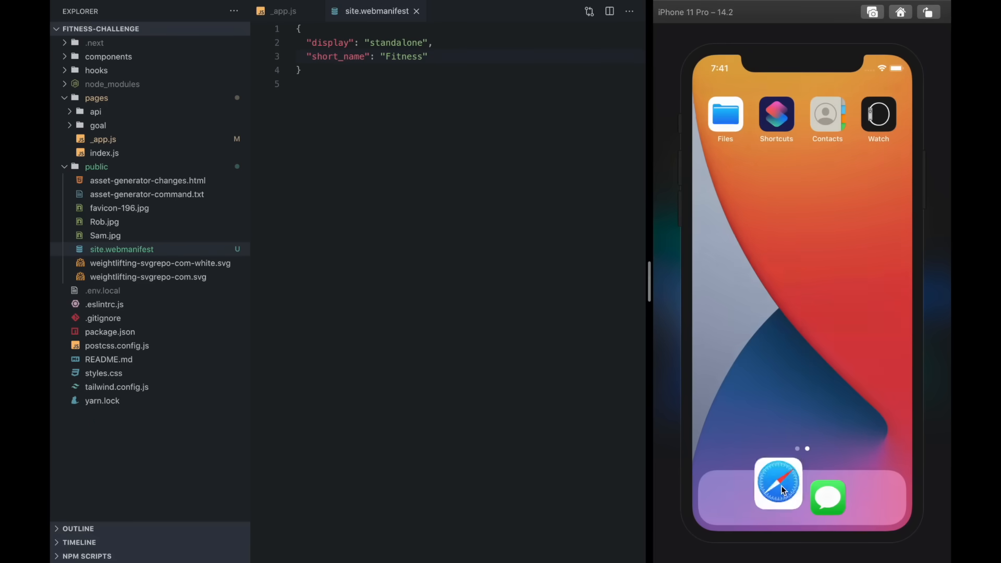
click(778, 484)
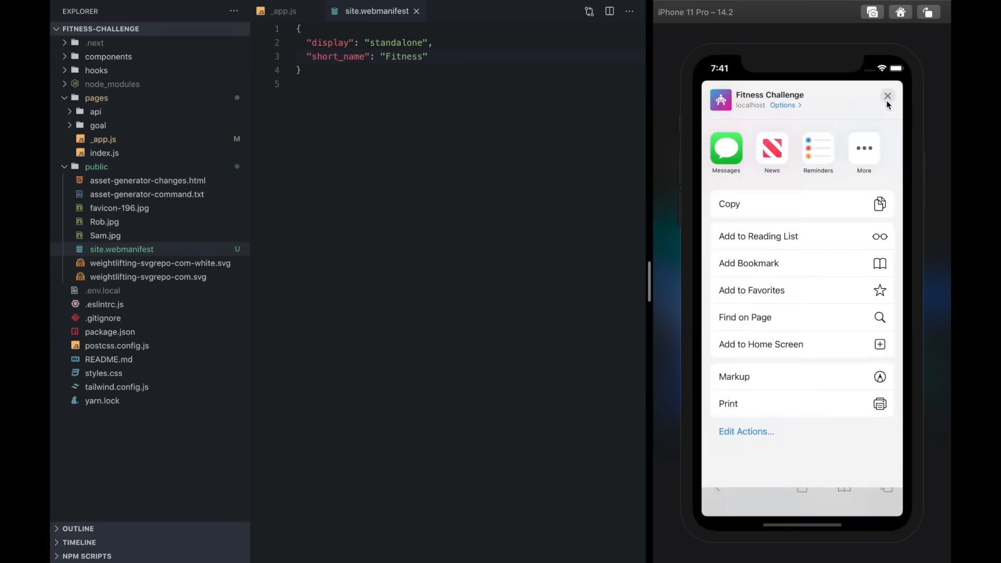
click(887, 96)
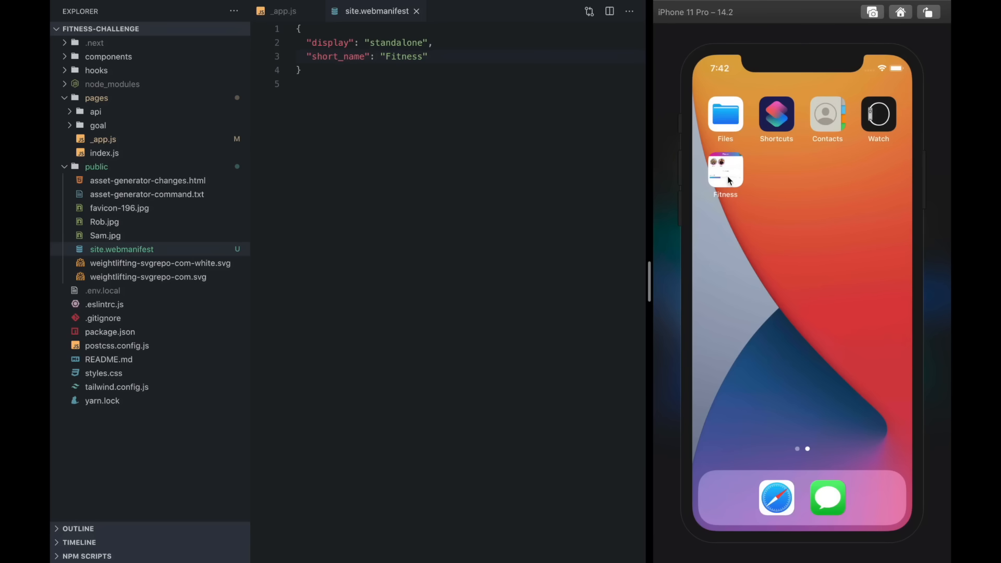
mouse_move(746, 188)
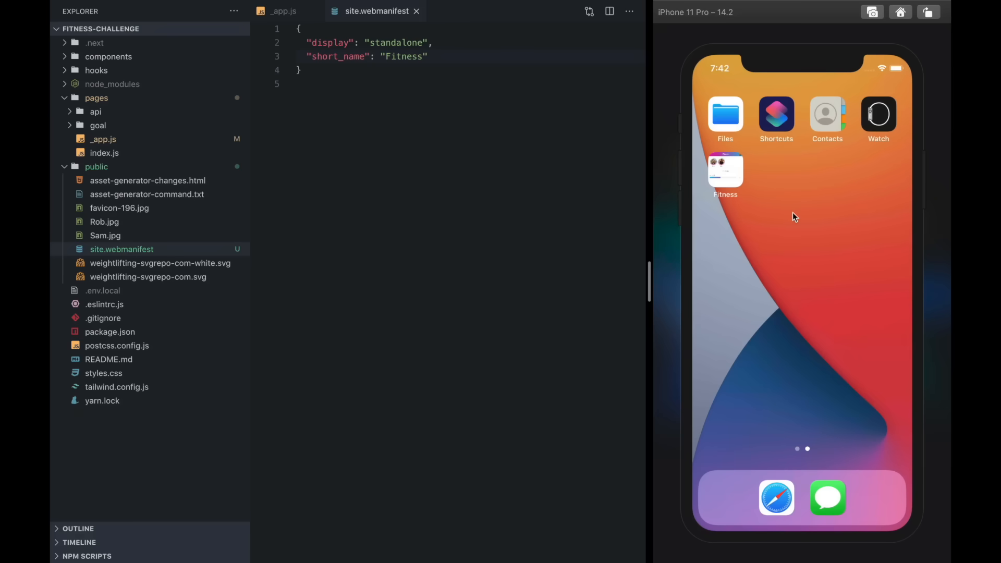
mouse_move(779, 384)
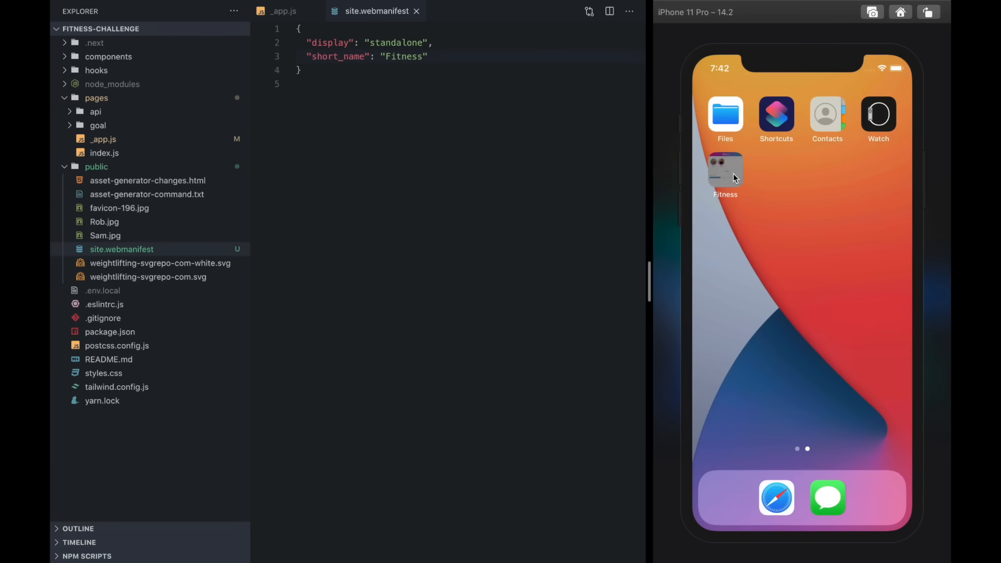
Step: Launch the Fitness app from the simulated iPhone's home screen
click(725, 173)
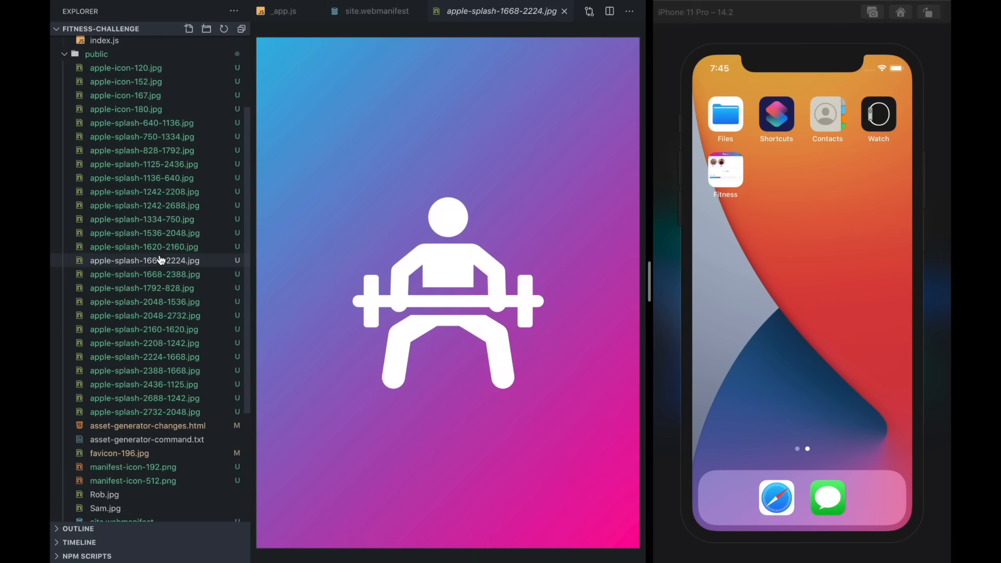
Step: Preview the 1242x2688, 1242x2208, 828x1792 and another splash screen image
click(144, 205)
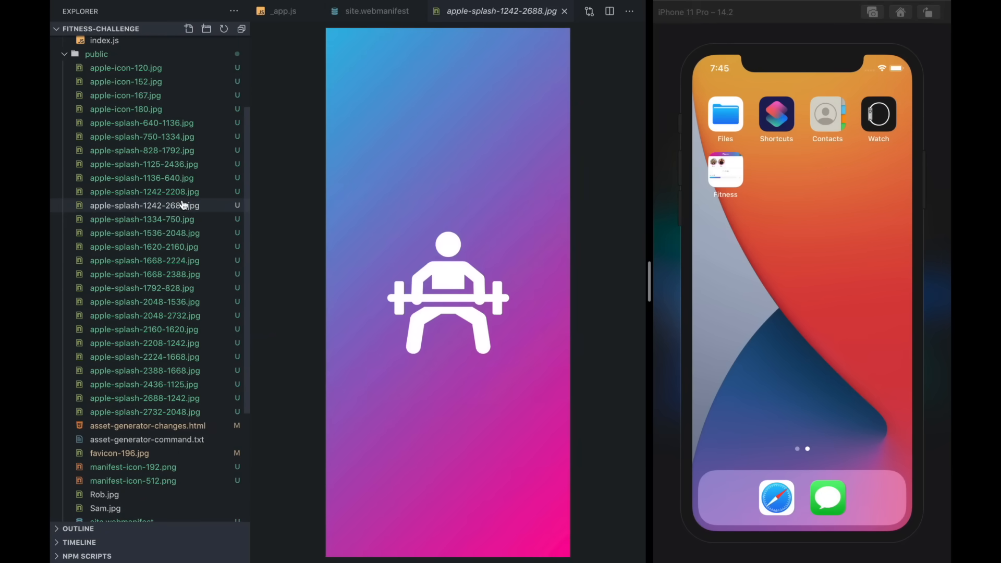
click(144, 192)
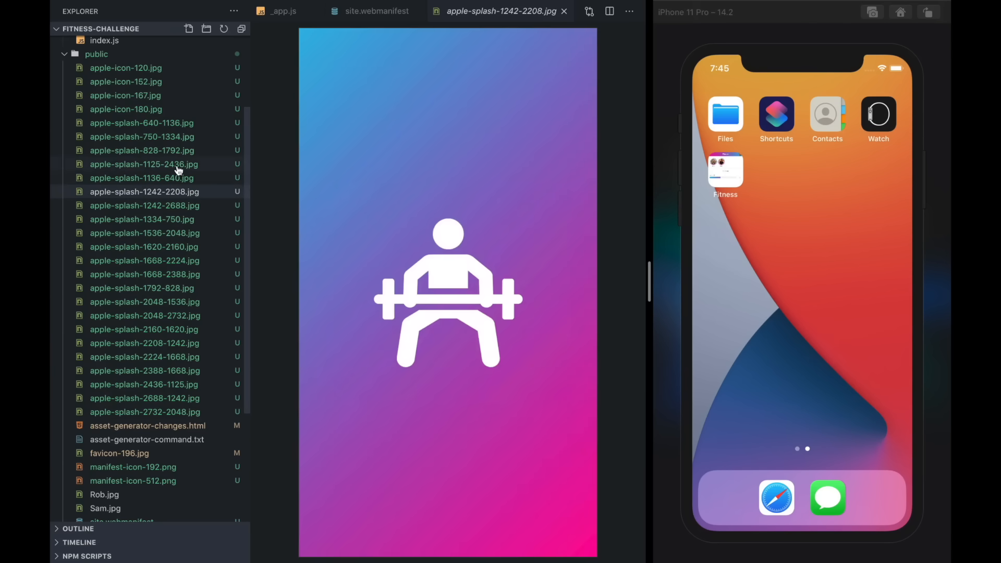
click(142, 150)
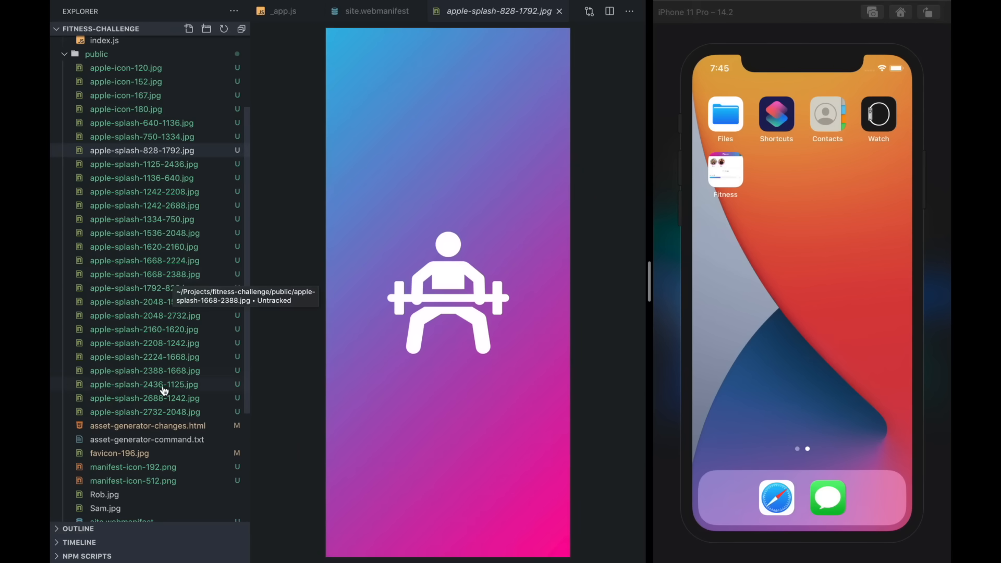
click(148, 426)
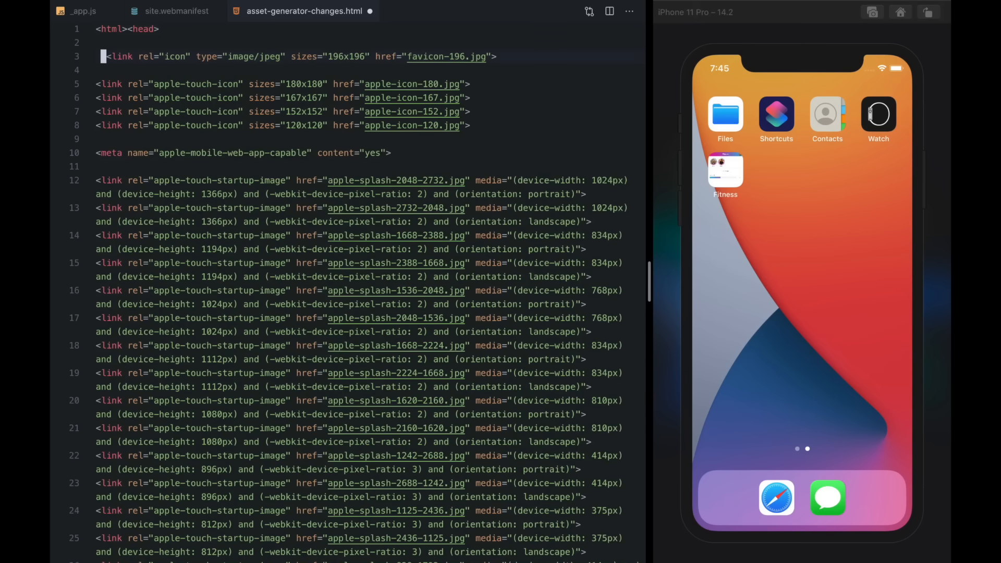
Step: Turn on word wrap and prefix every href image path with a slash
text(wra)
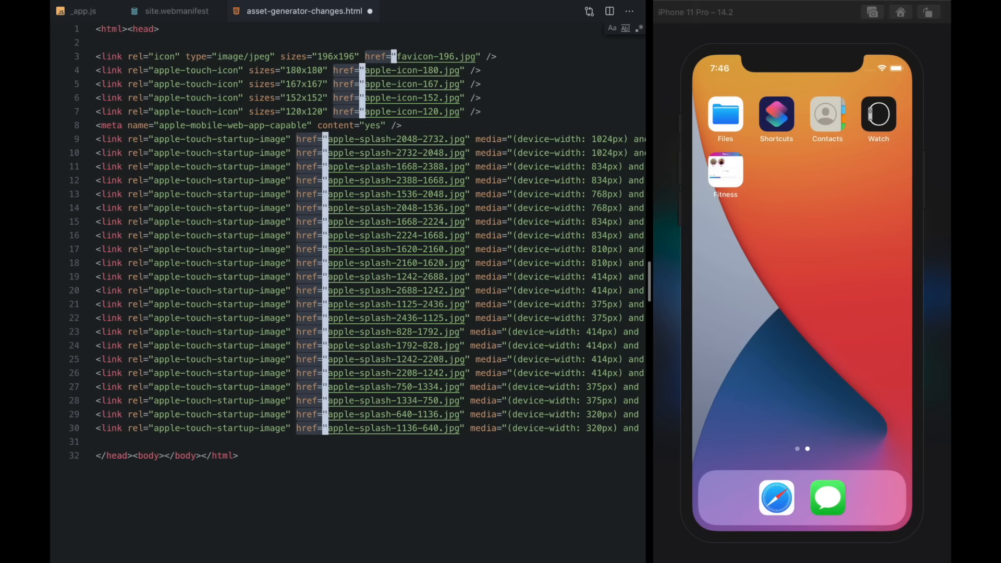
text(/)
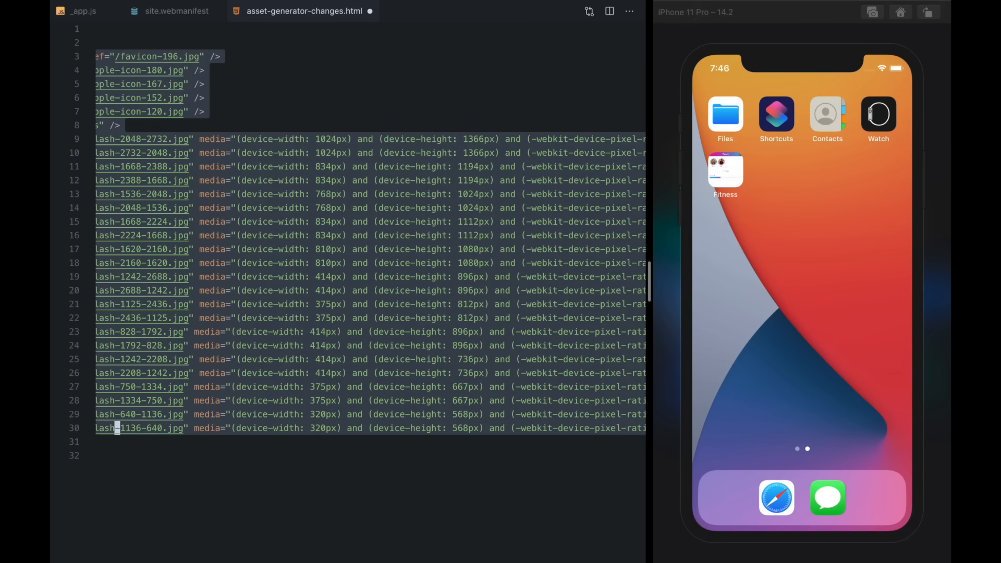
click(82, 11)
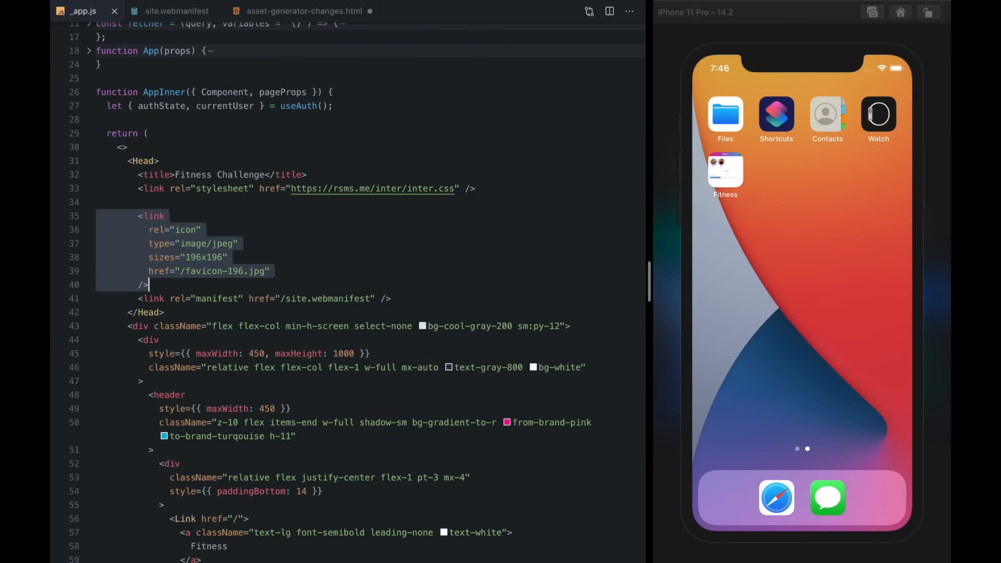
Step: Delete the old Fitness icon and re-add the site to the home screen from Safari
scroll(down, 3)
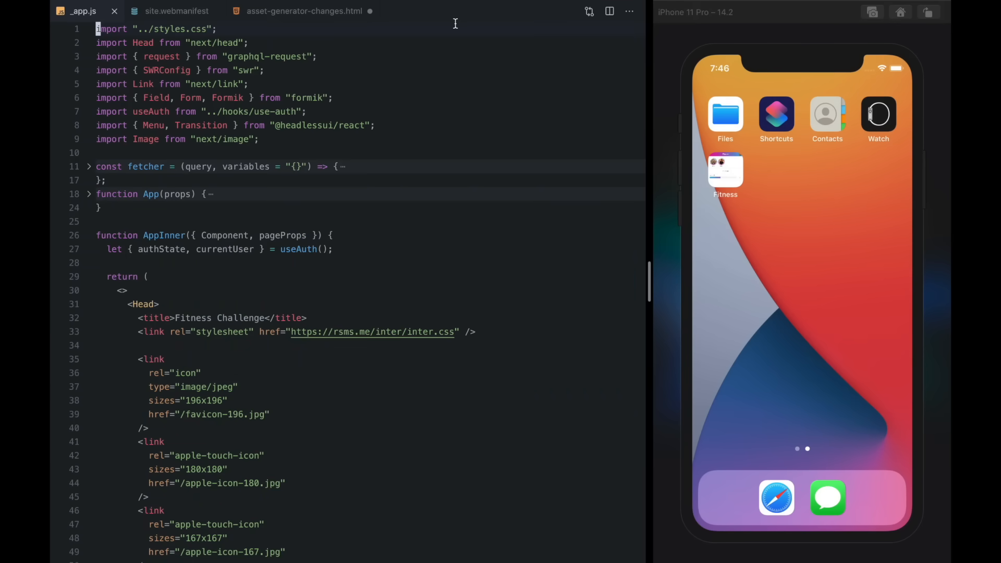
click(725, 169)
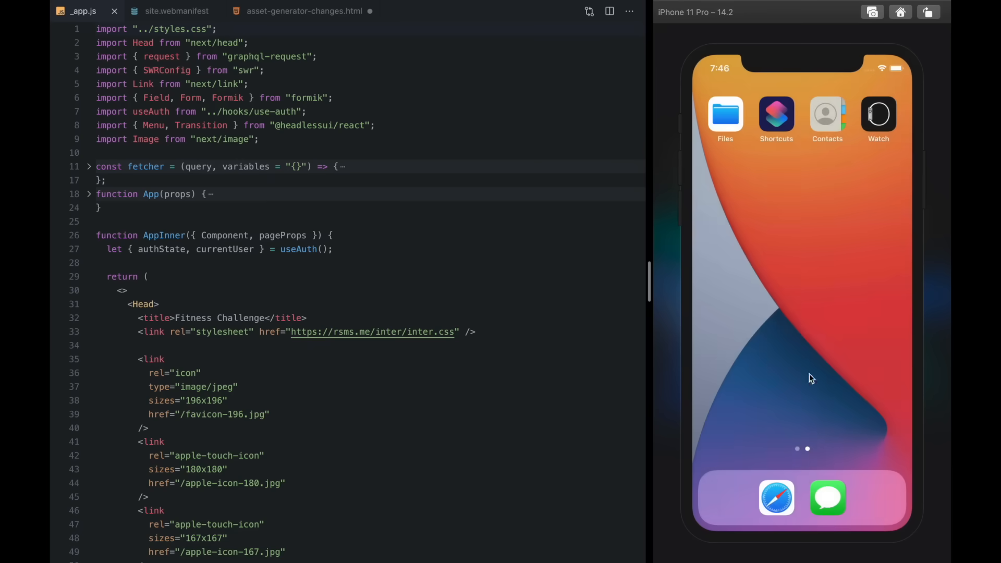
click(777, 498)
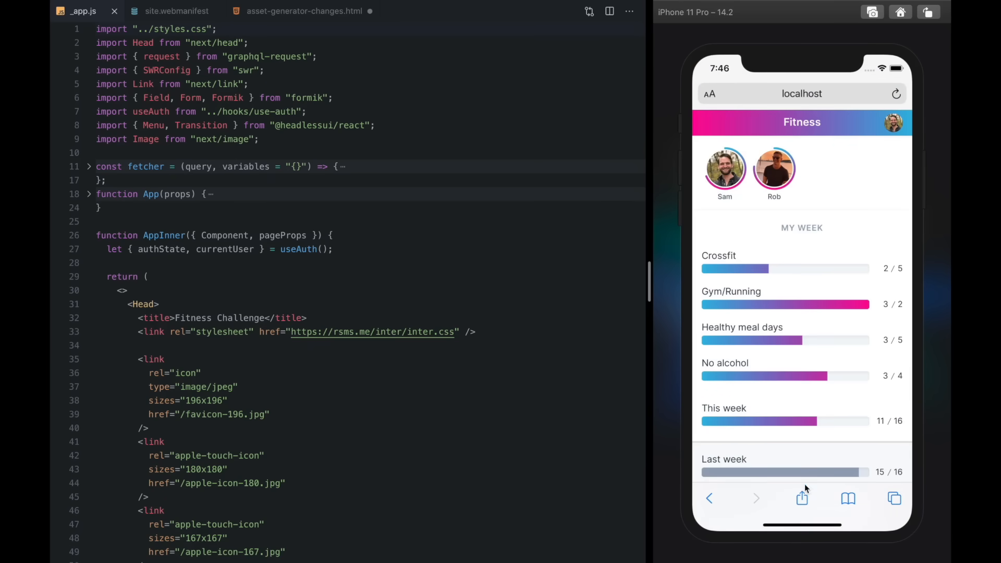
click(802, 499)
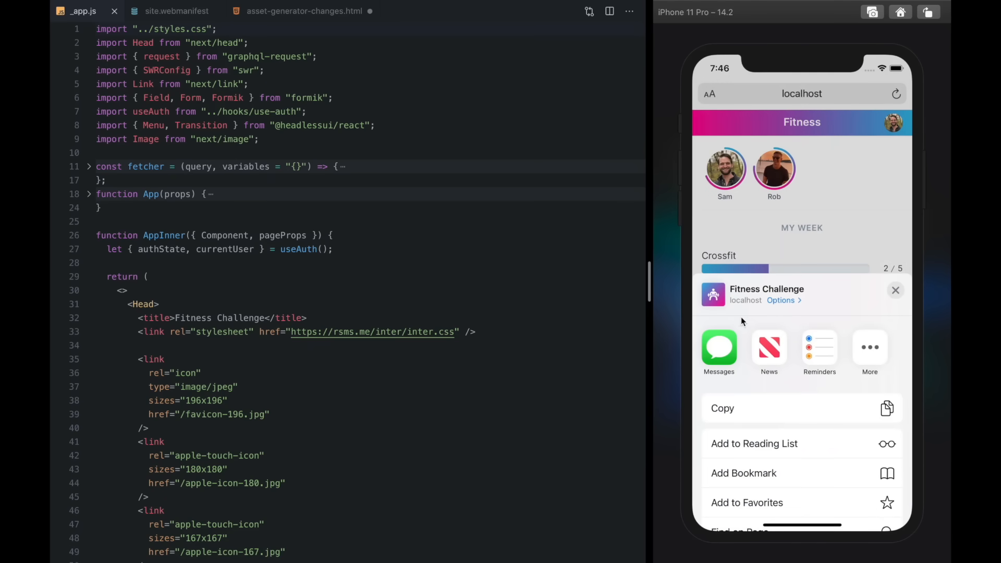
mouse_move(834, 312)
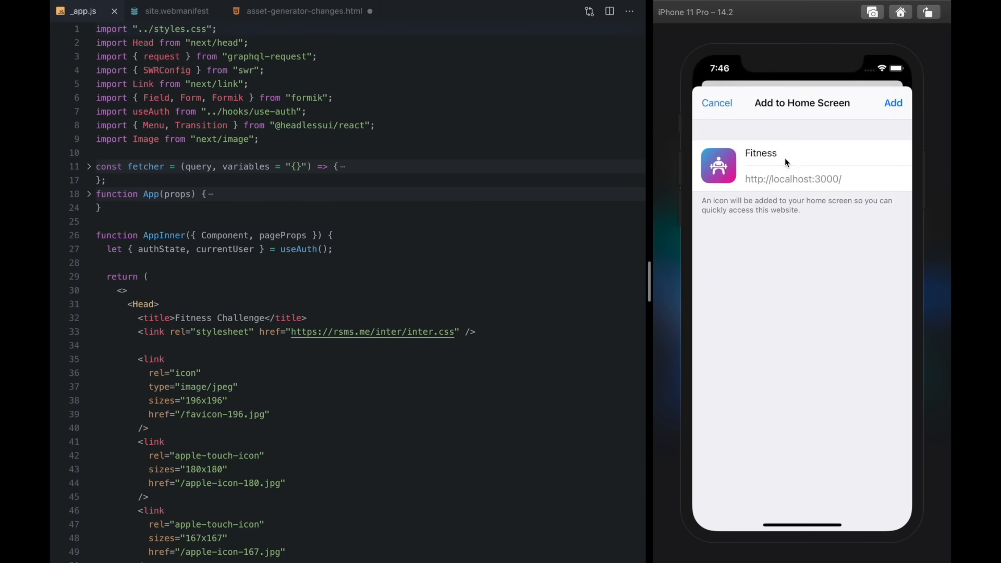
click(893, 102)
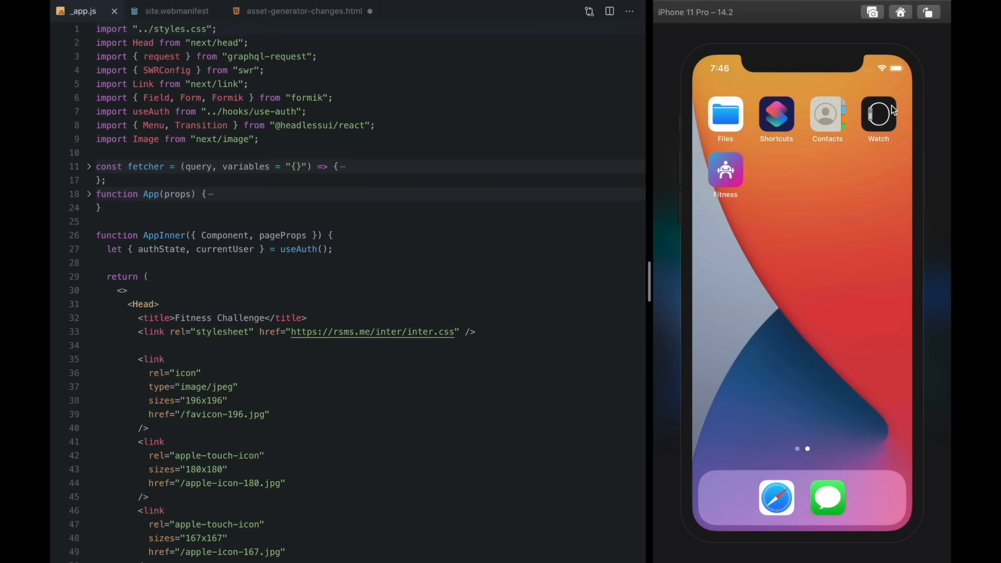
mouse_move(757, 249)
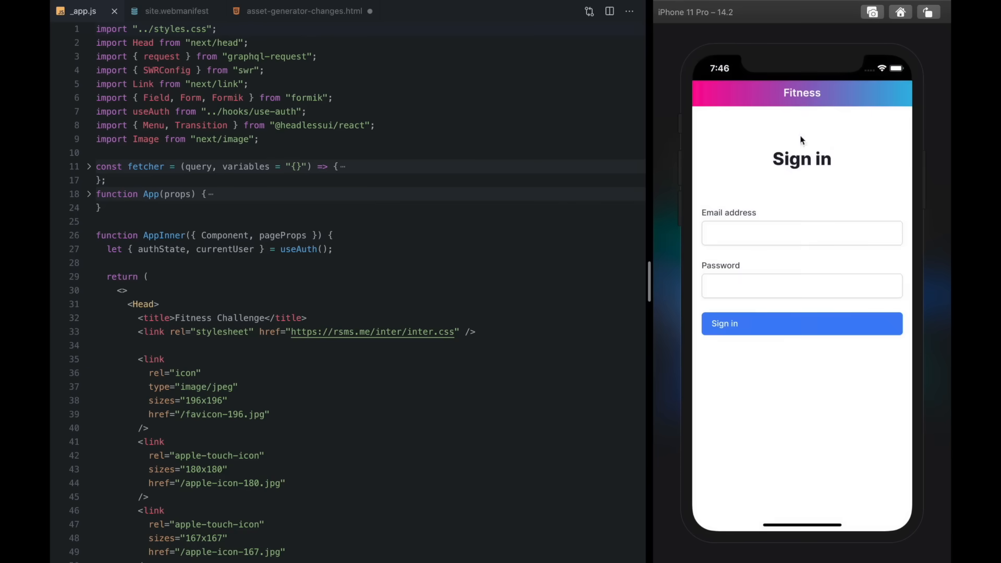
mouse_move(778, 133)
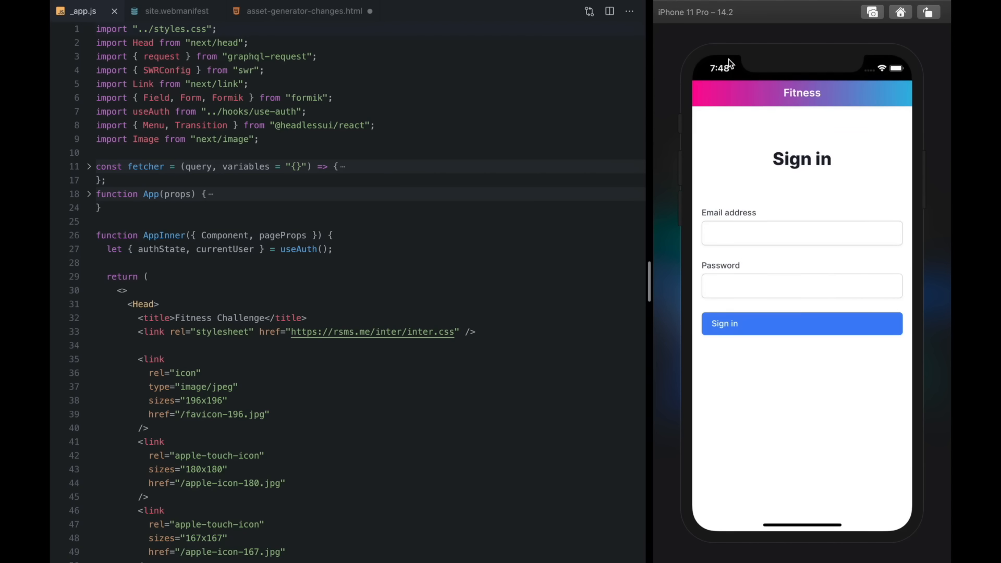
mouse_move(737, 108)
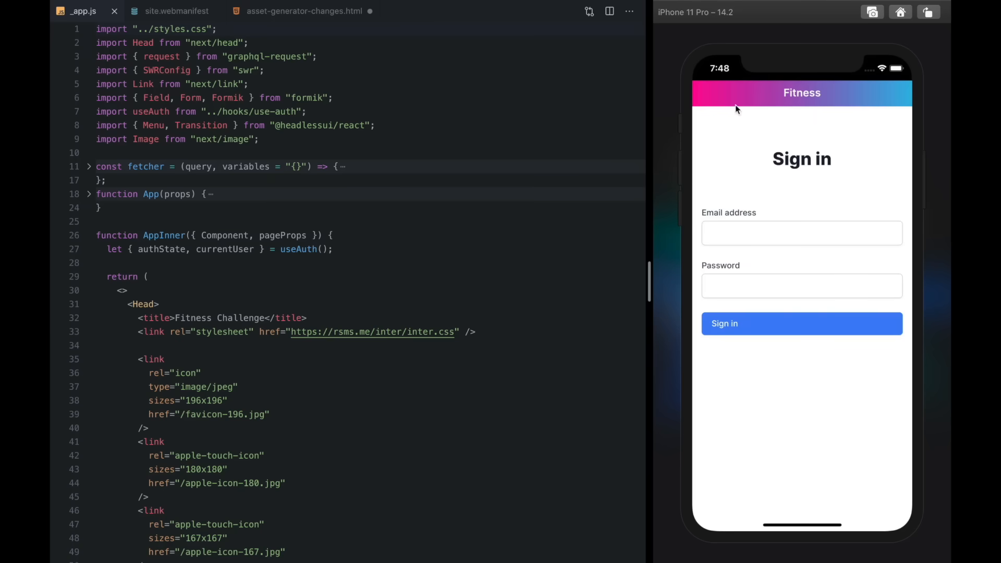
mouse_move(820, 174)
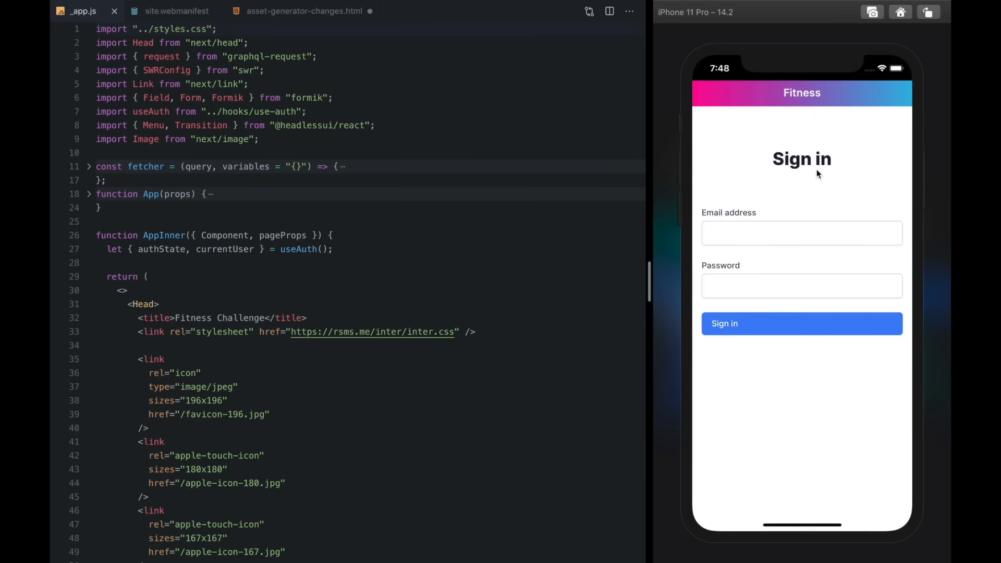
mouse_move(809, 525)
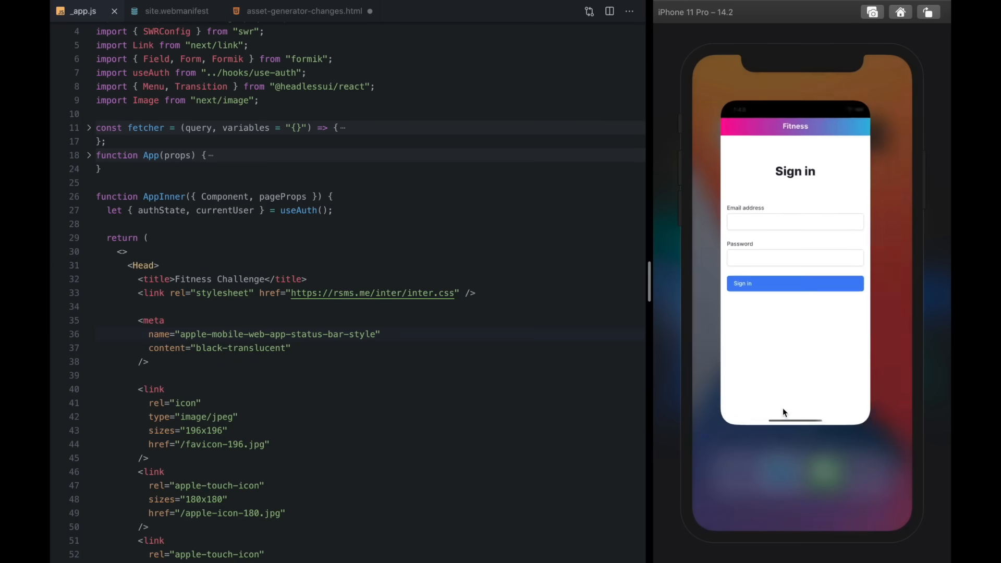
Step: Add Fitness via Share > Add to Home Screen > Add, then launch its new icon
click(795, 283)
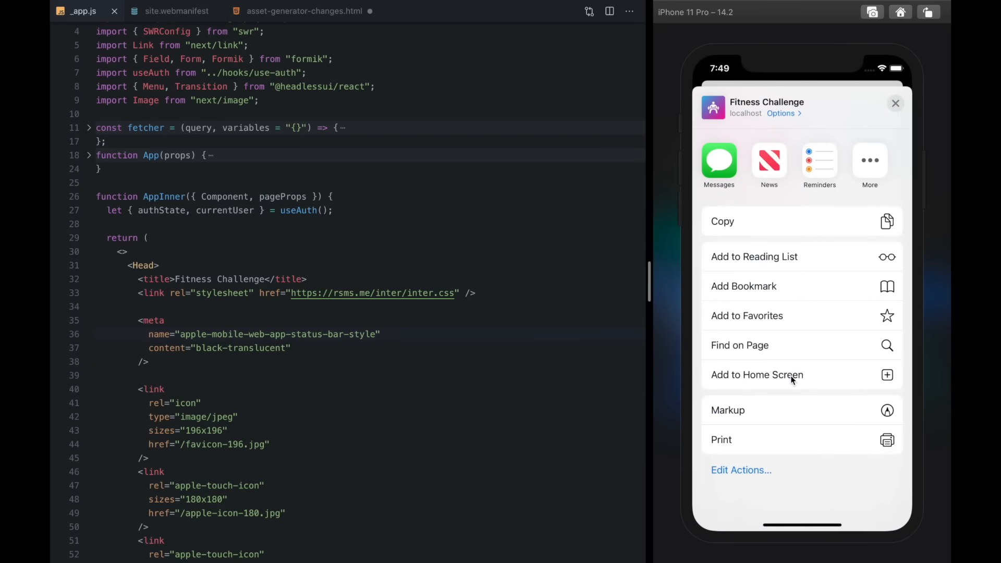
click(757, 376)
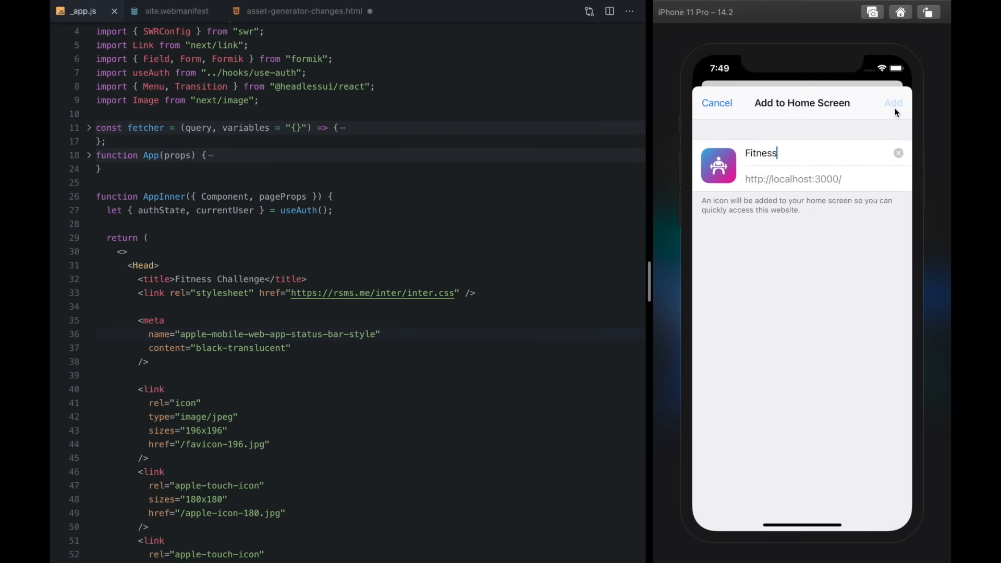
click(893, 103)
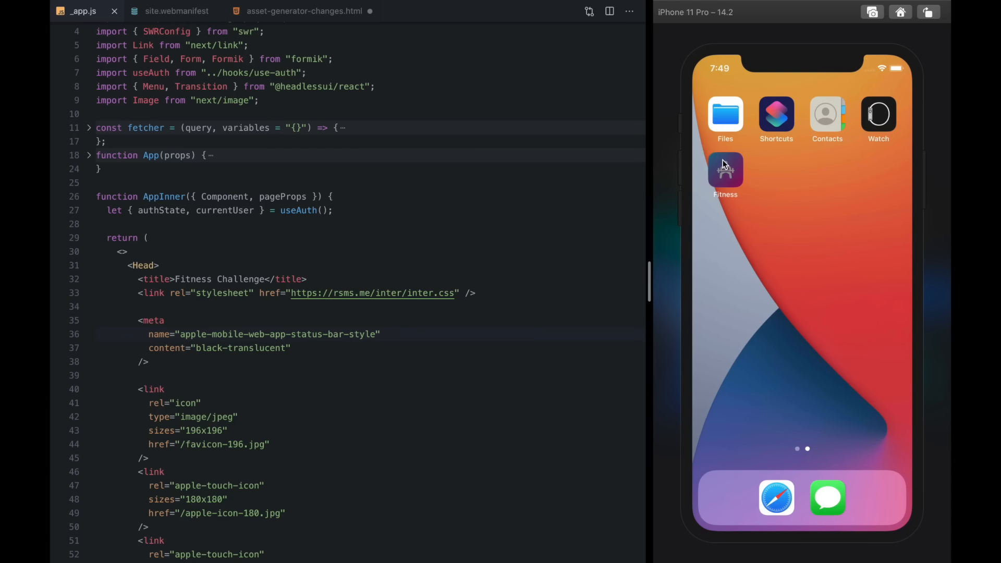
click(725, 174)
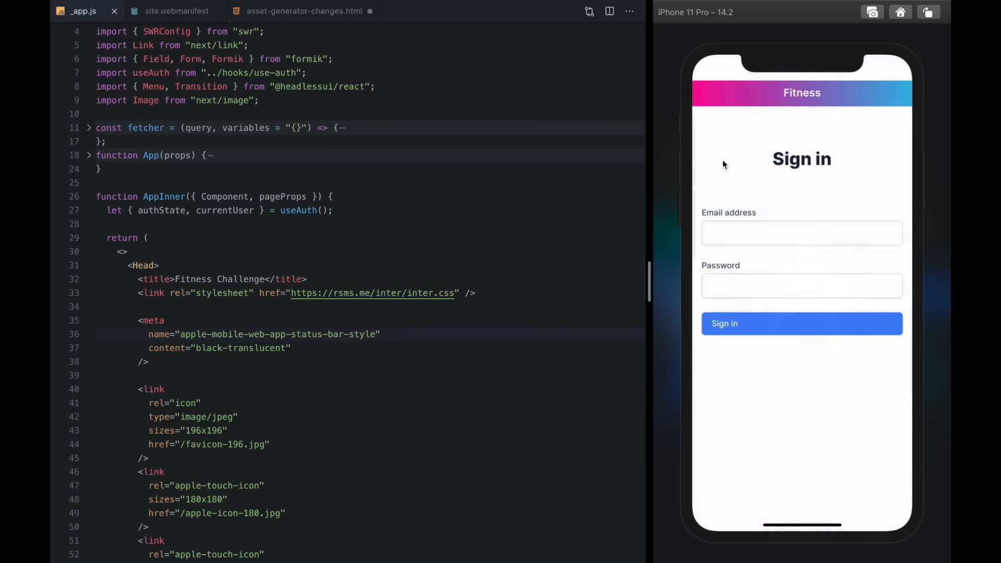
mouse_move(742, 103)
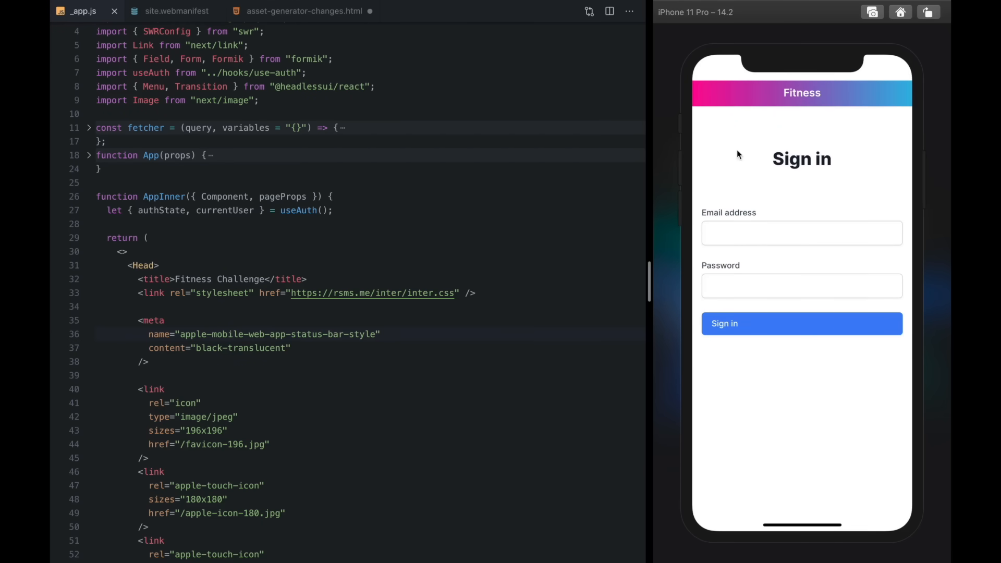
mouse_move(744, 113)
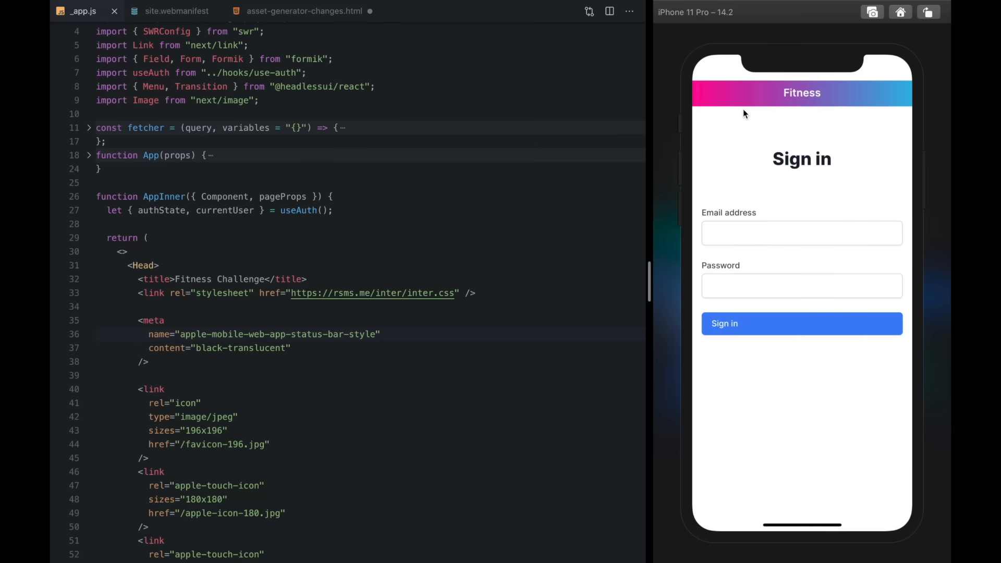
mouse_move(501, 270)
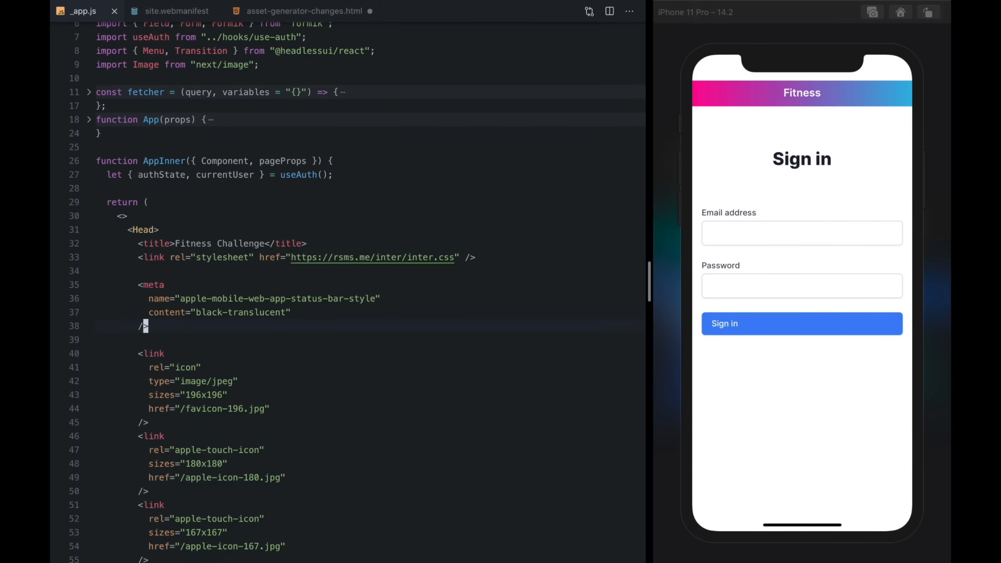
Step: Add <meta name="viewport" content="initial-scale=1, viewport-fit=cover" /> below the status-bar meta
text(<meta name="viewport" content="initial-scale=1, viewport-fit=cover" />)
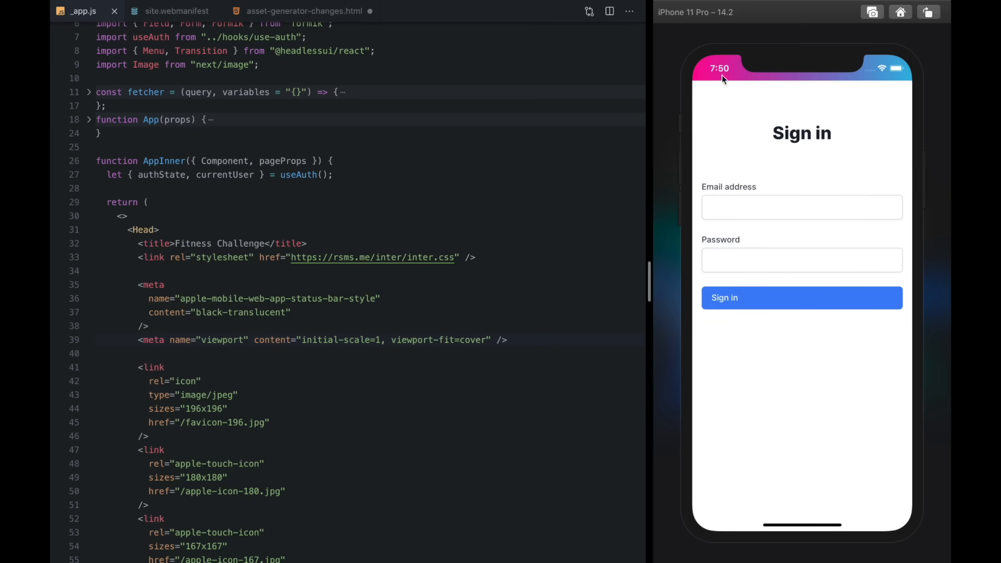
mouse_move(869, 364)
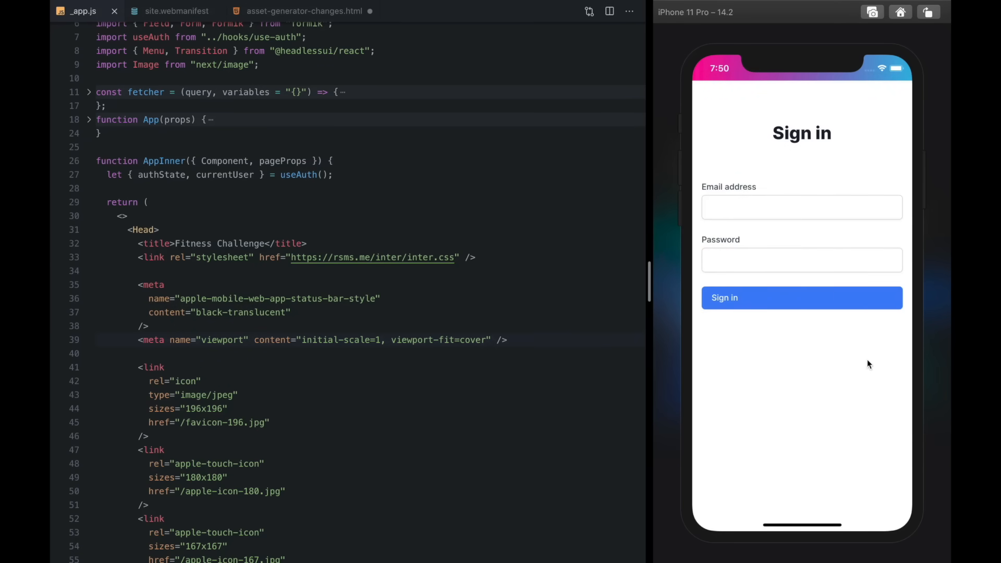
mouse_move(808, 147)
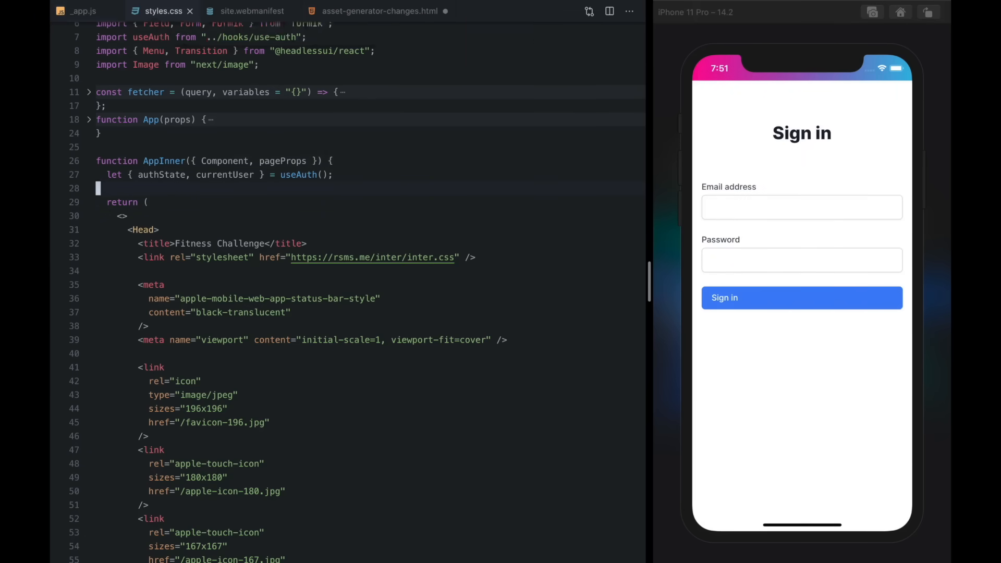
Step: Delete the standalone header rule from styles.css and glance at site.webmanifest
click(161, 11)
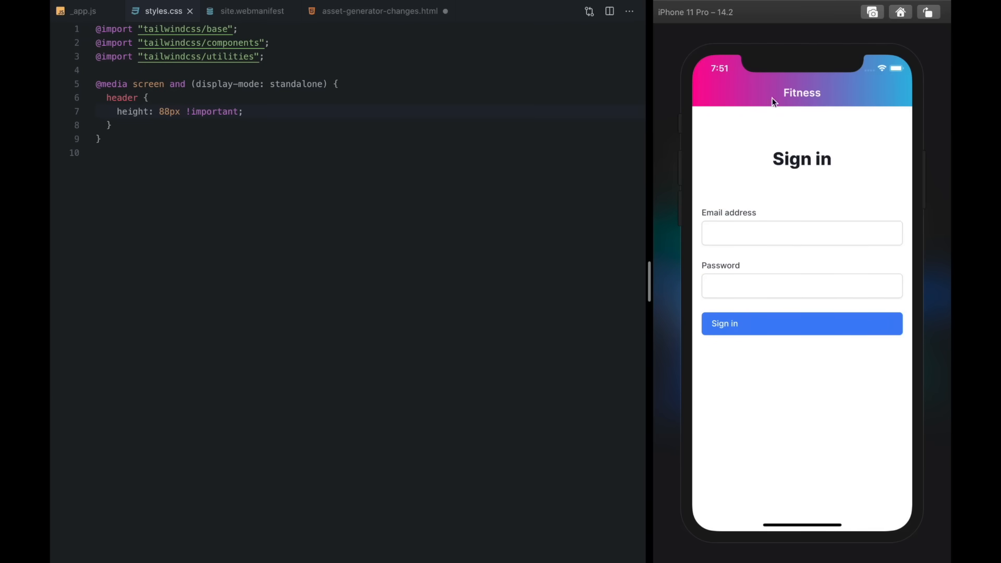
mouse_move(809, 72)
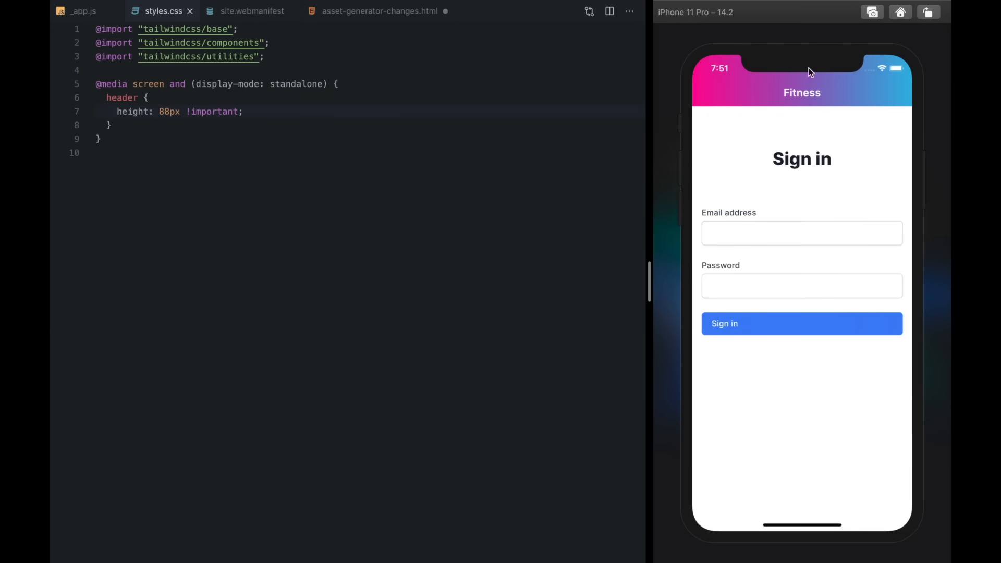
mouse_move(801, 315)
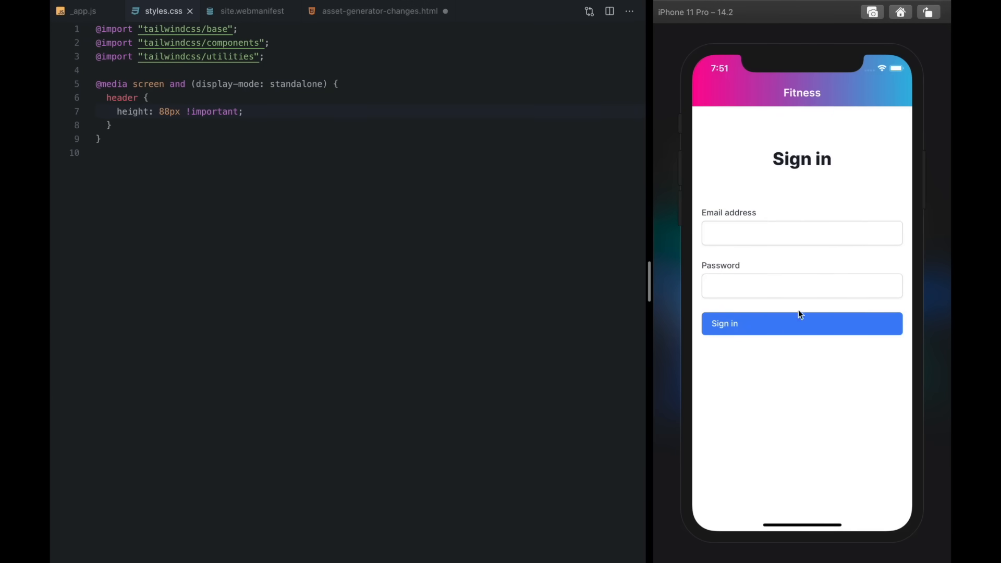
mouse_move(797, 177)
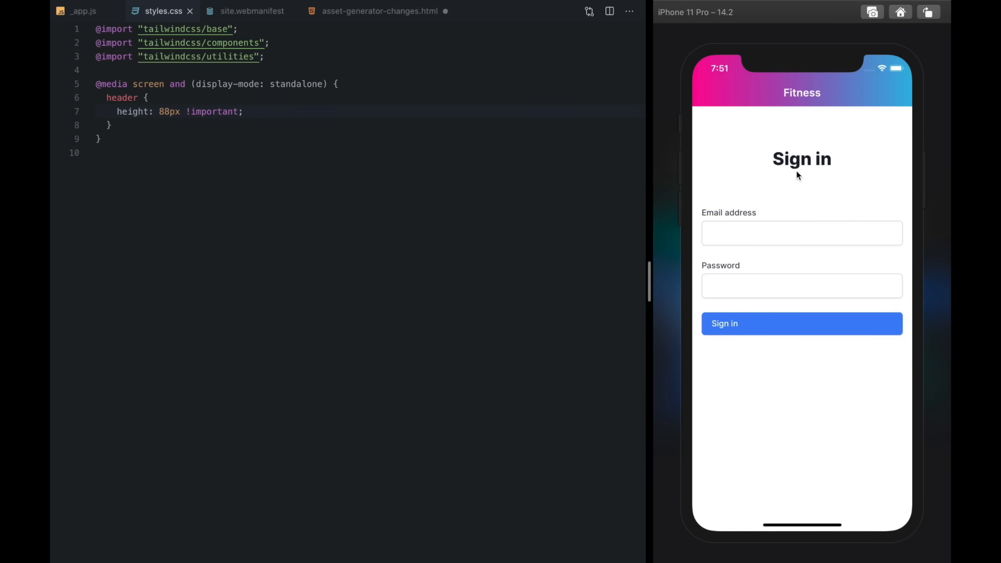
click(801, 232)
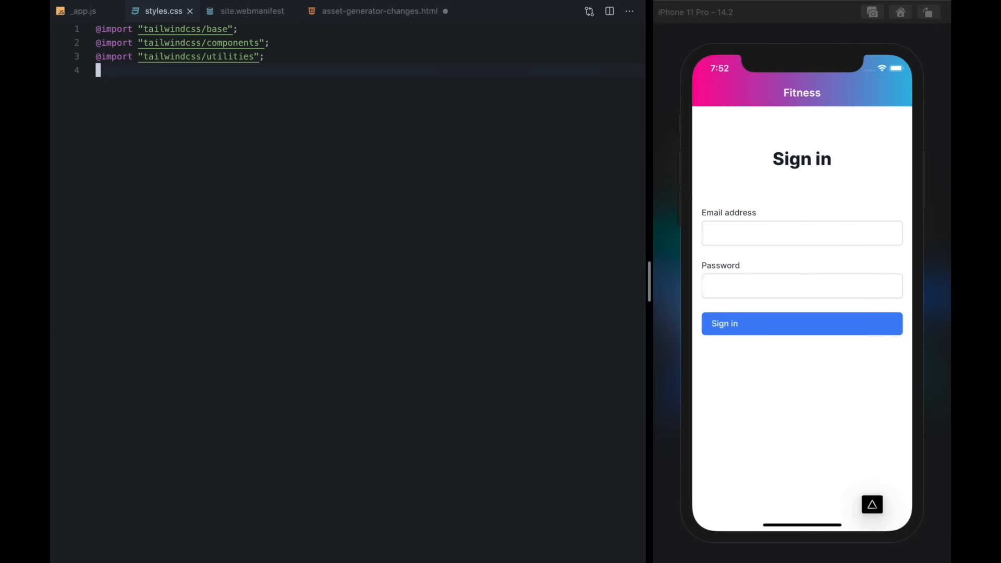
click(251, 11)
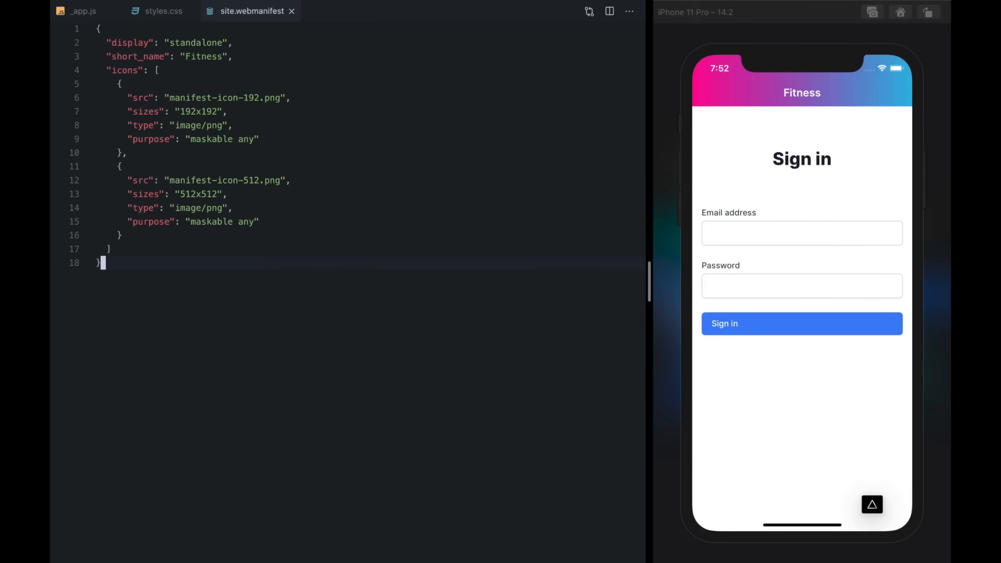
text(tail)
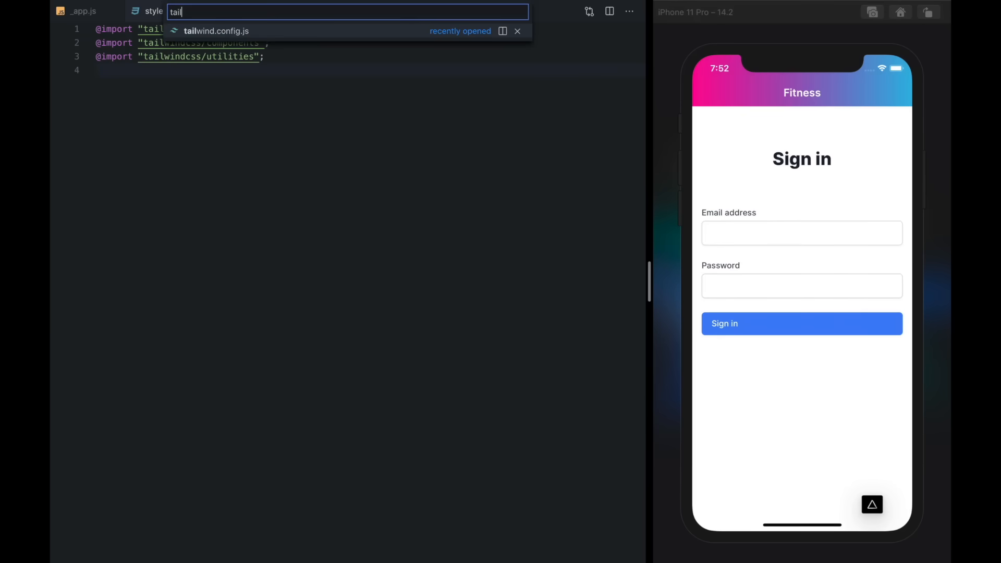
Step: Check the standalone screen in tailwind.config.js and locate <header> in _app.js
click(216, 31)
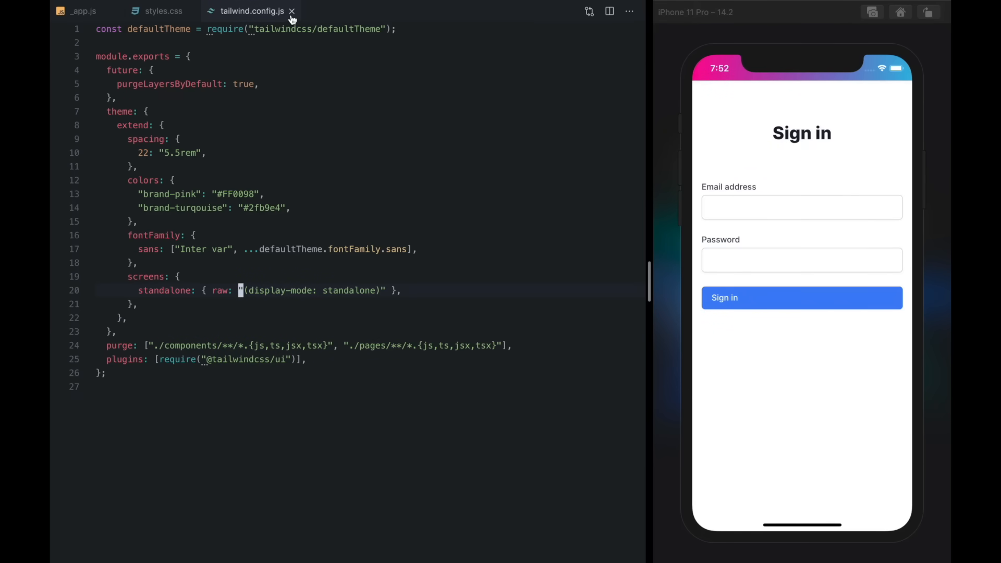
click(292, 11)
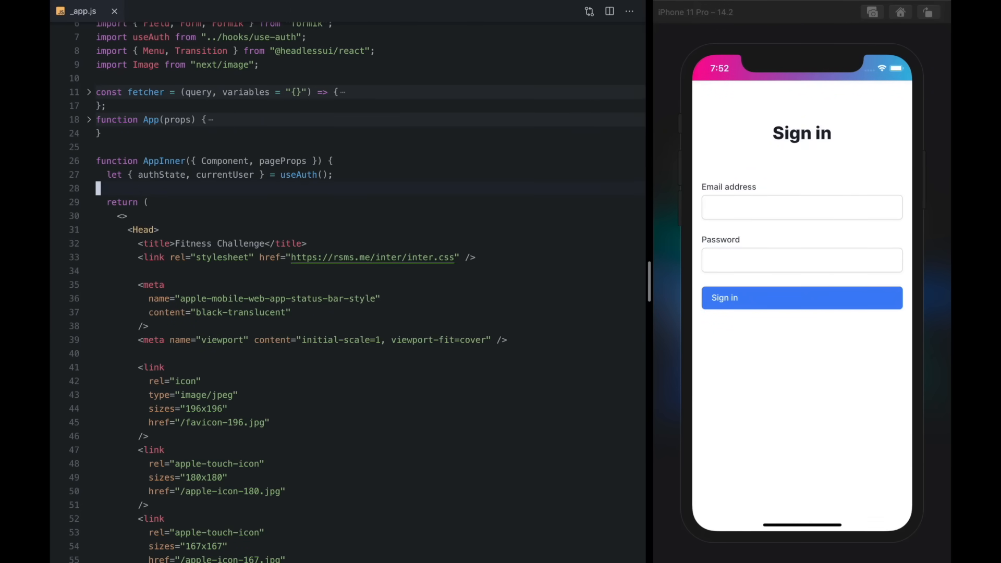
text(<header)
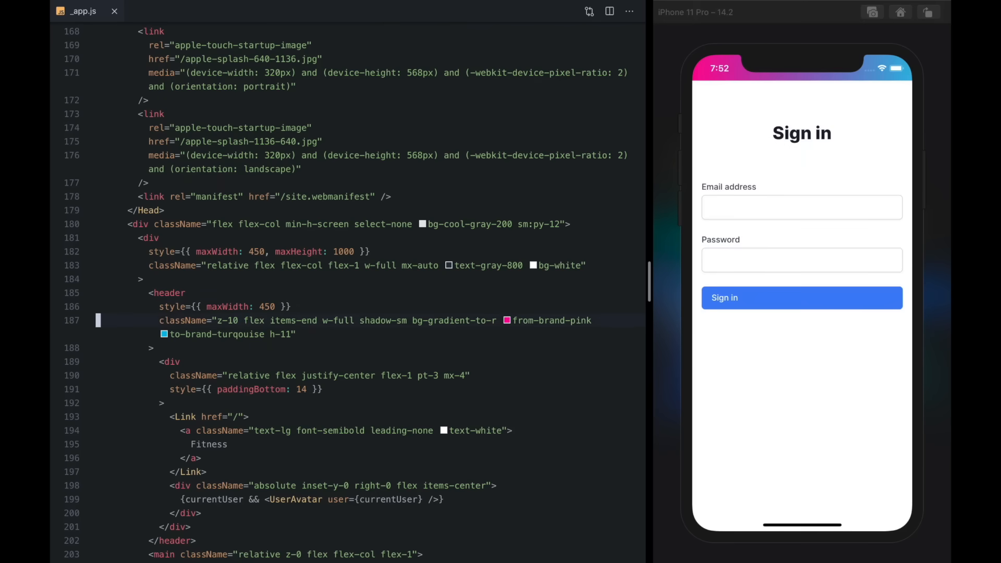
Step: Append standalone:h-22 to the header className and reload the Simulator
click(295, 334)
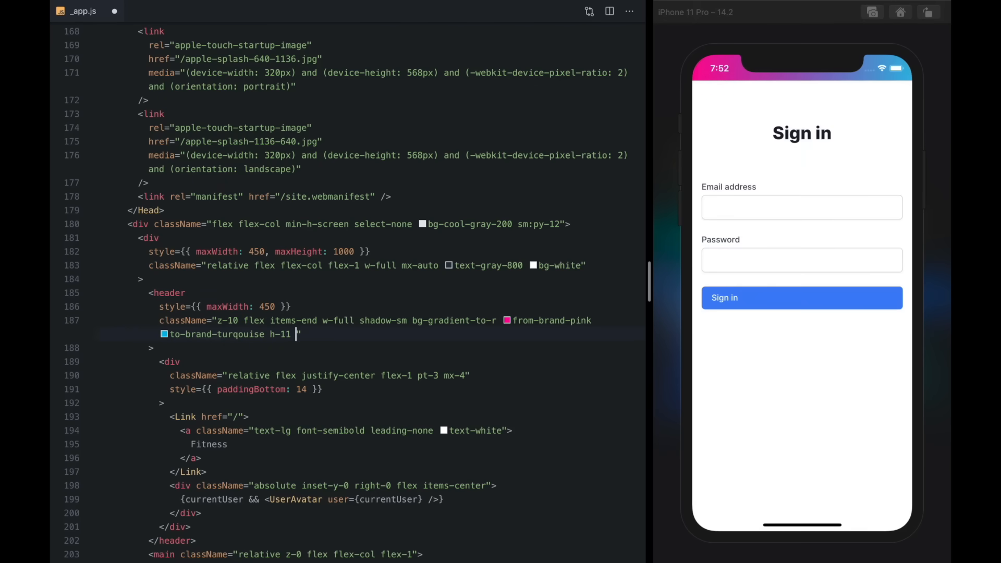
text(standalone:h-22)
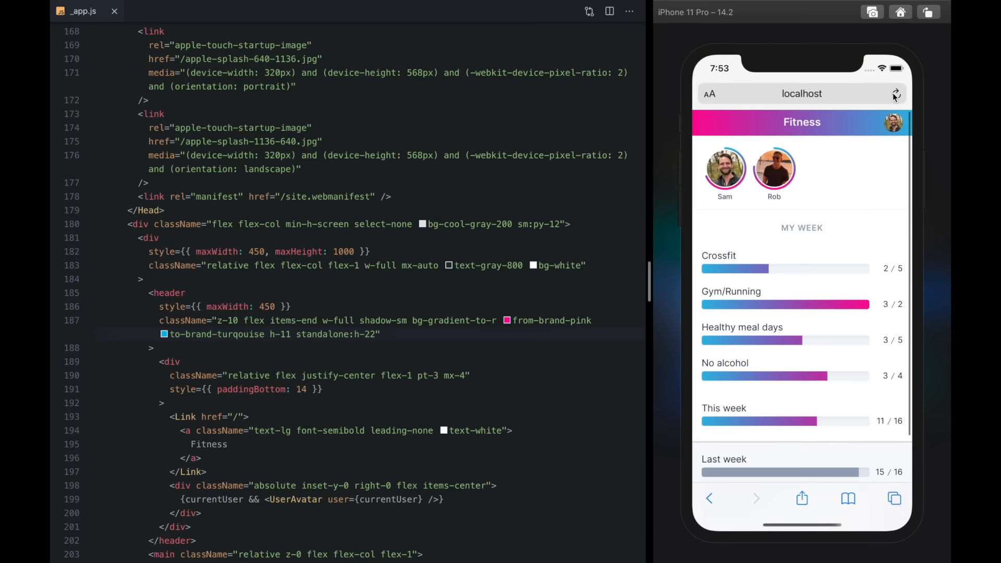
click(896, 94)
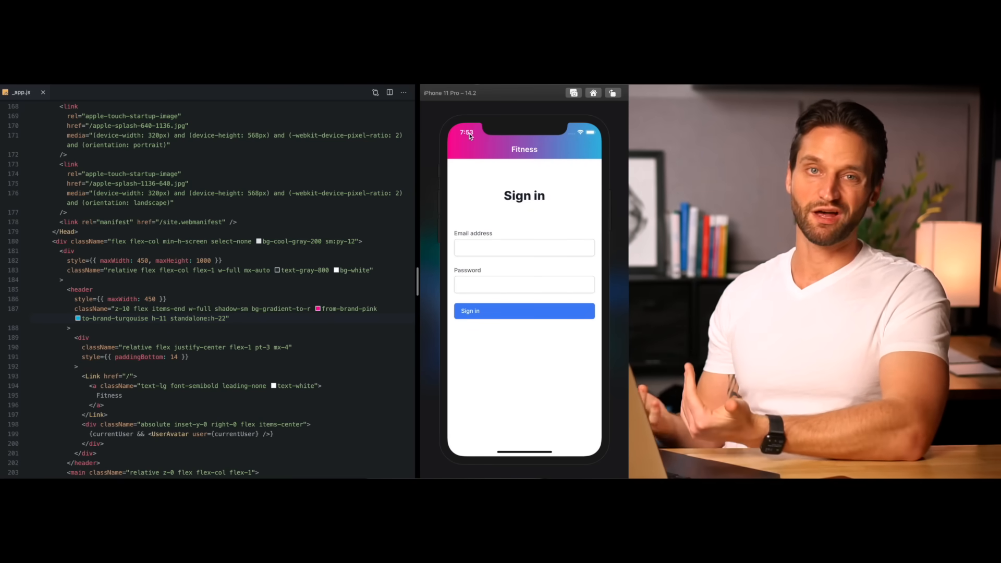
click(523, 311)
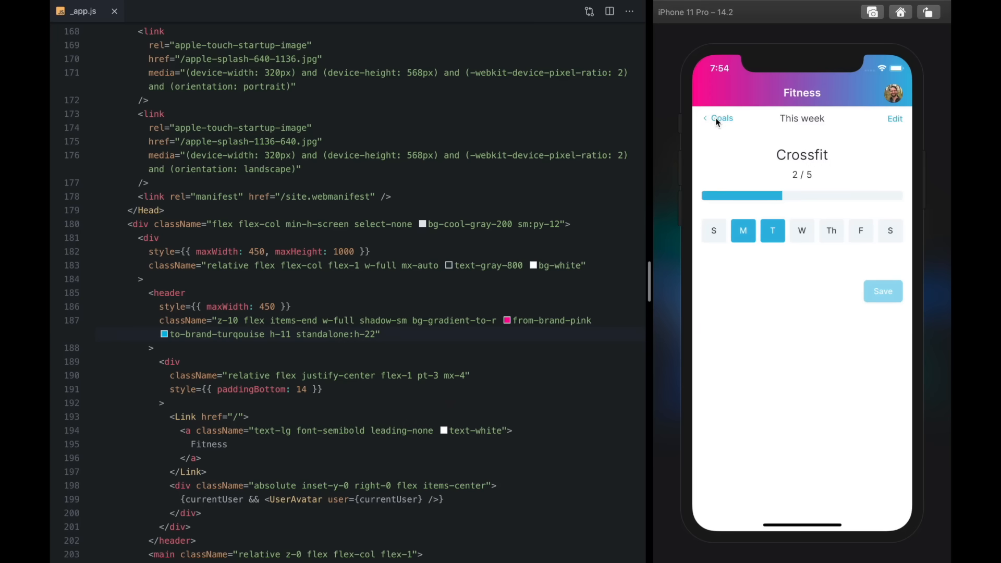
Step: Make the header fixed, give main mt-11 and standalone:mt-22, and return to Goals
click(721, 118)
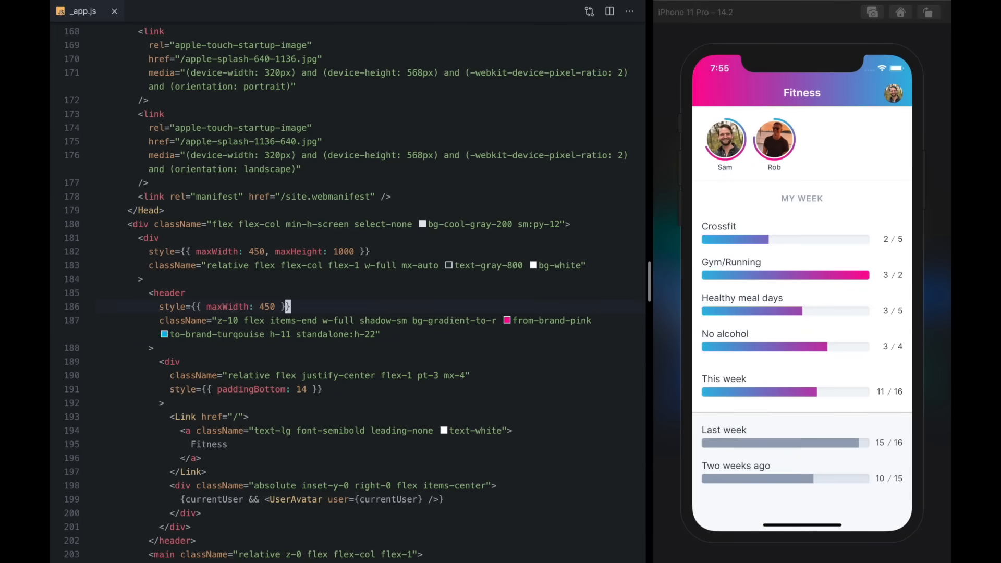
text(fixed)
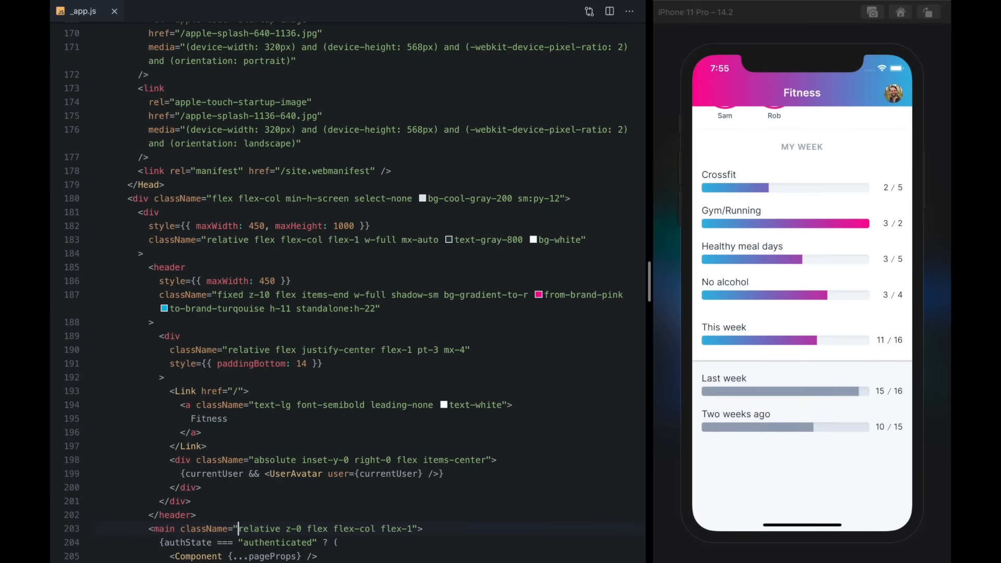
text(mt-11)
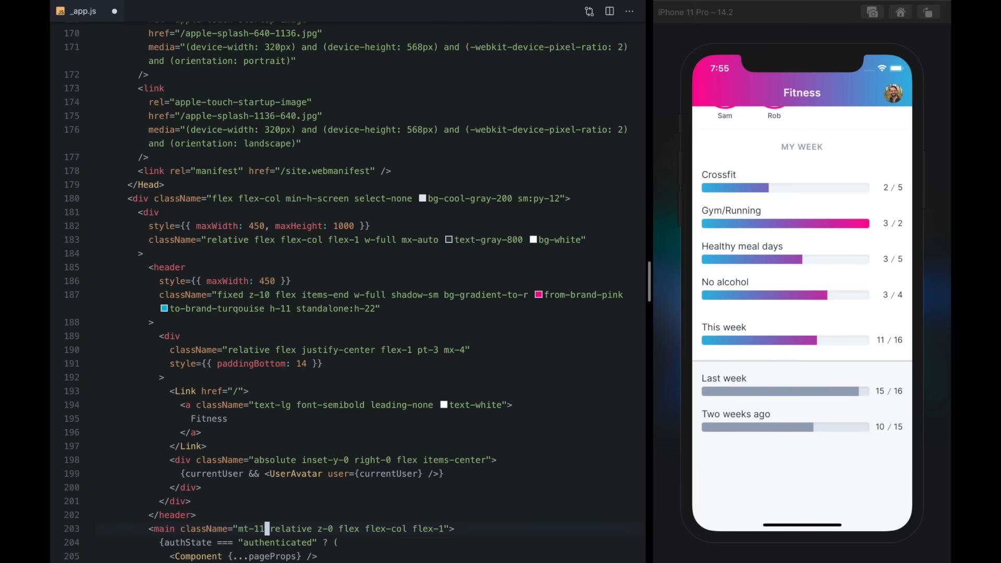
text(standalone:mt-22)
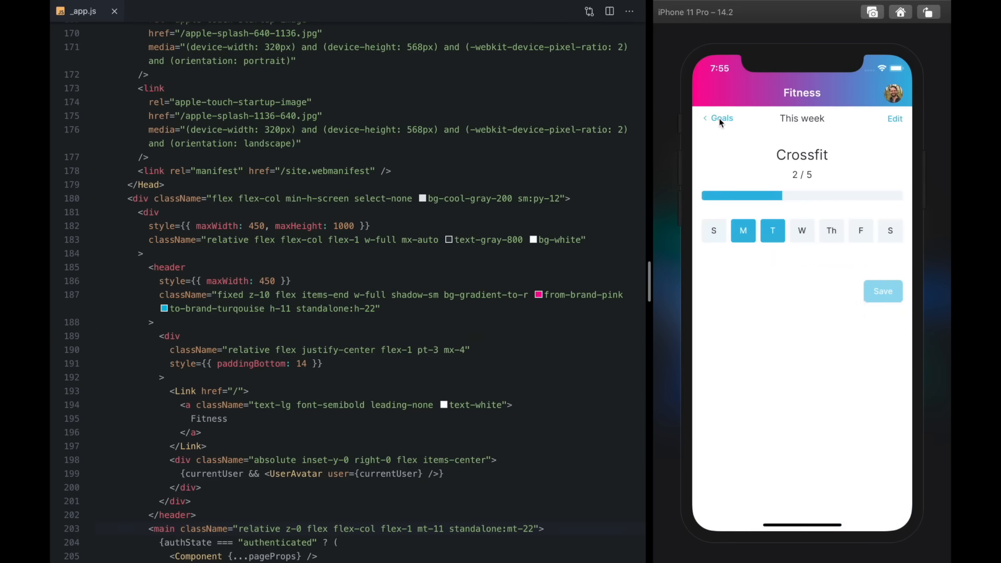
click(717, 118)
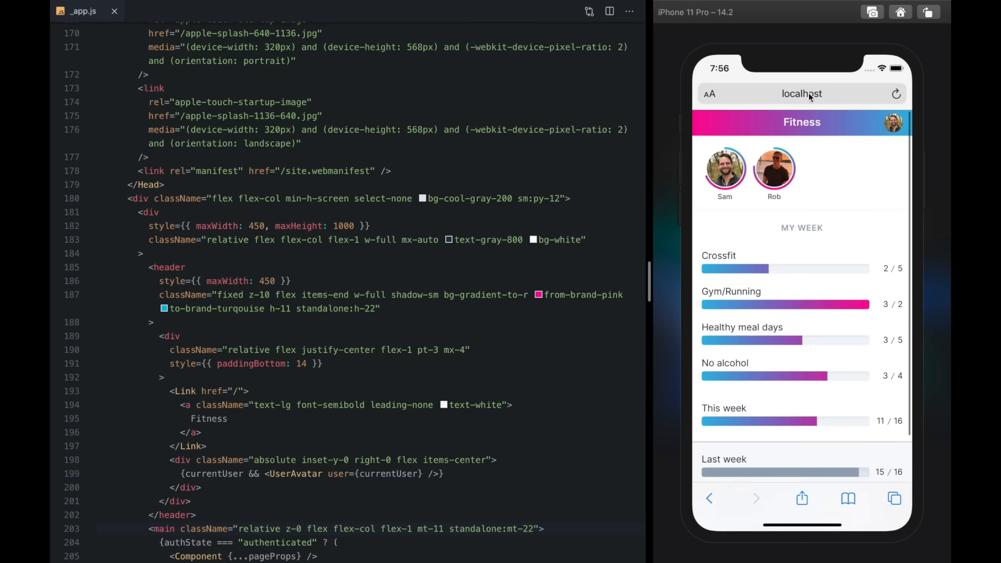
mouse_move(844, 259)
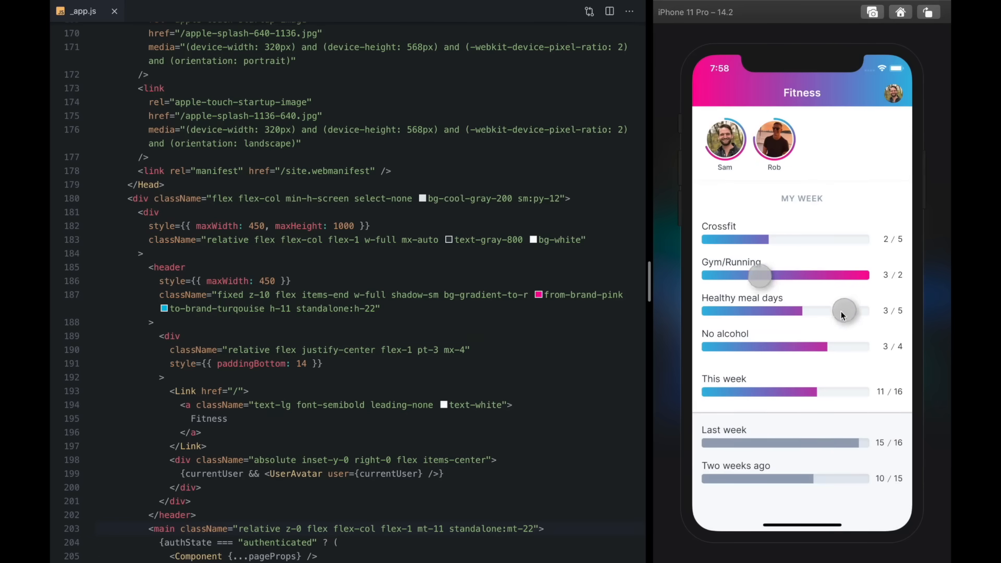
Step: Scroll the simulated site and open the Crossfit goal page
scroll(down, 3)
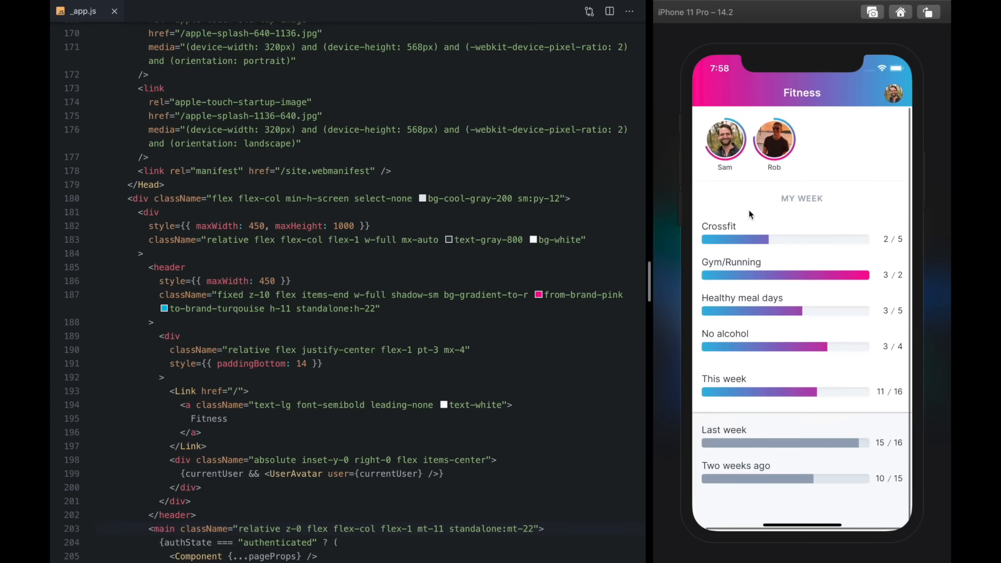
click(719, 226)
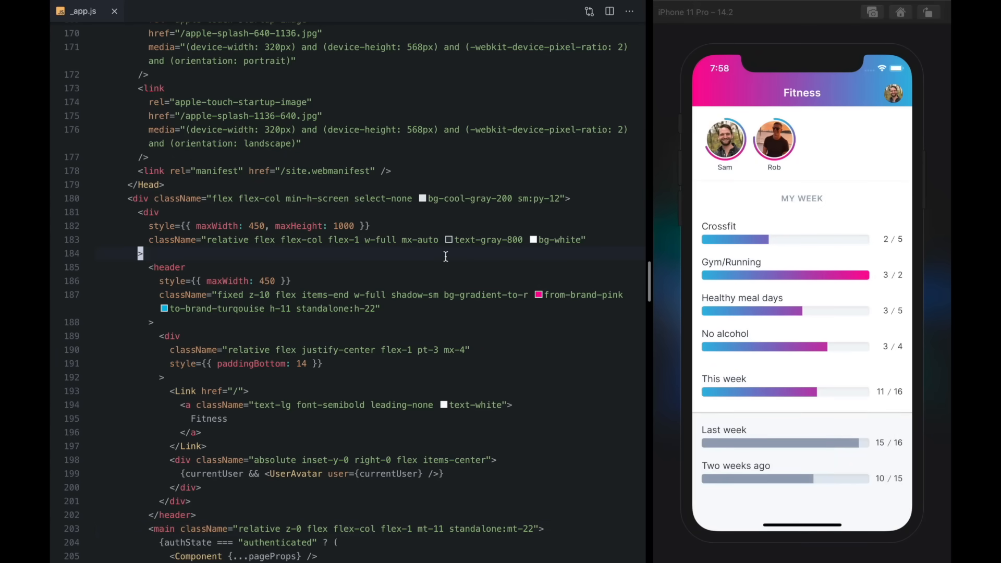
scroll(down, 3)
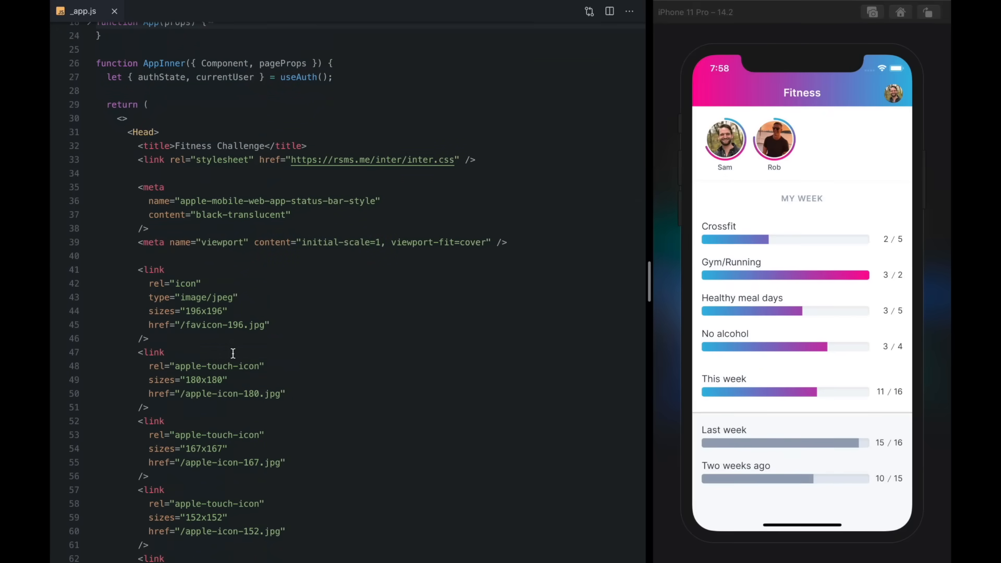
Step: Append ', user-scalable=no' to the viewport meta content and return to the goals overview
click(241, 242)
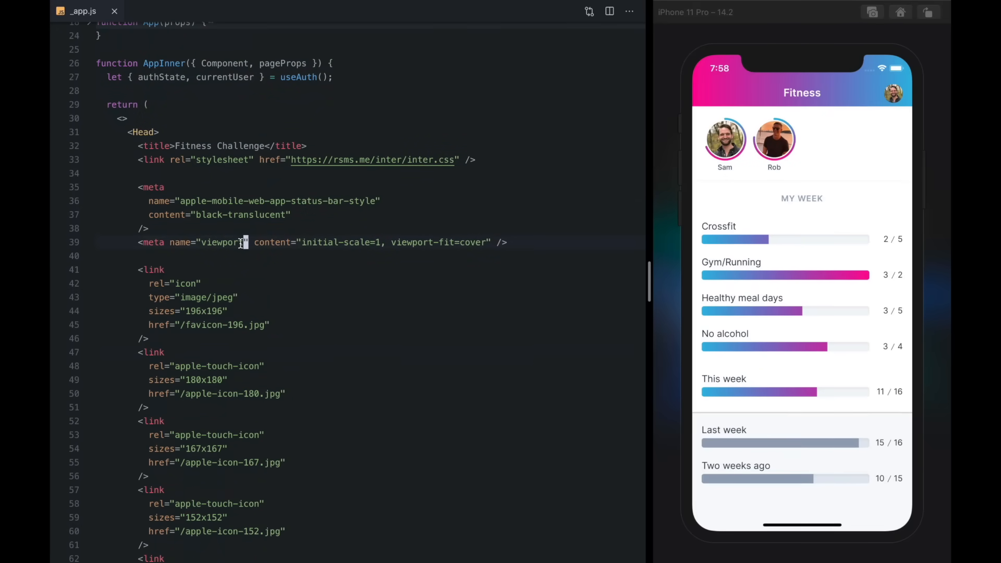
double_click(222, 242)
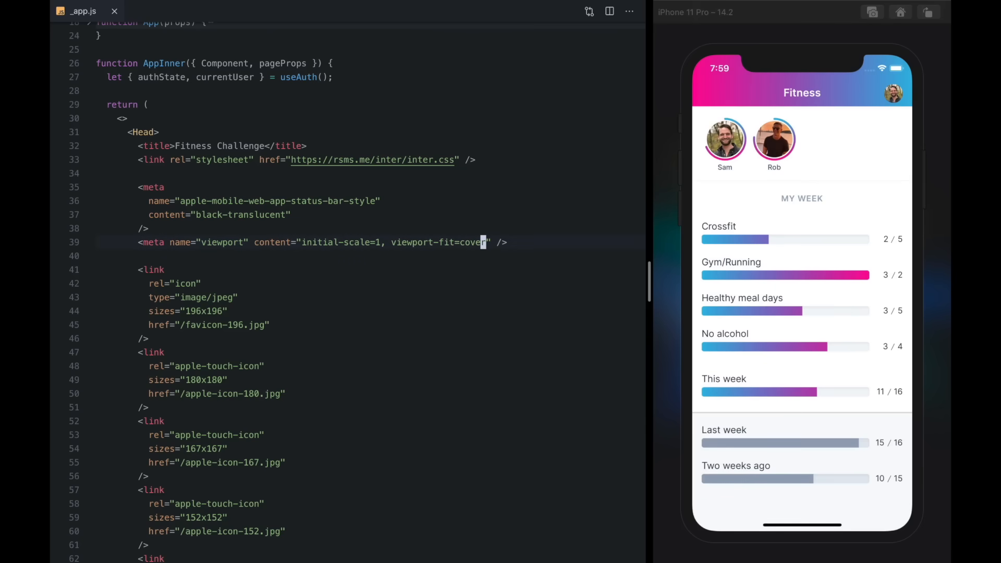
text(,)
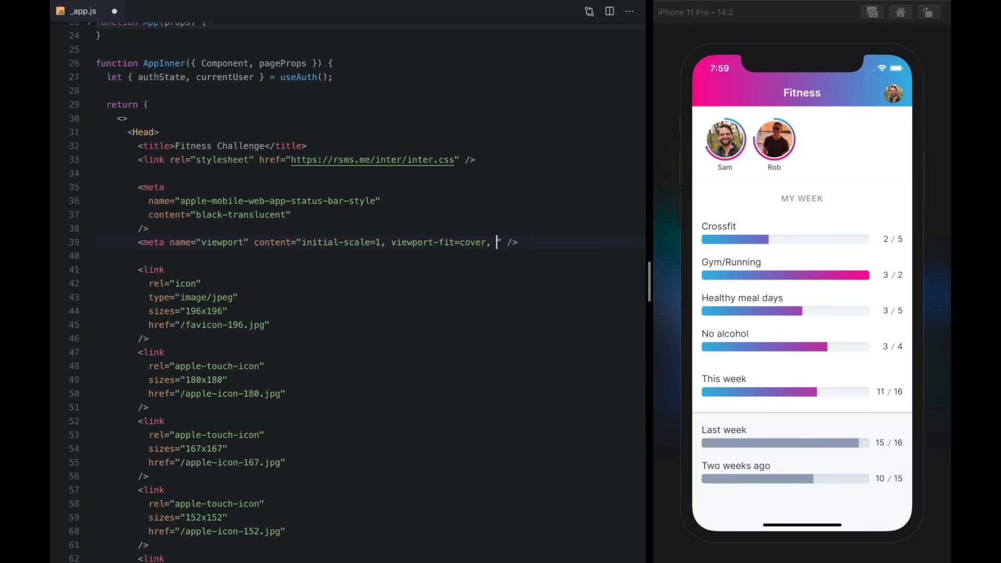
text(user-scalable=no)
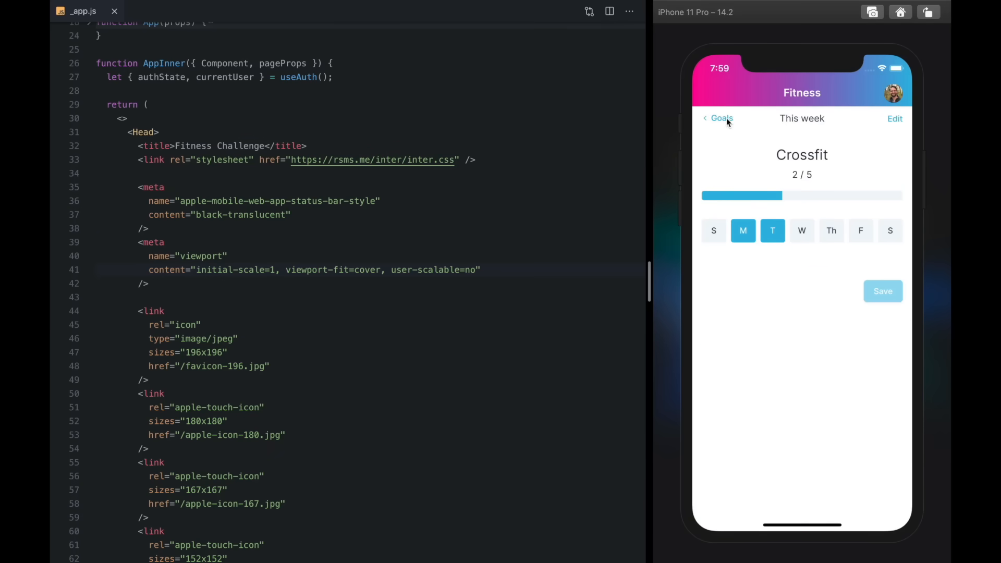
click(720, 119)
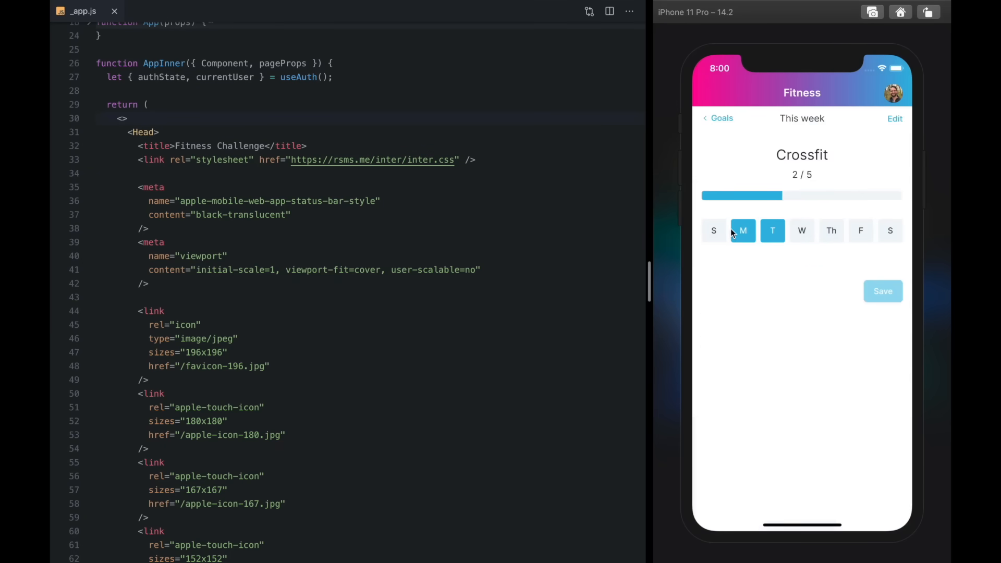
Step: Return to the goals overview and tap a goal to see the tap highlight
click(717, 119)
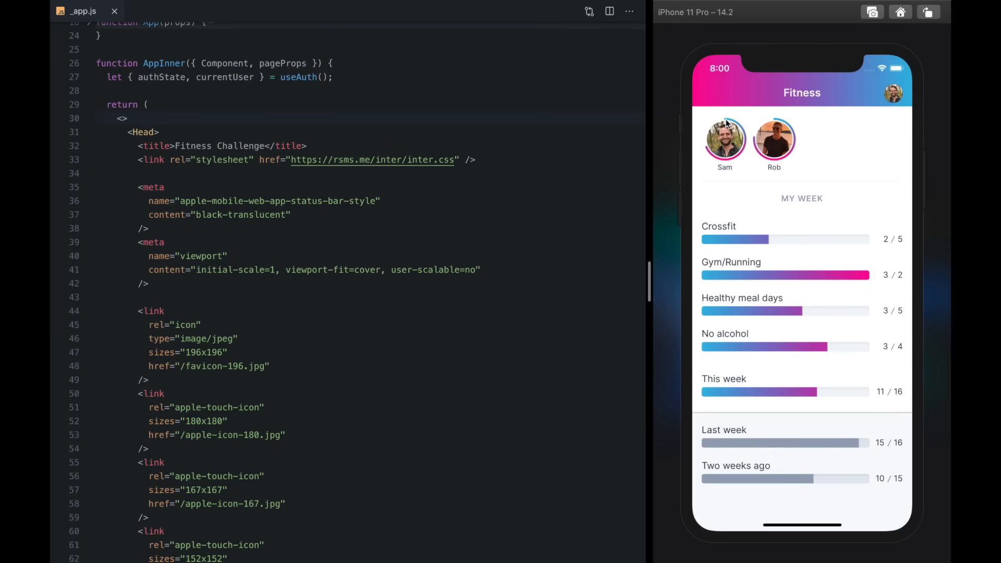
mouse_move(730, 273)
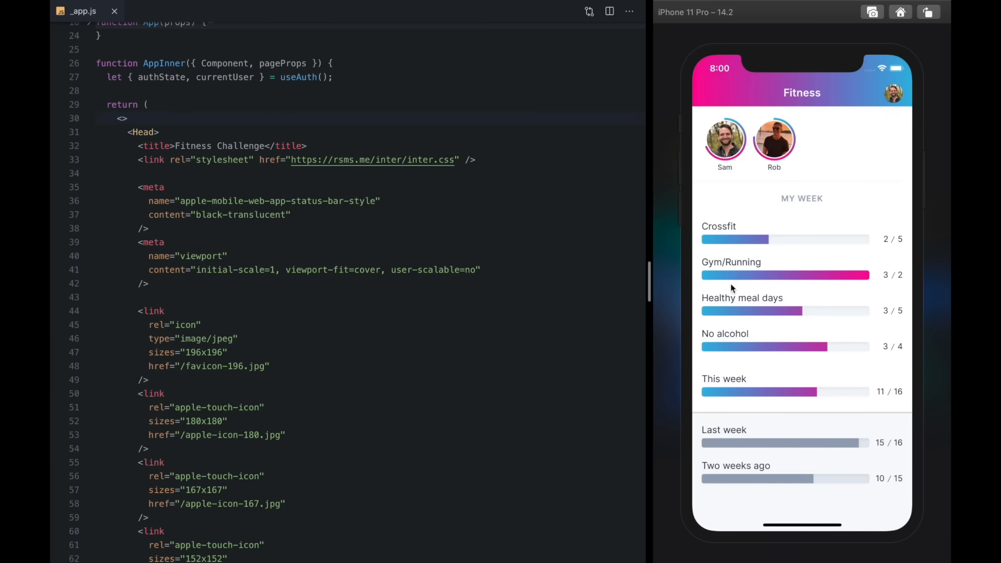
click(742, 298)
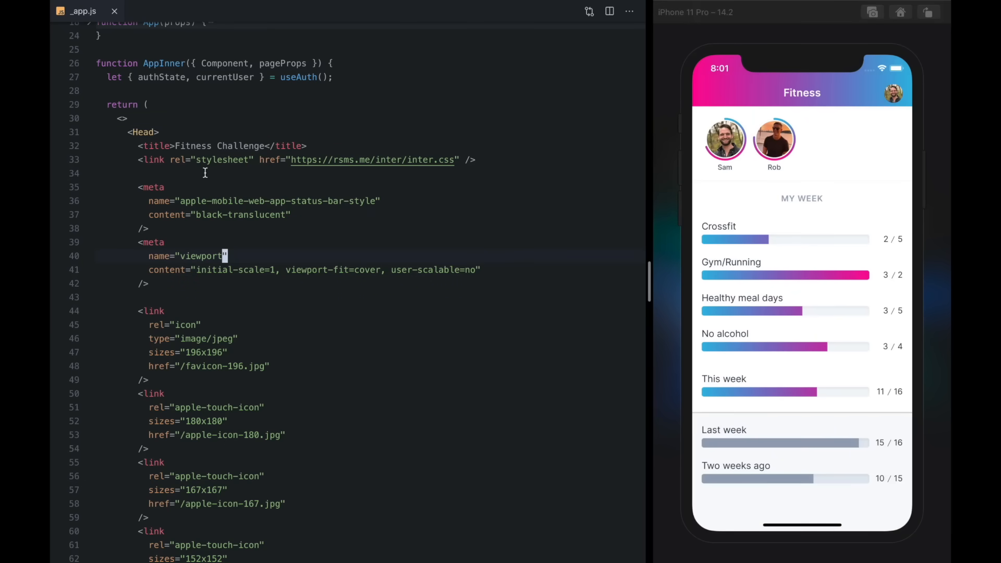
Step: Give the outer div WebkitTapHighlightColor "transparent", then tap the Crossfit and Gym/Running goals
click(89, 132)
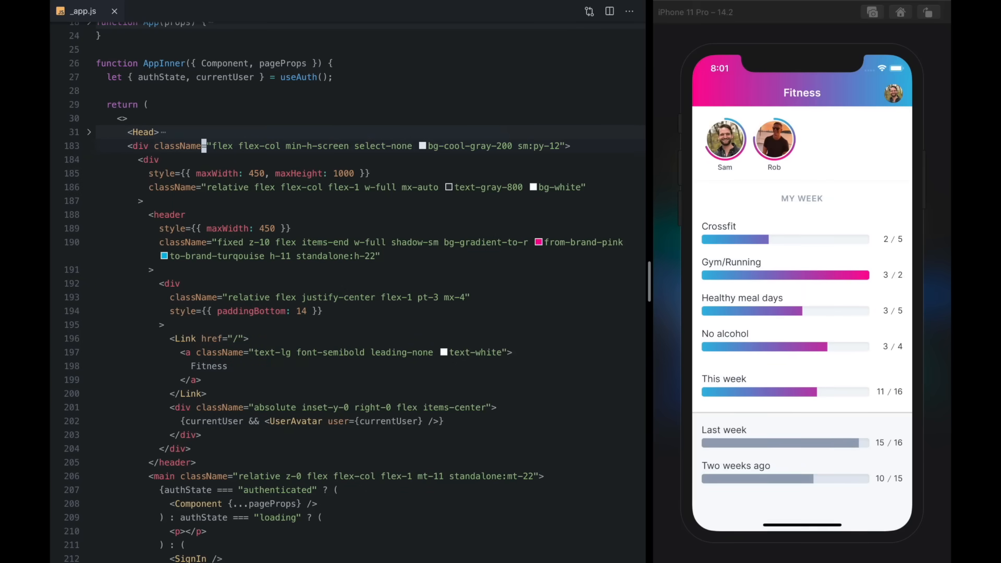
click(148, 146)
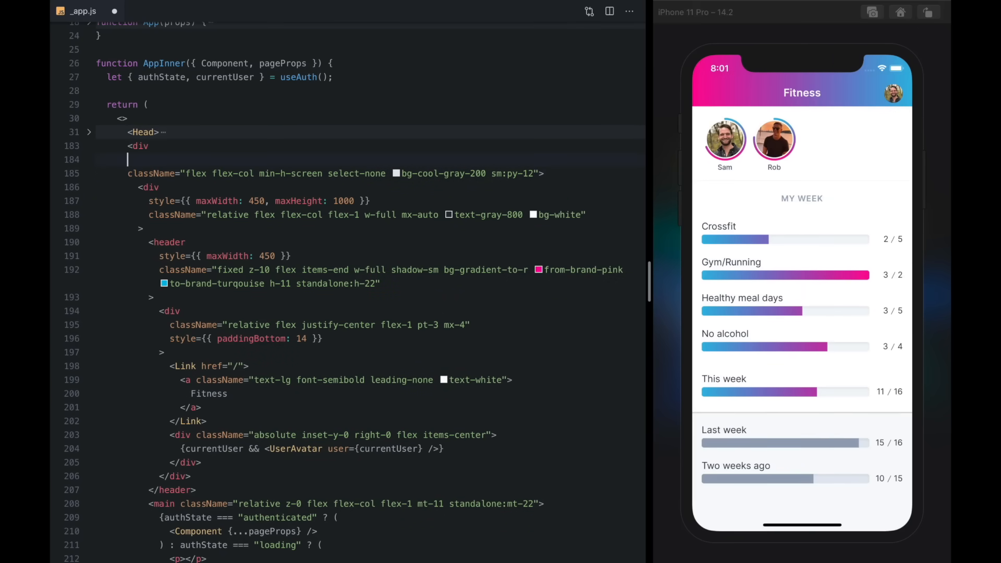
text(style={{ WebkitTapHighlightColor: "transparent" }})
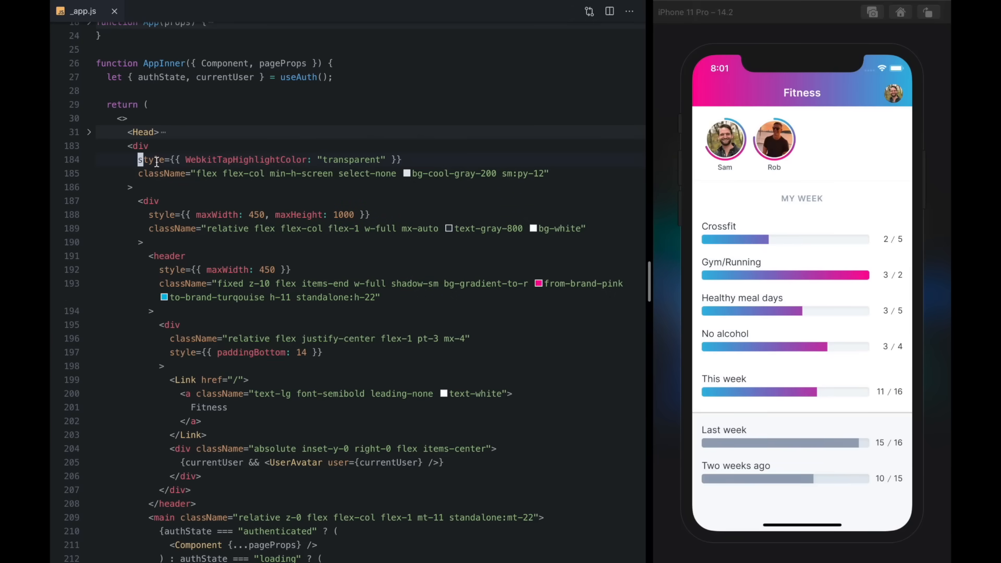
mouse_move(225, 159)
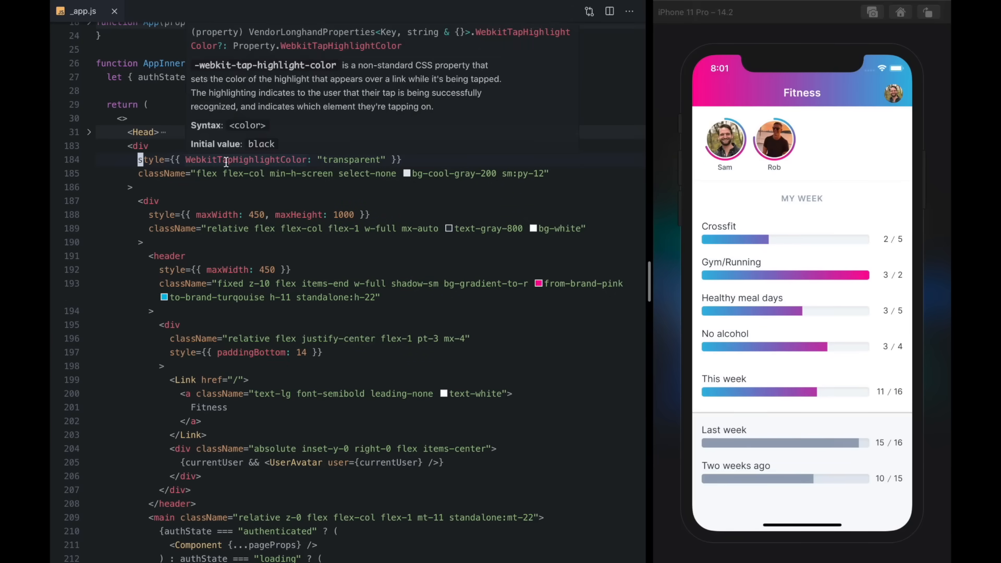
mouse_move(197, 72)
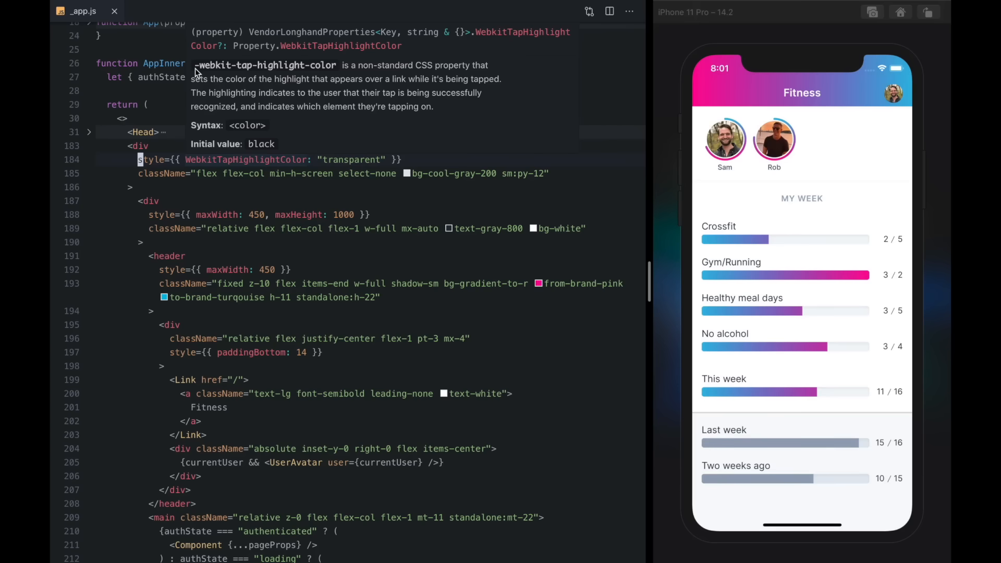
double_click(259, 64)
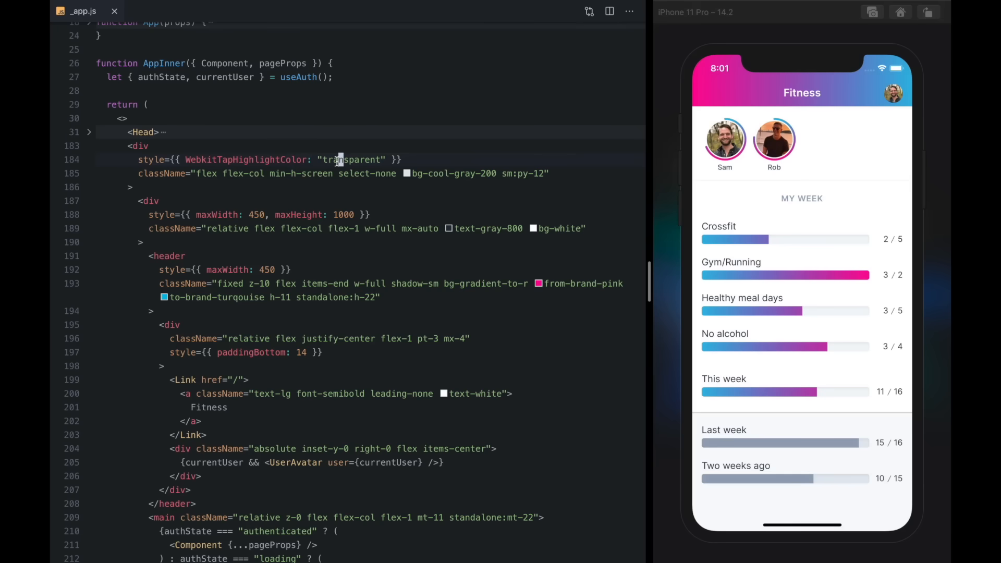
mouse_move(741, 213)
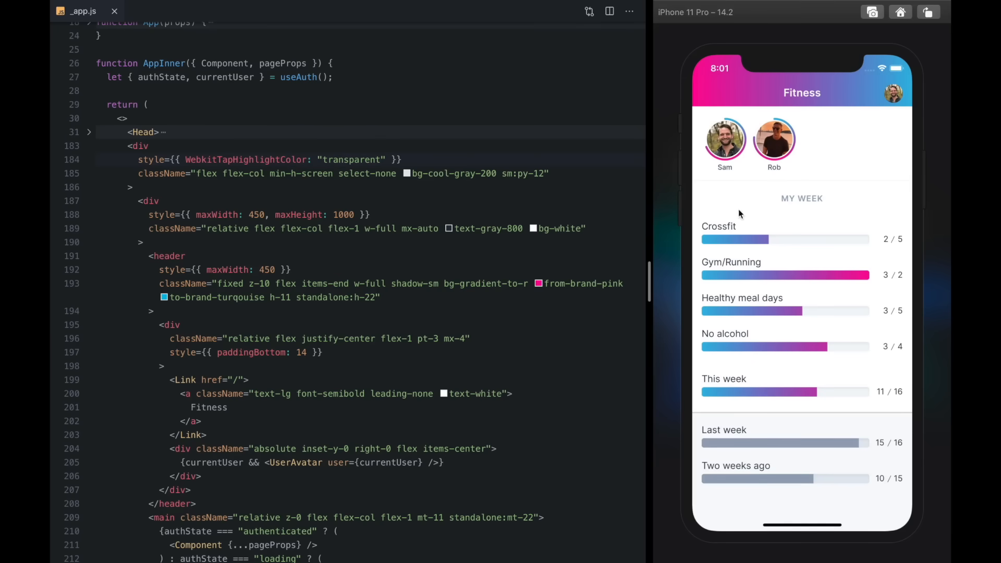
mouse_move(727, 231)
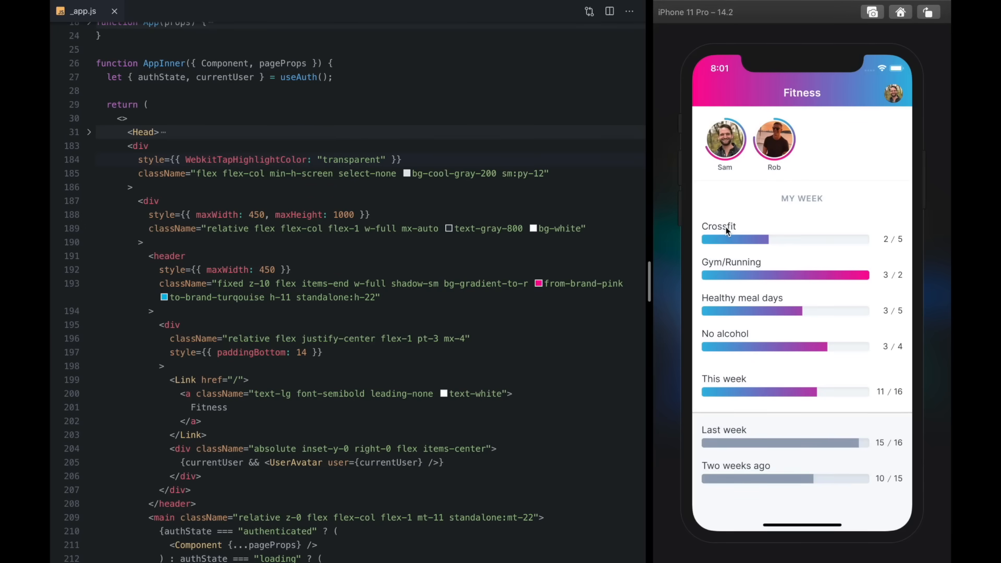
click(719, 226)
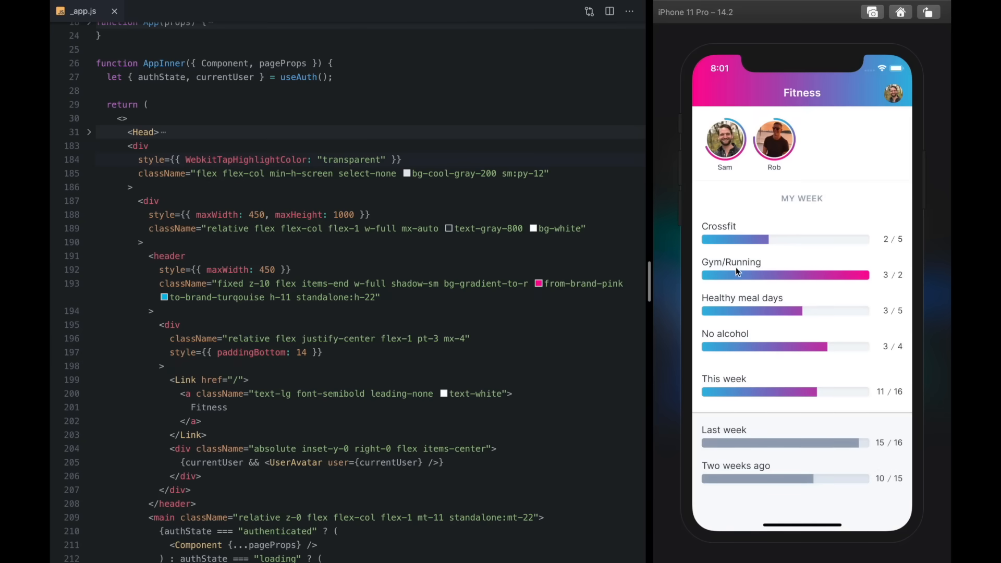
click(802, 268)
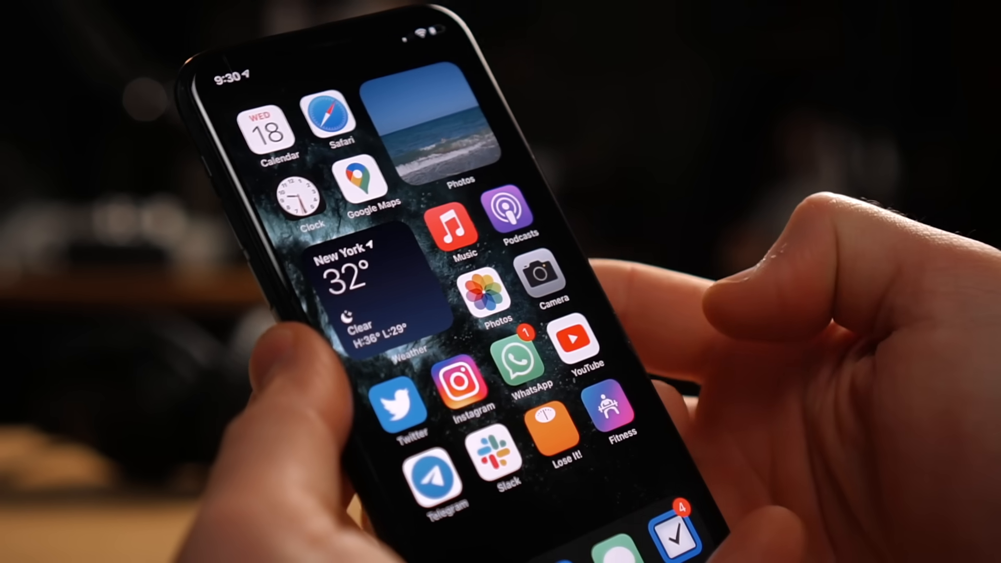
Step: Add Fitness to the iPhone home screen, launch it, and search saved passwords for 'fit'
click(613, 401)
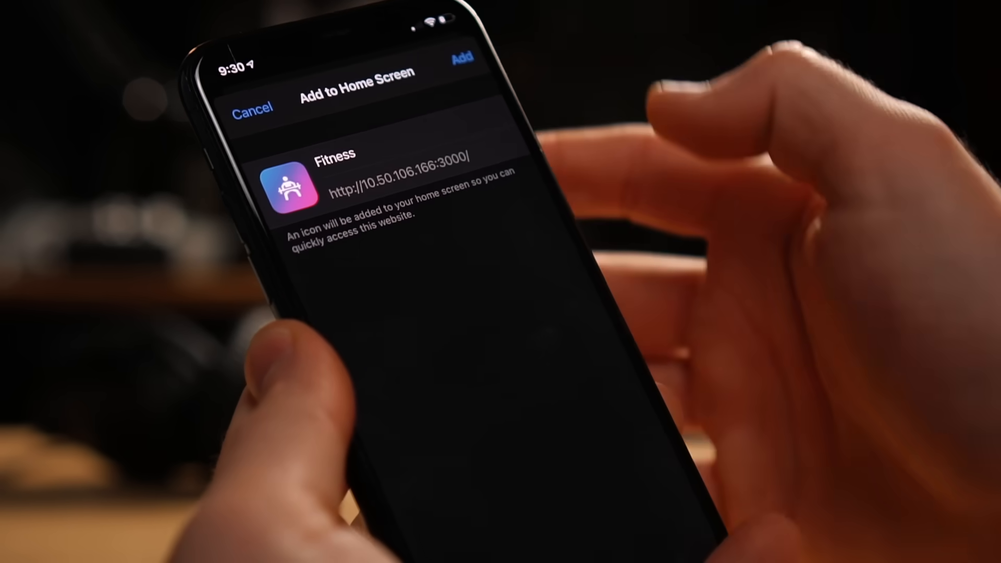
click(462, 57)
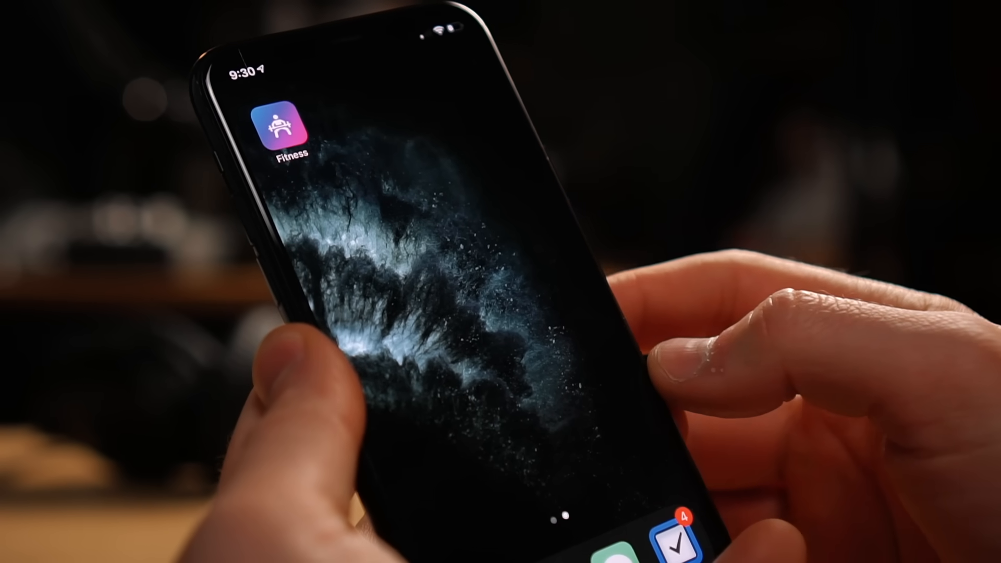
click(292, 125)
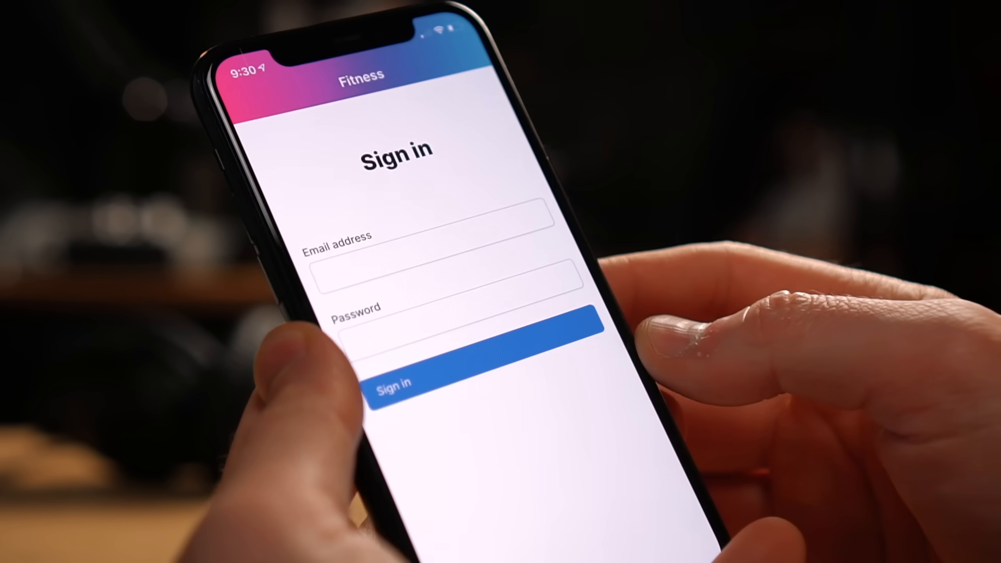
click(435, 280)
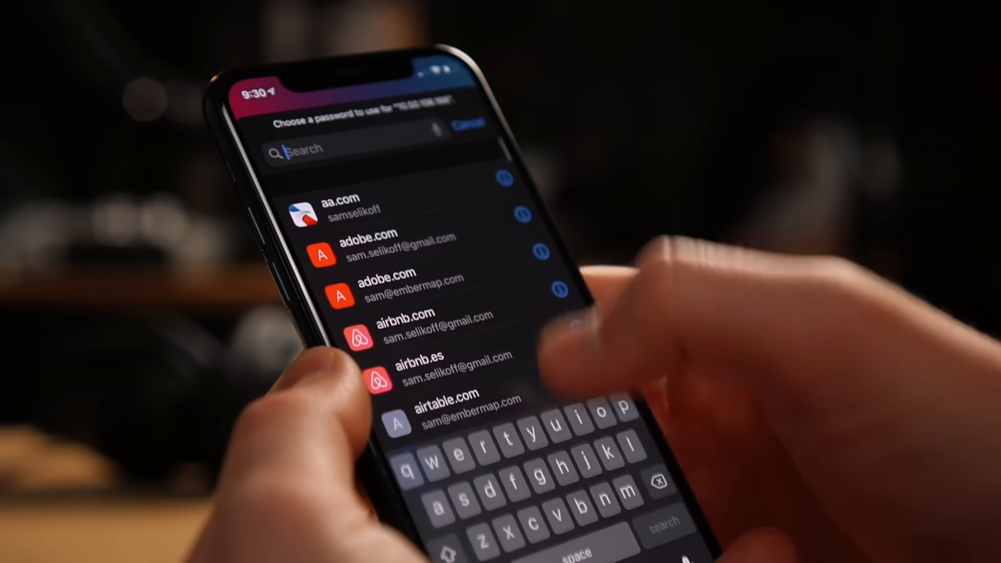
text(fit)
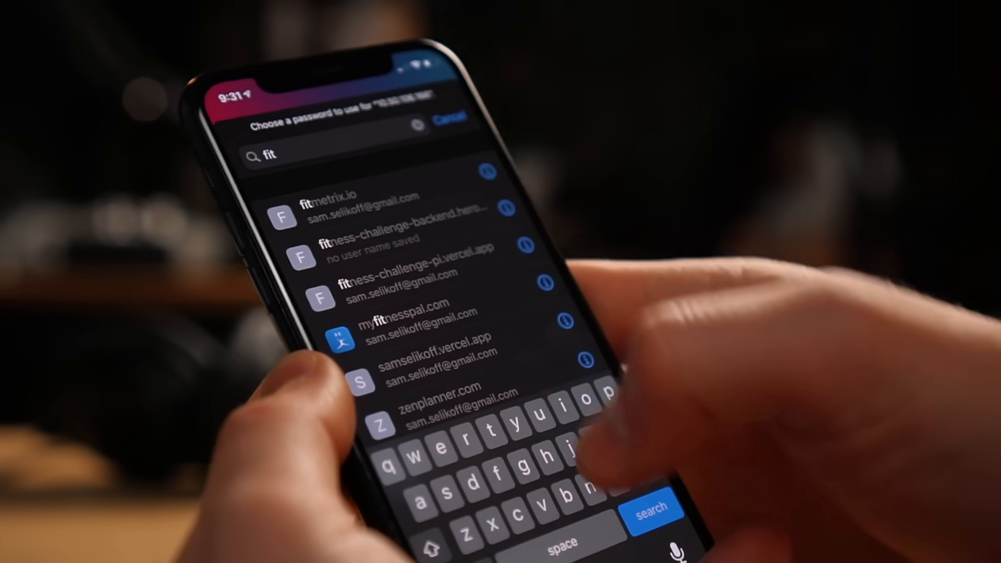